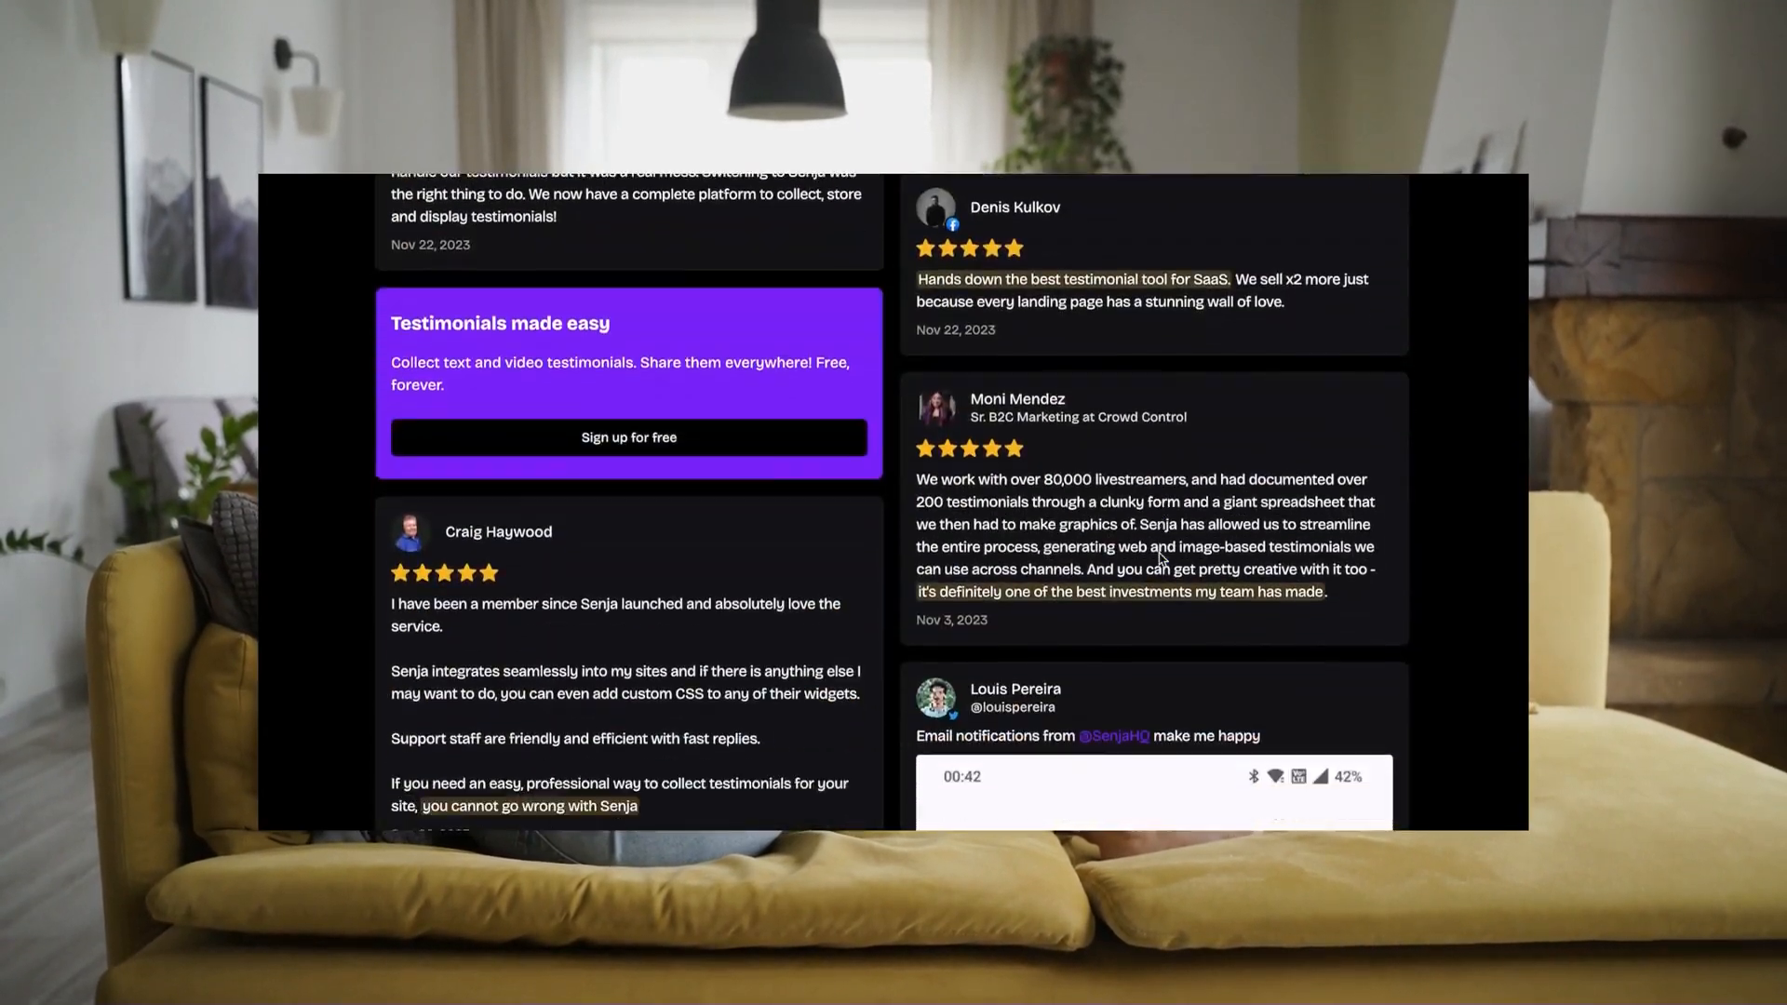
Browse the example testimonial carousel, advancing through its reviews.
scroll("down", 3)
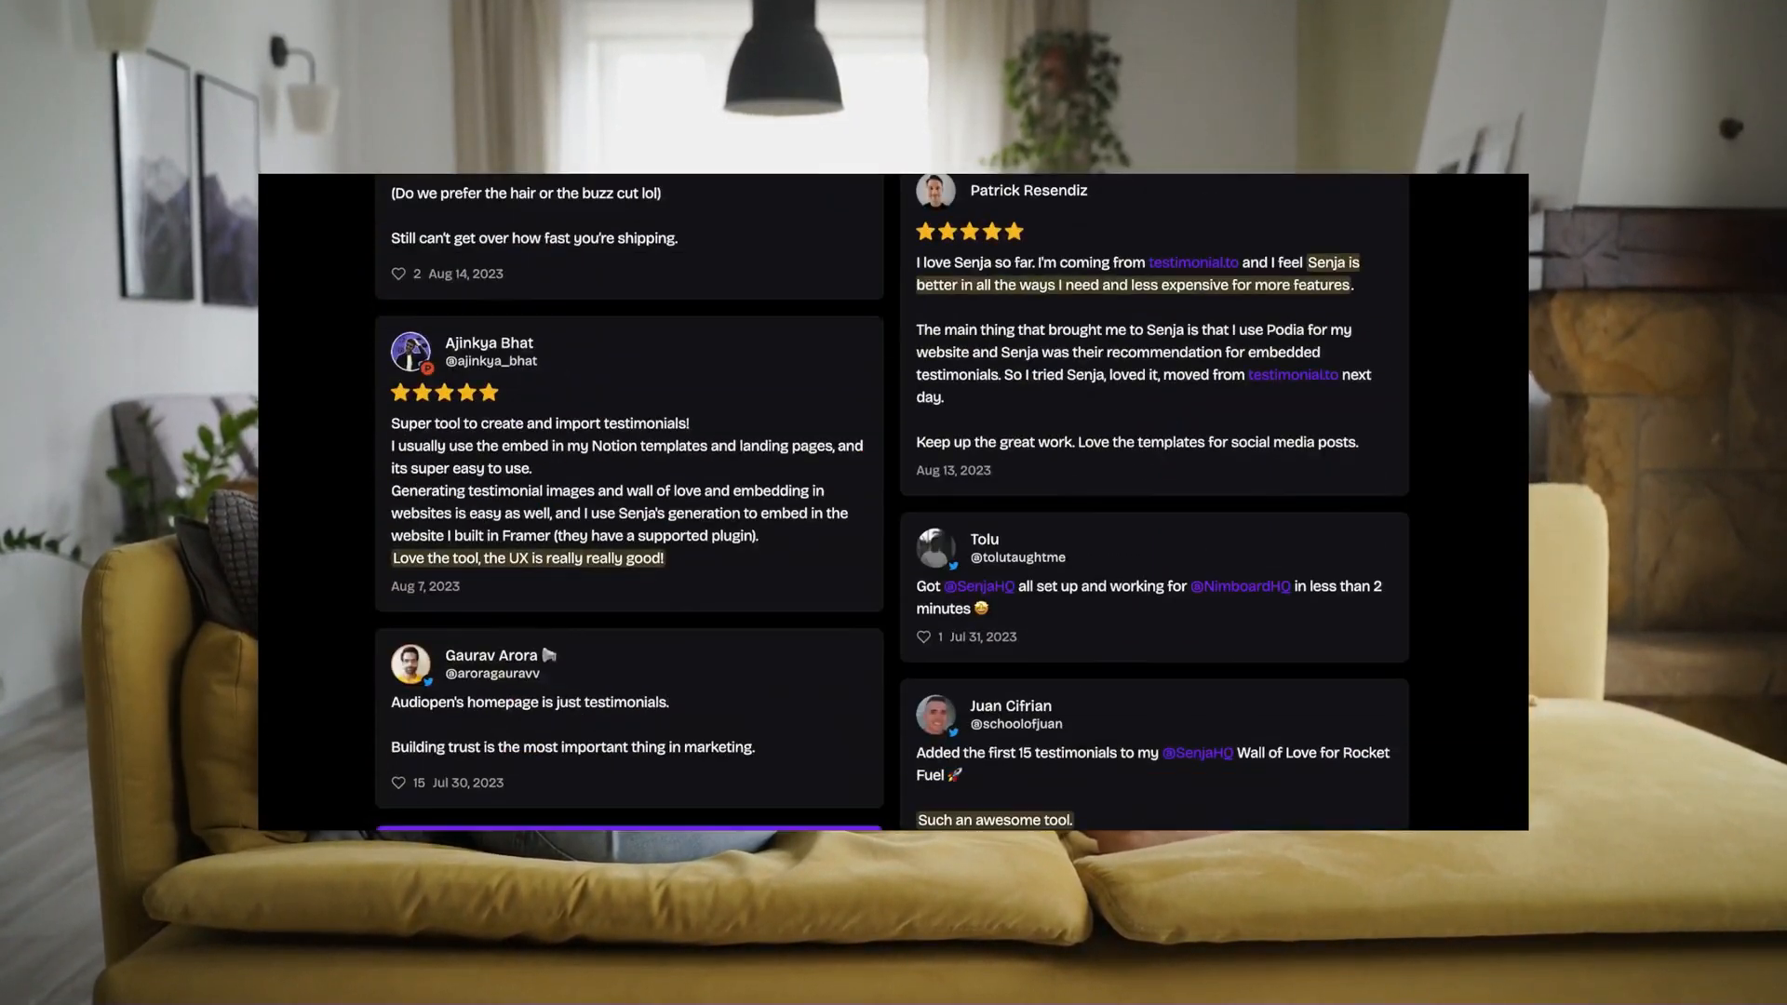
scroll("down", 3)
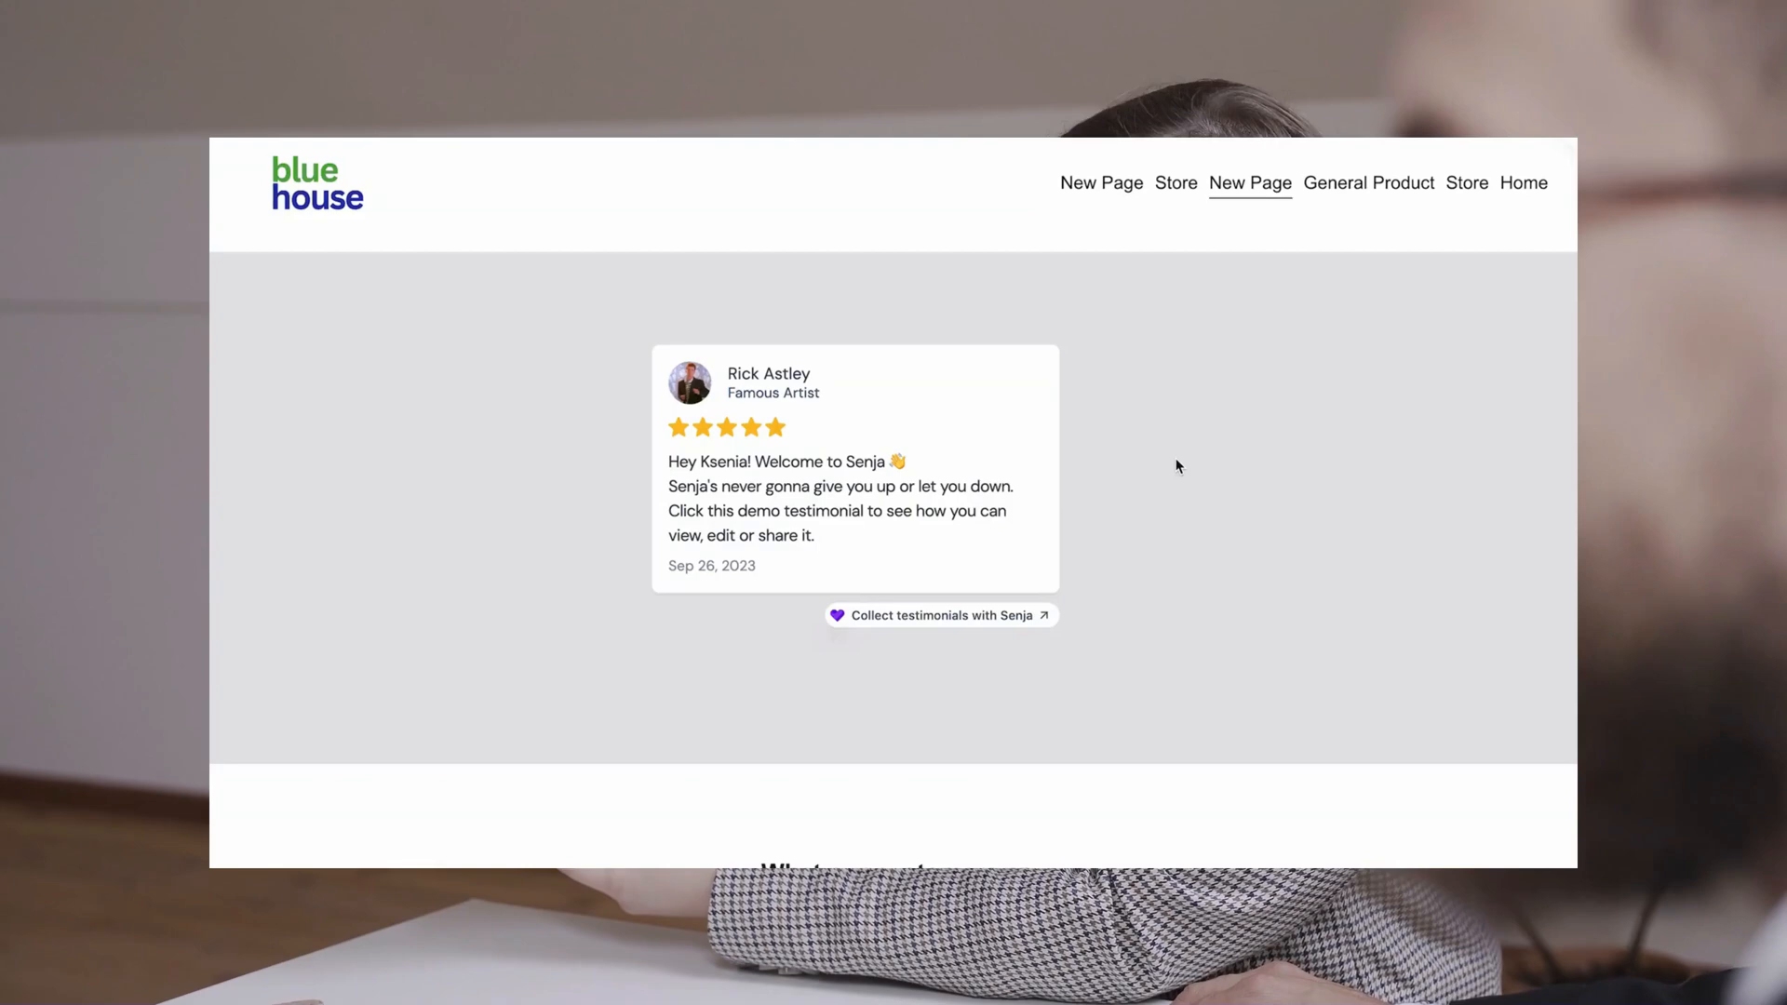
scroll("down", 3)
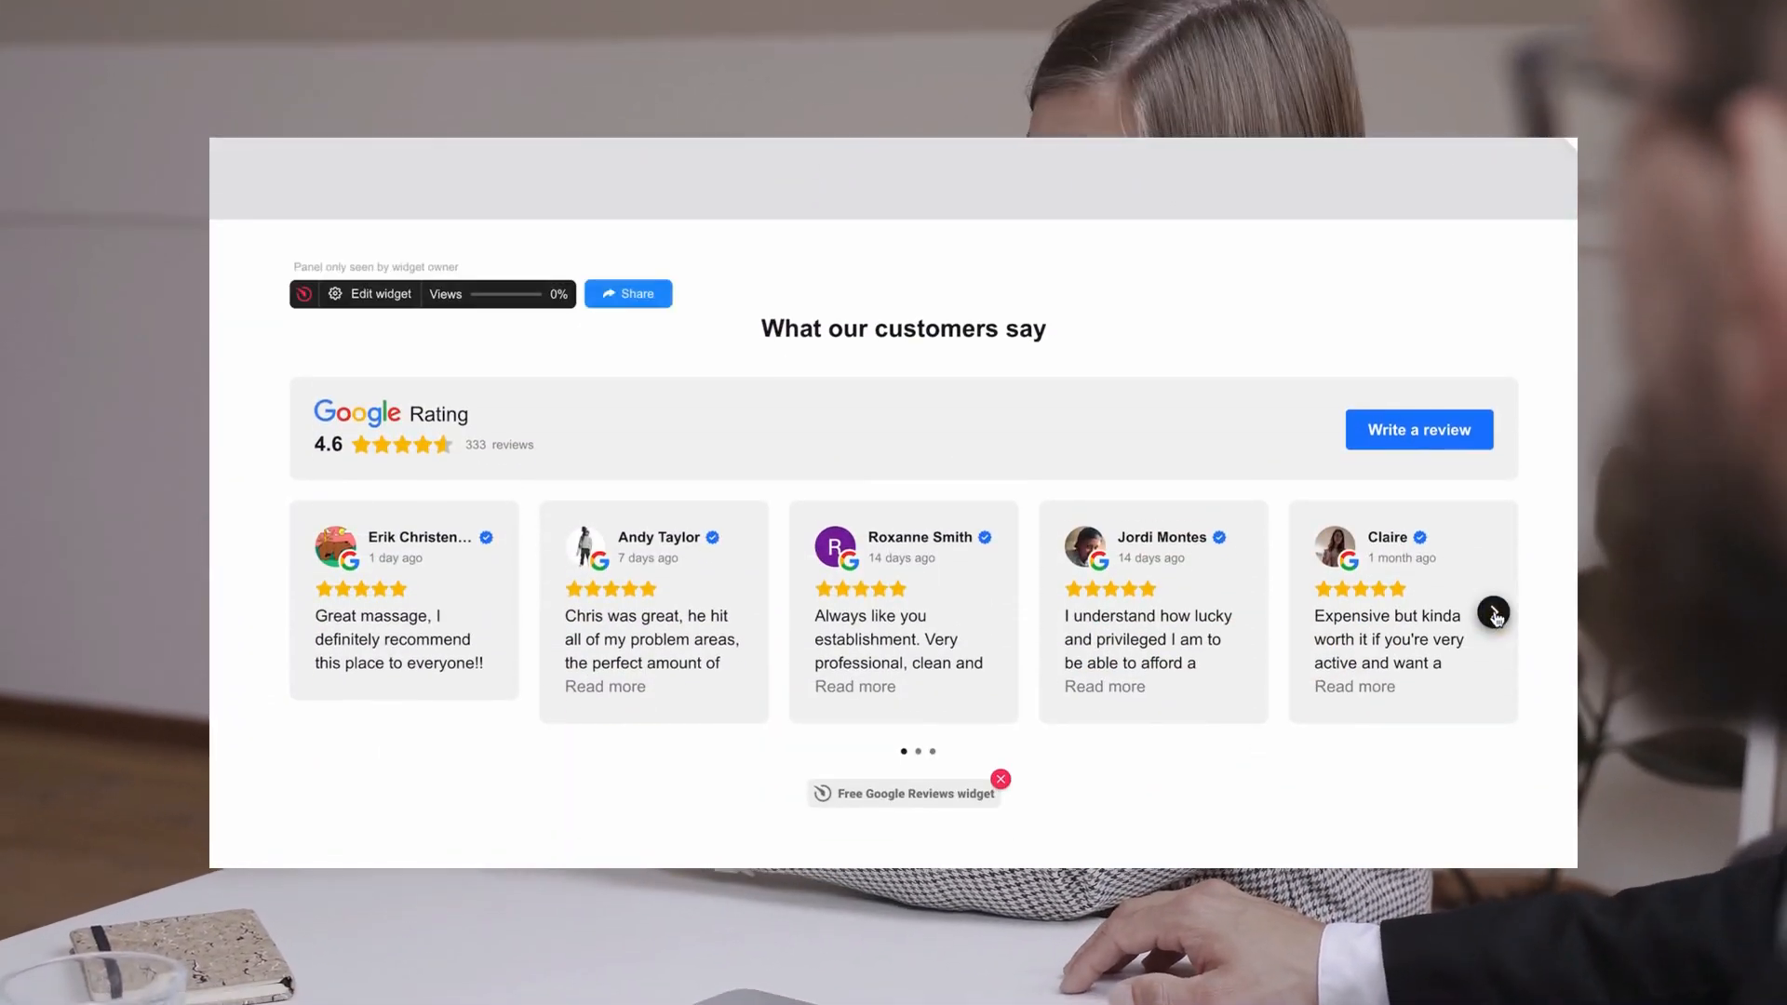
left_click(1494, 612)
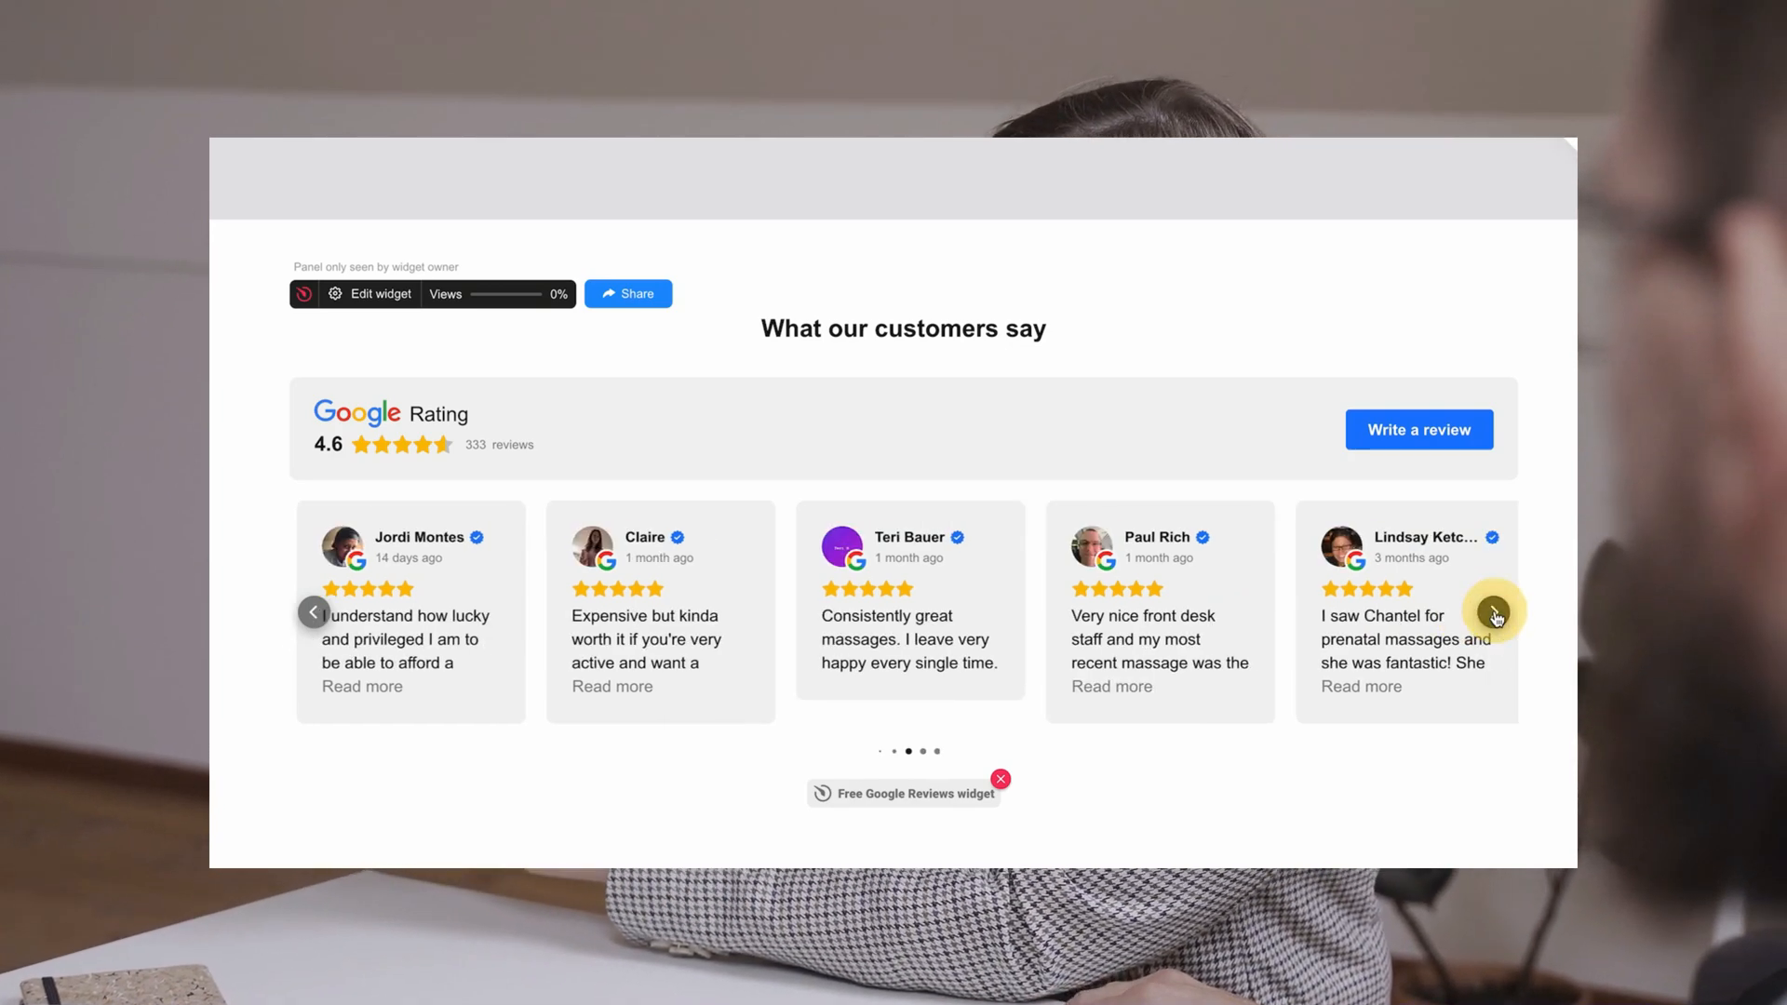
left_click(1495, 613)
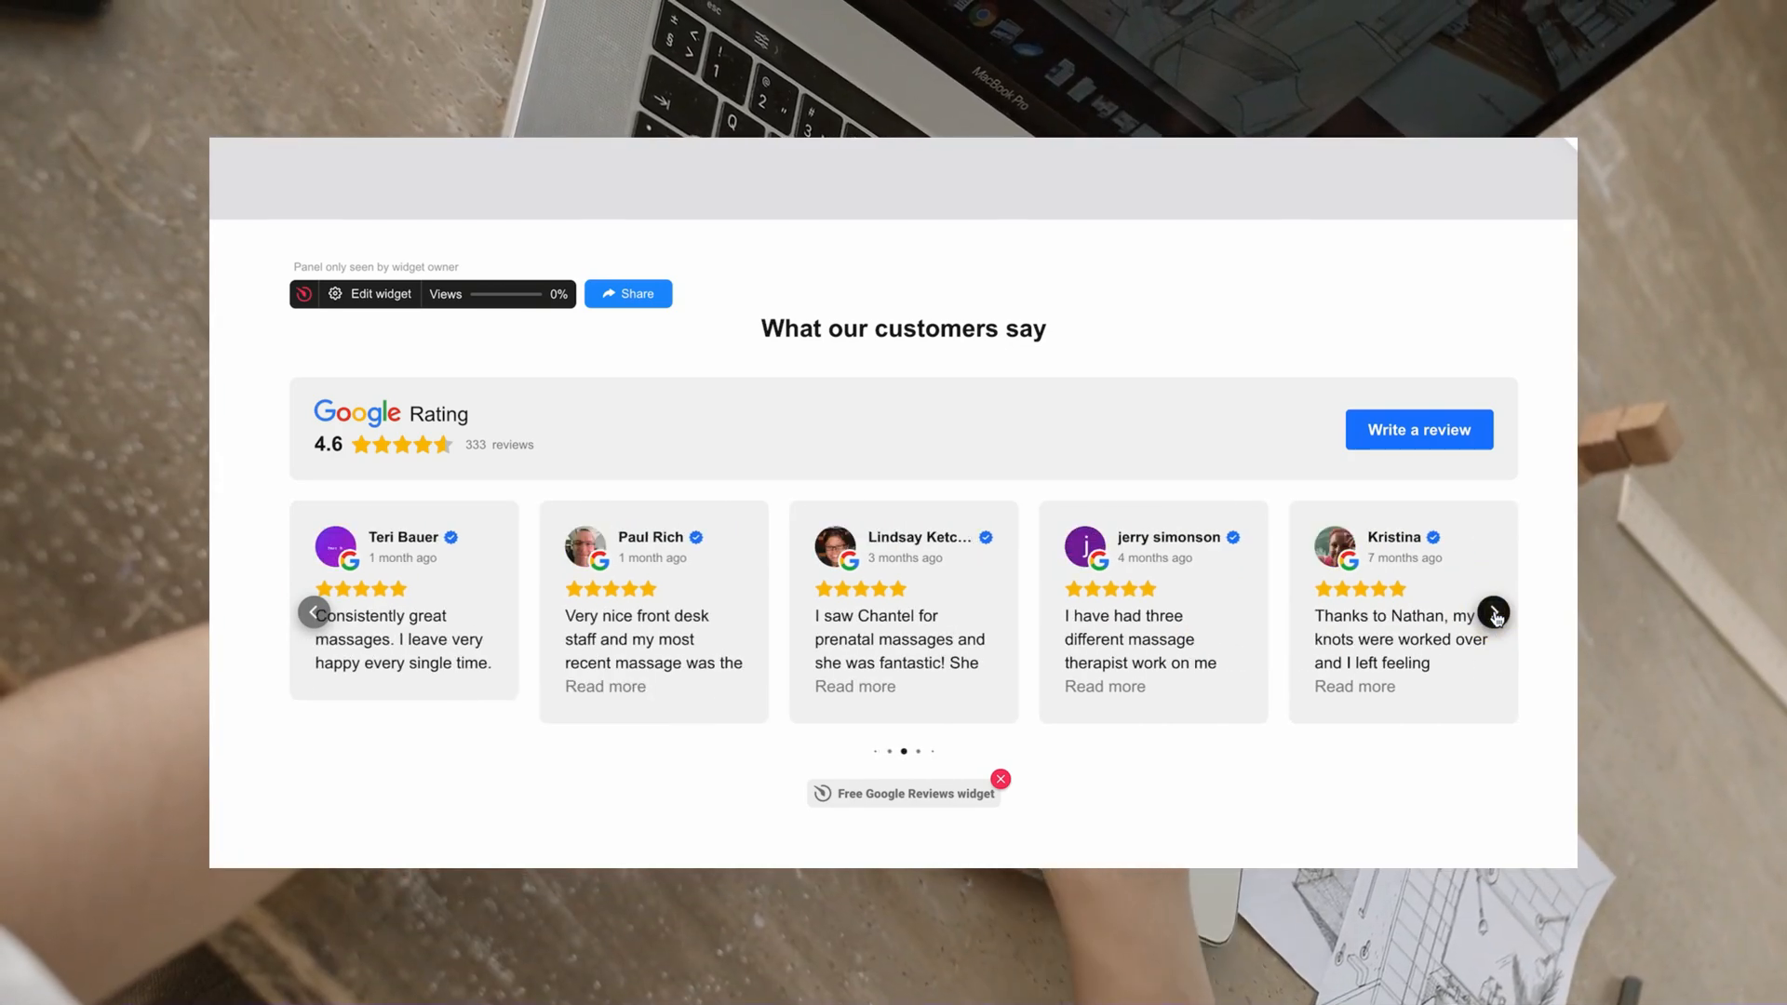
left_click(1494, 612)
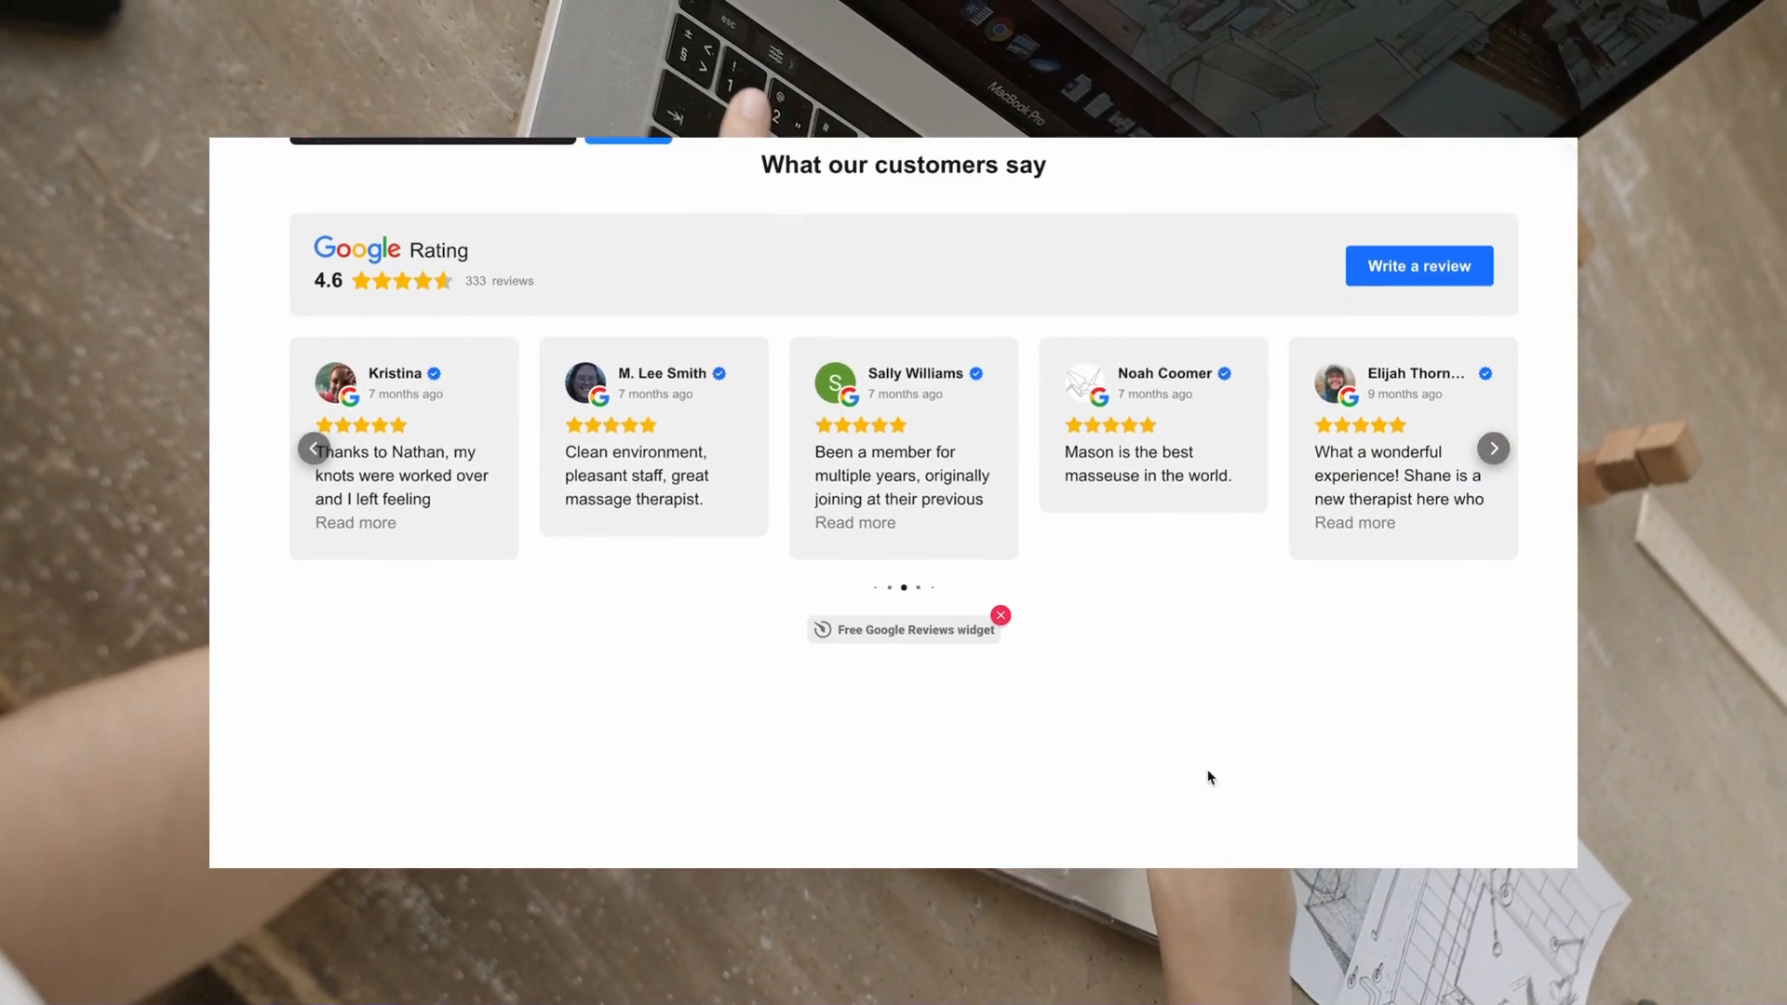
Select New Page in Pages and start editing it.
left_click(944, 702)
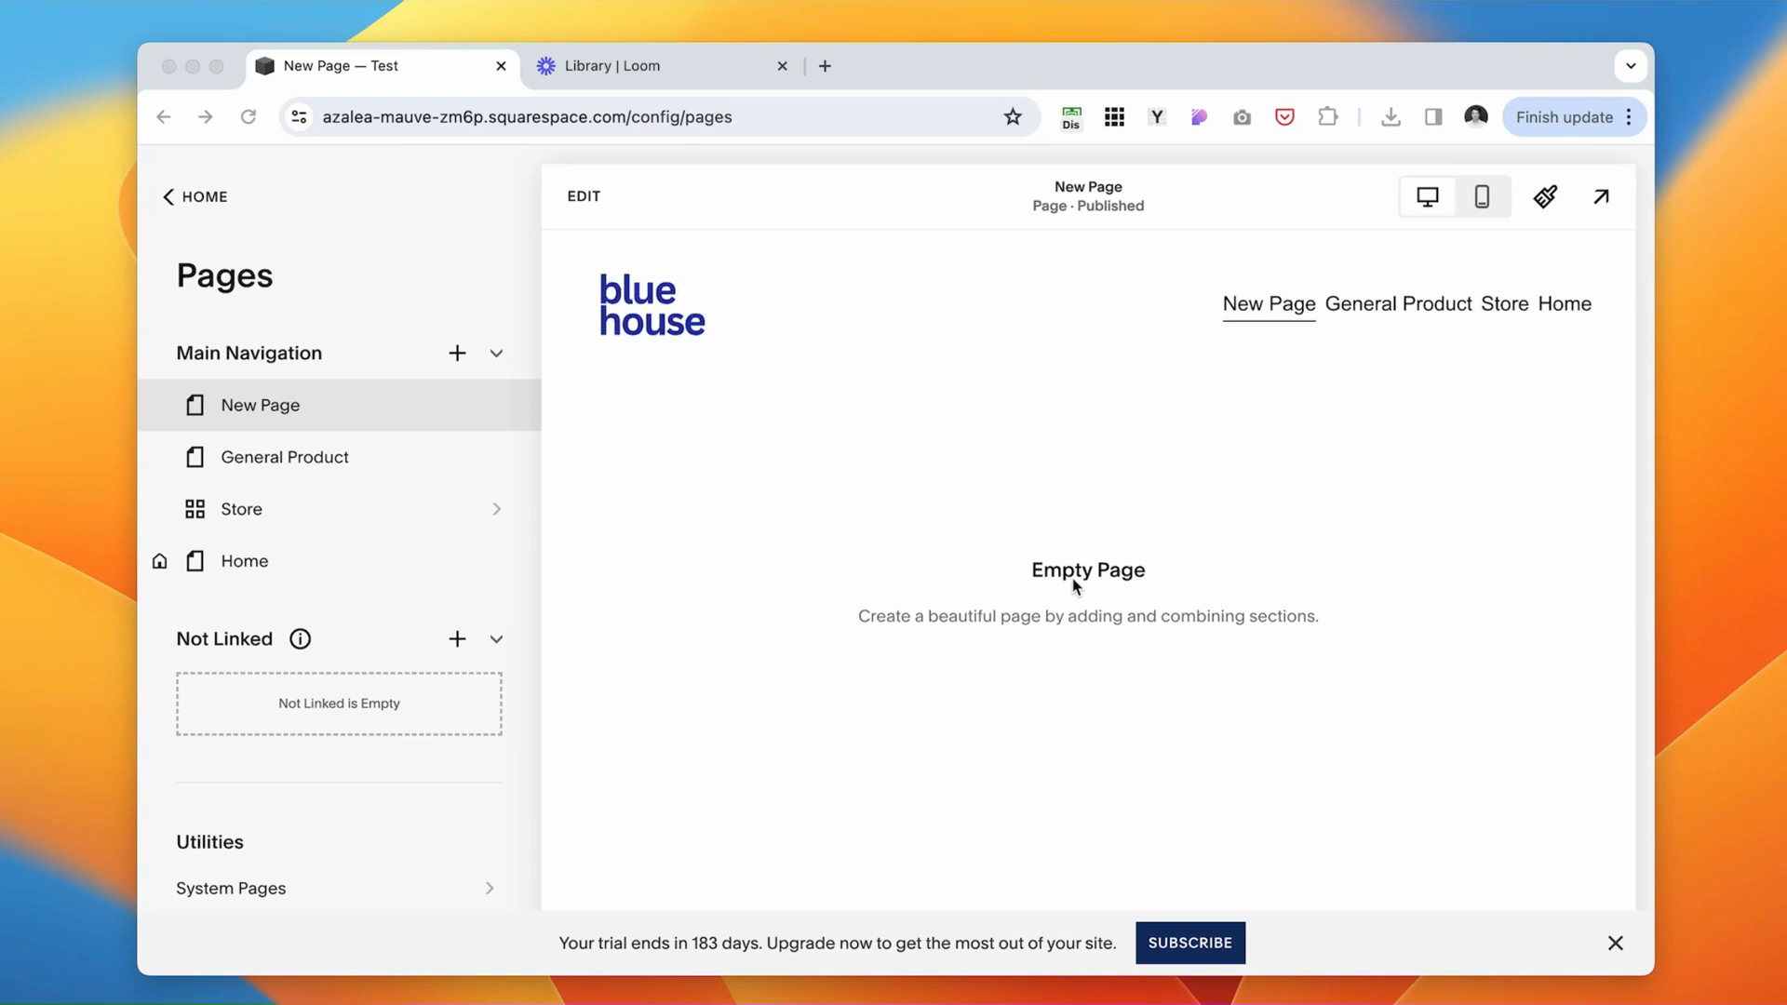
mouse_move(1086, 465)
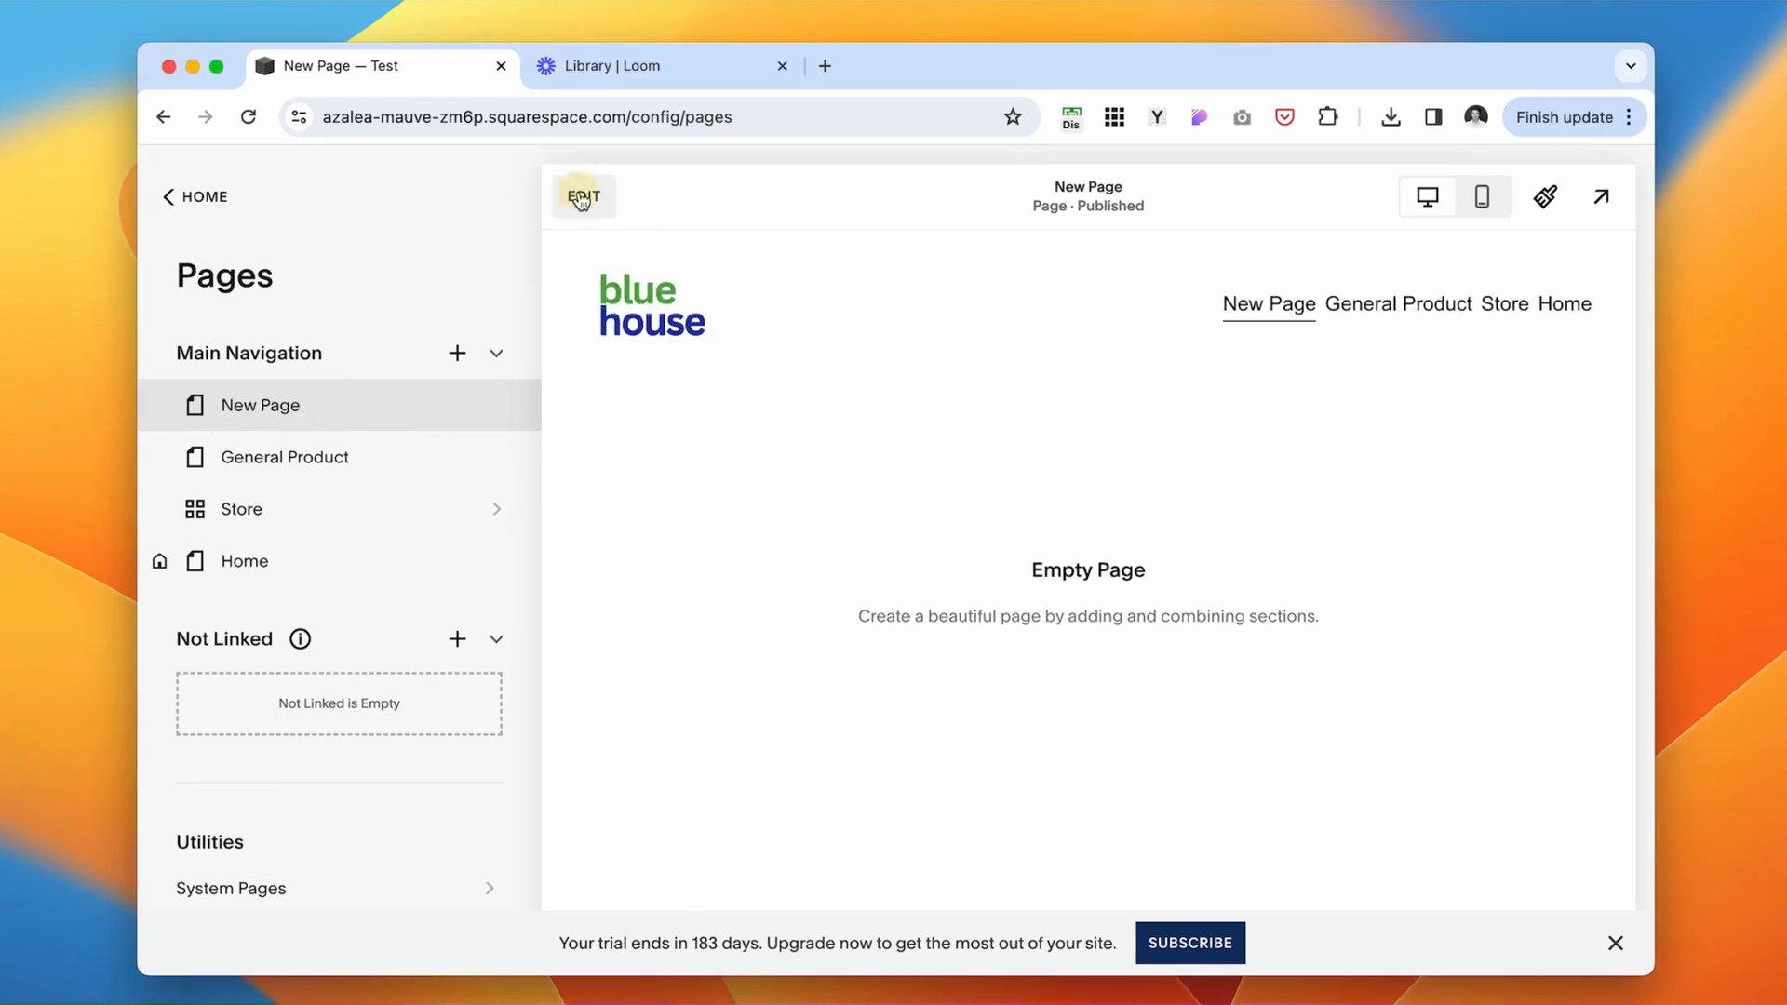
left_click(583, 196)
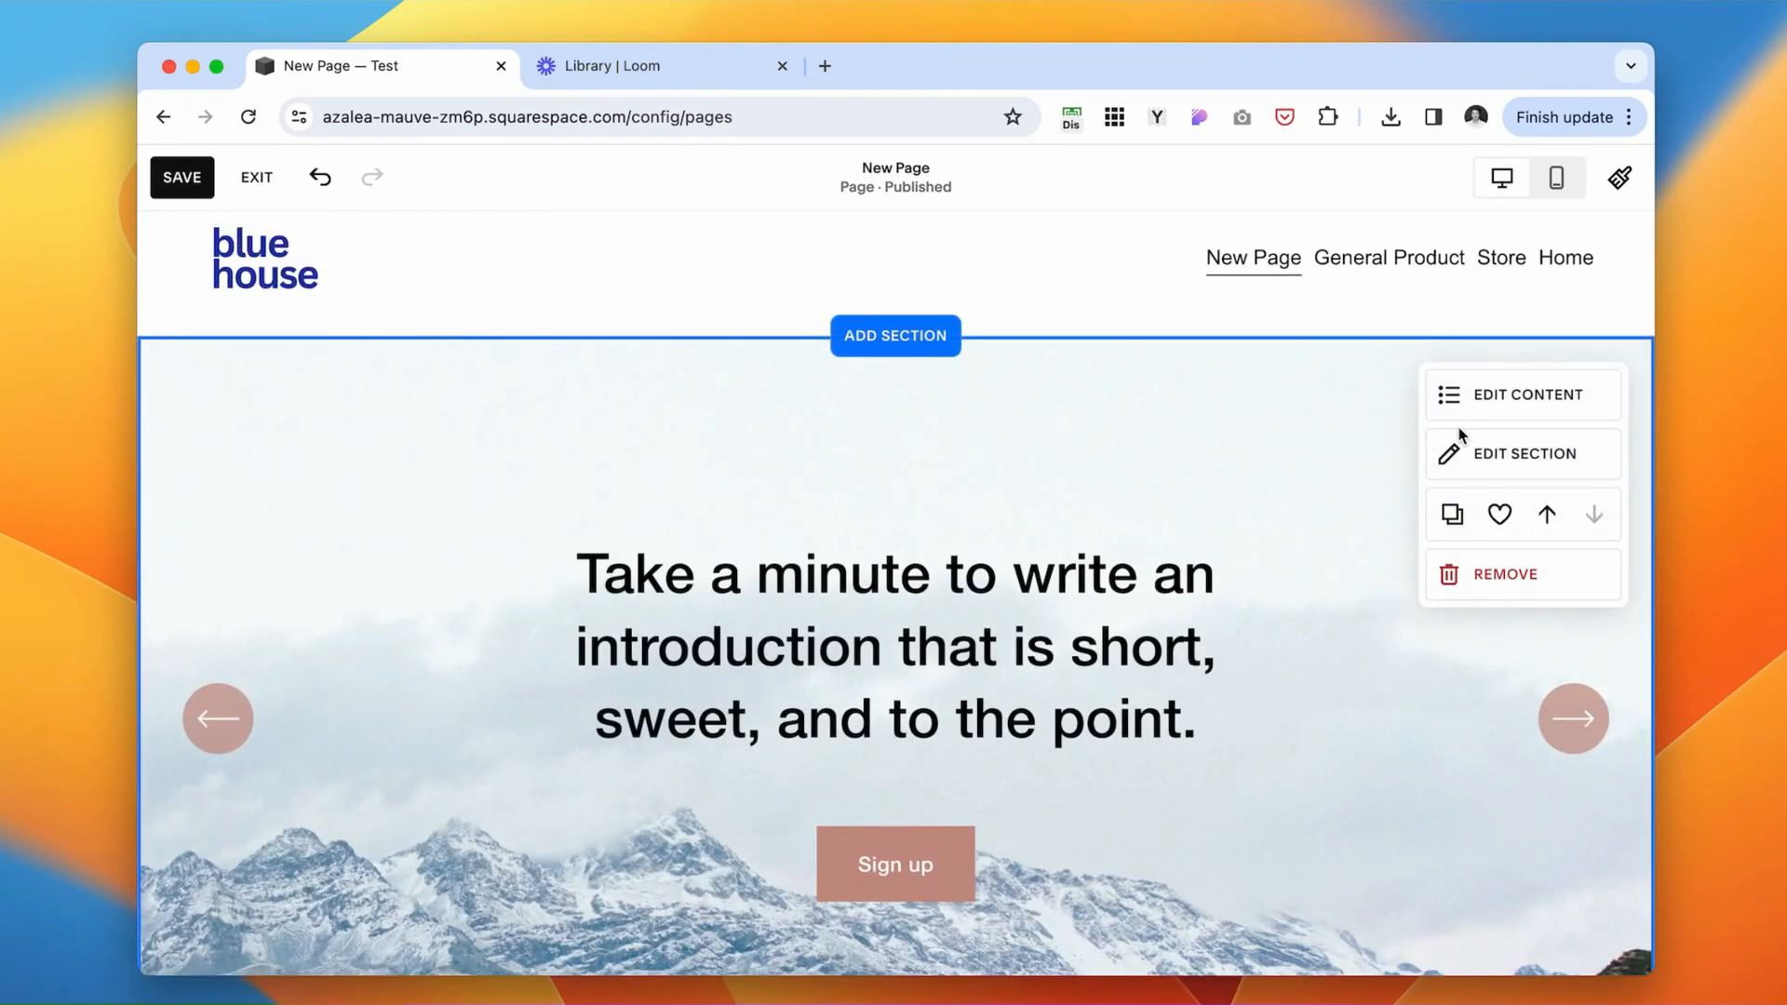
Switch the slideshow section to a Carousel layout with body text shown, then list its items.
left_click(1521, 394)
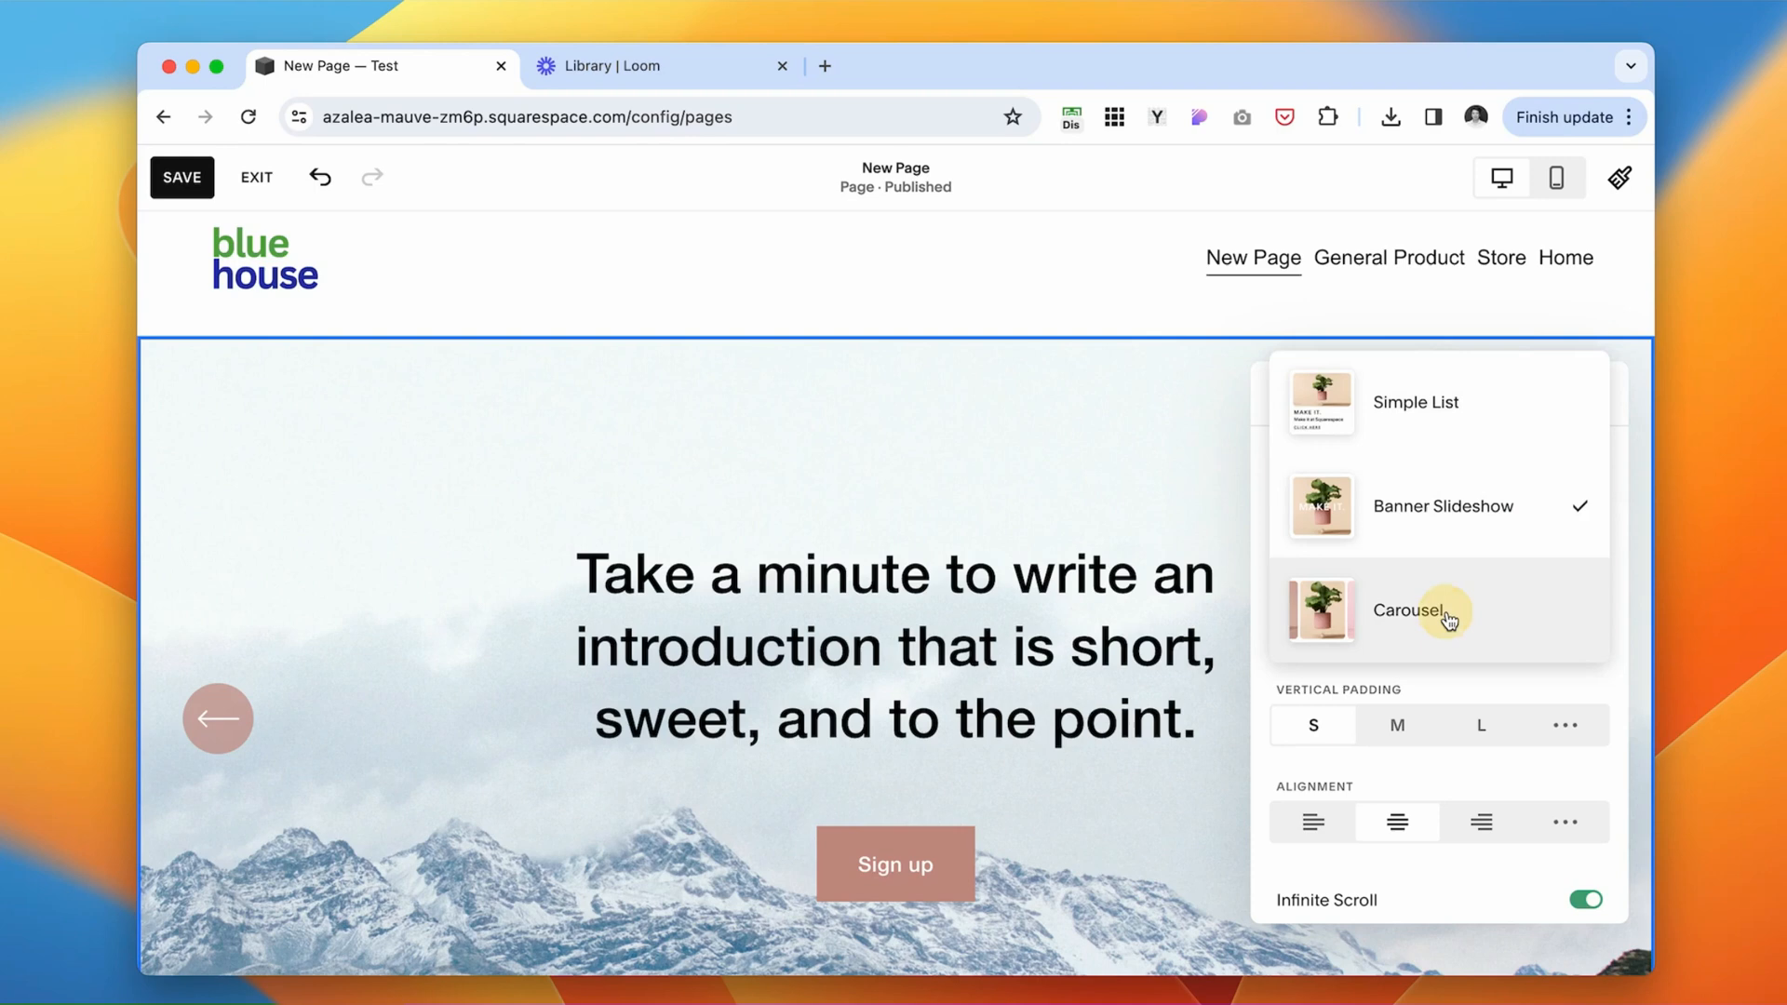
left_click(1407, 610)
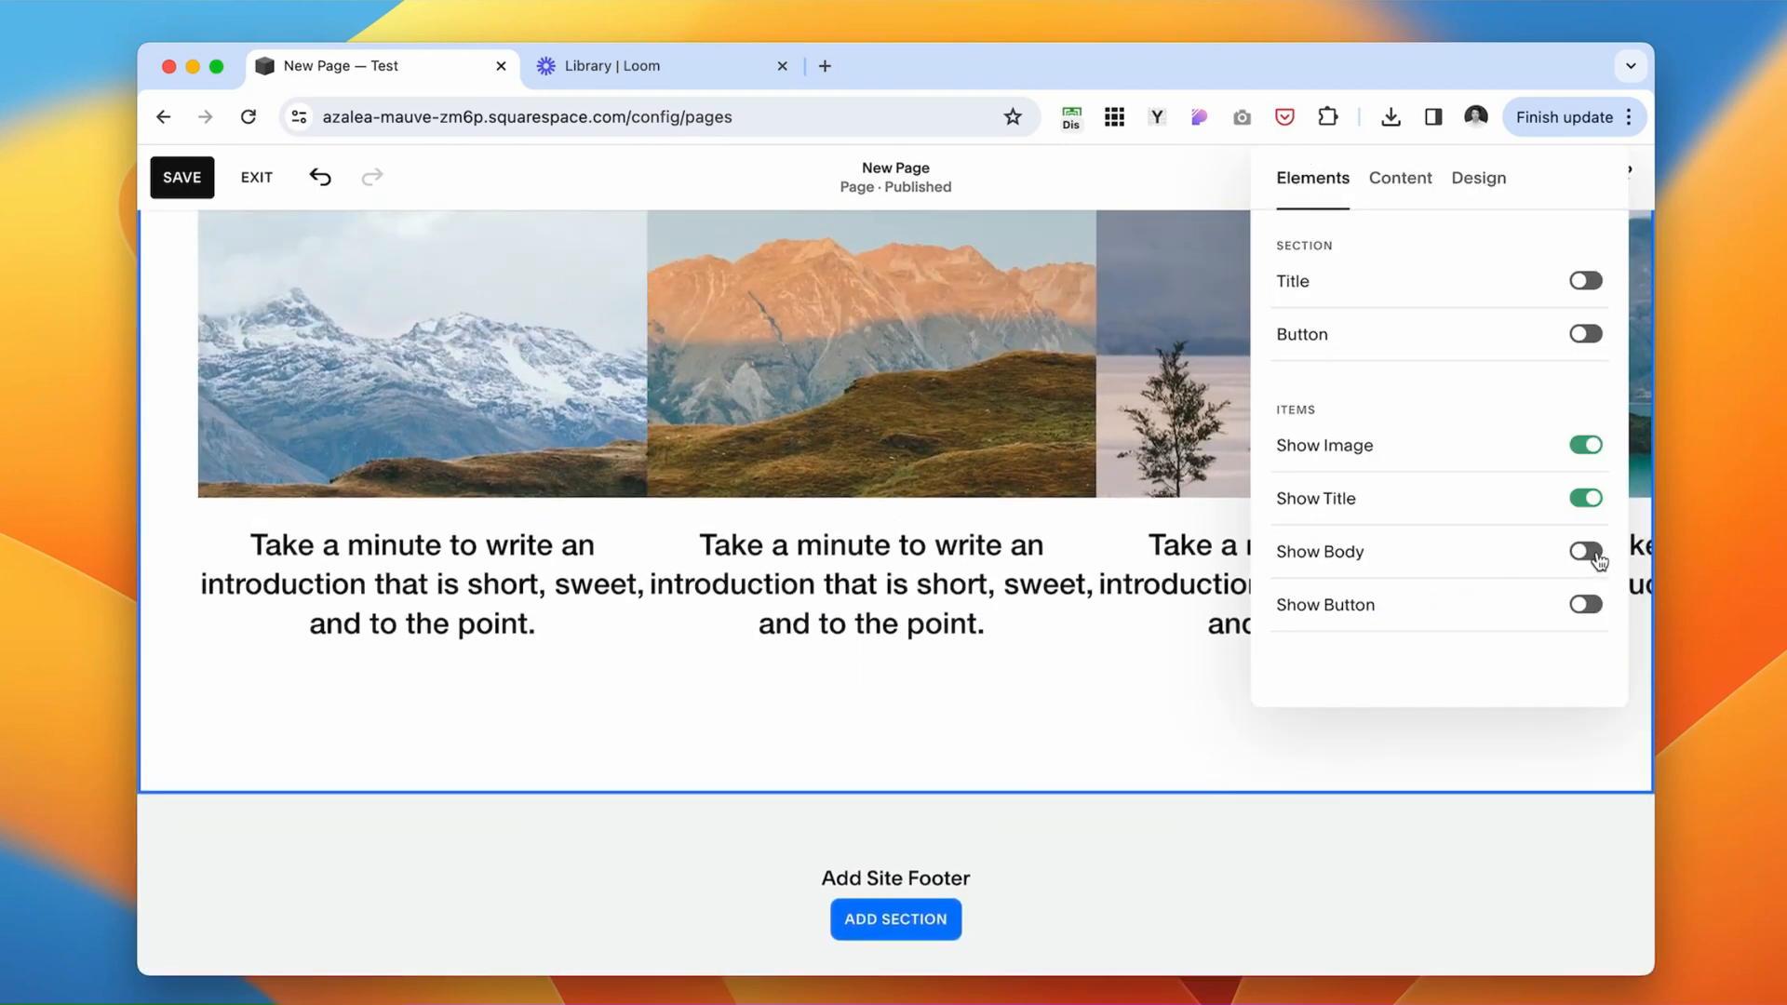
left_click(1582, 551)
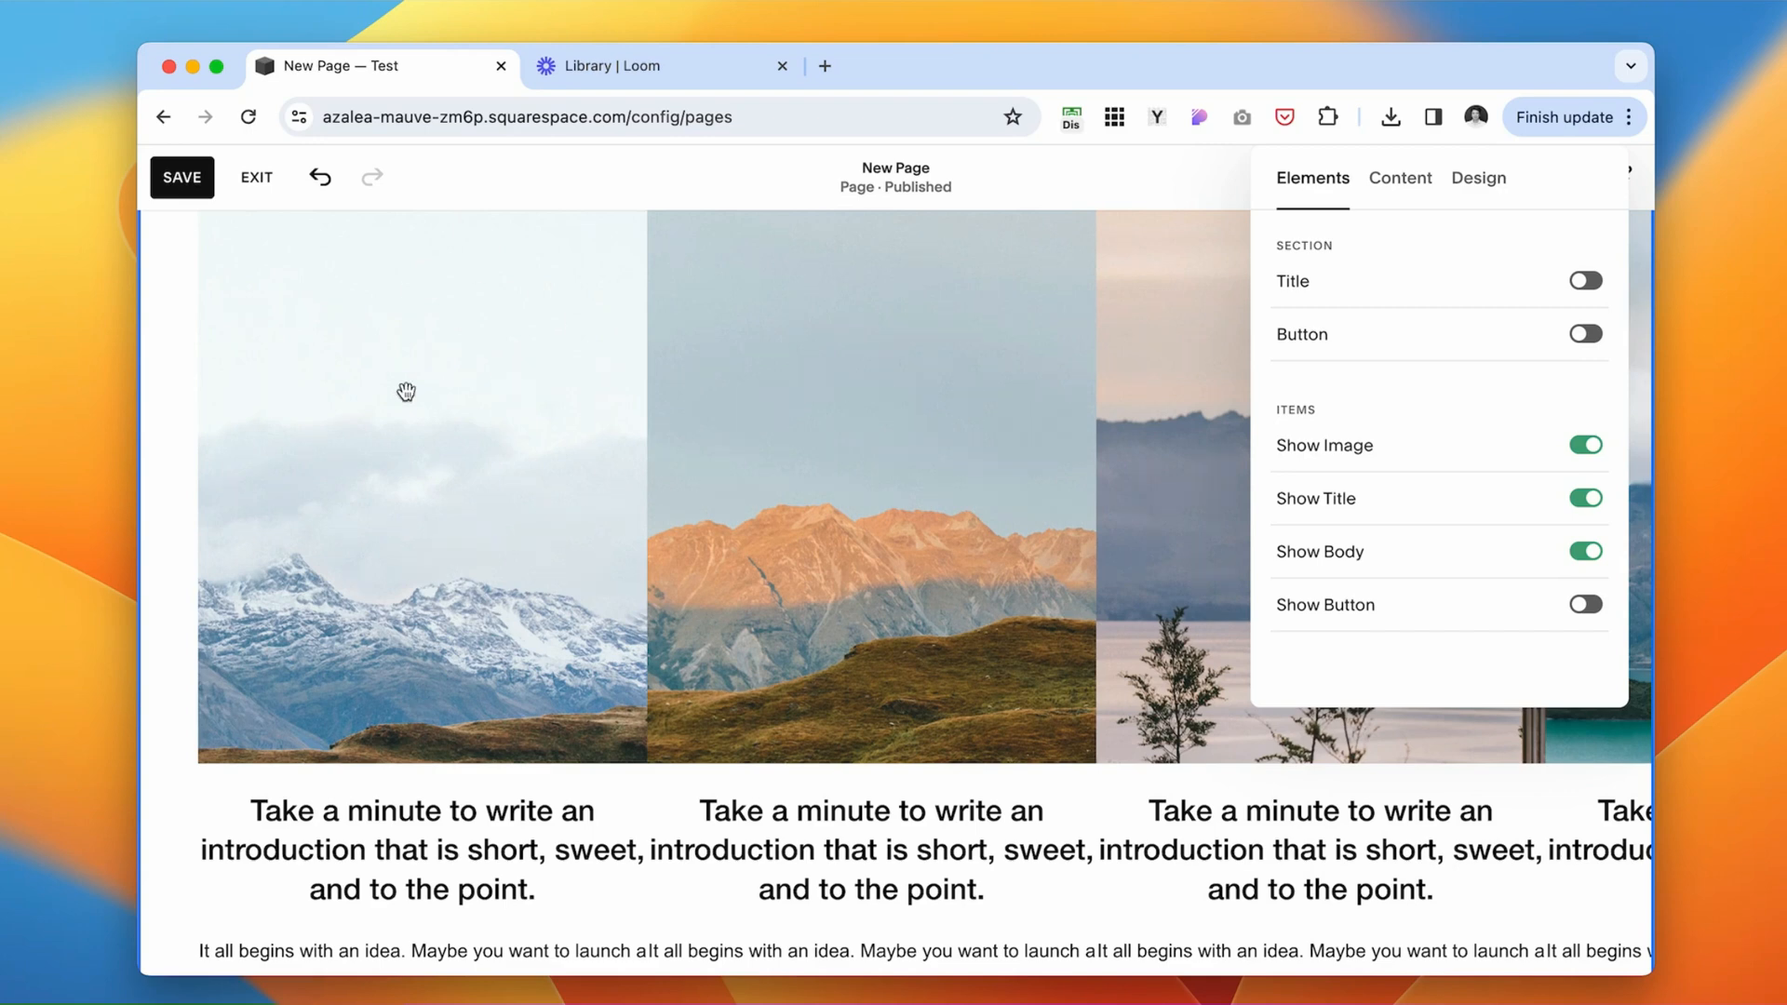
scroll("down", 3)
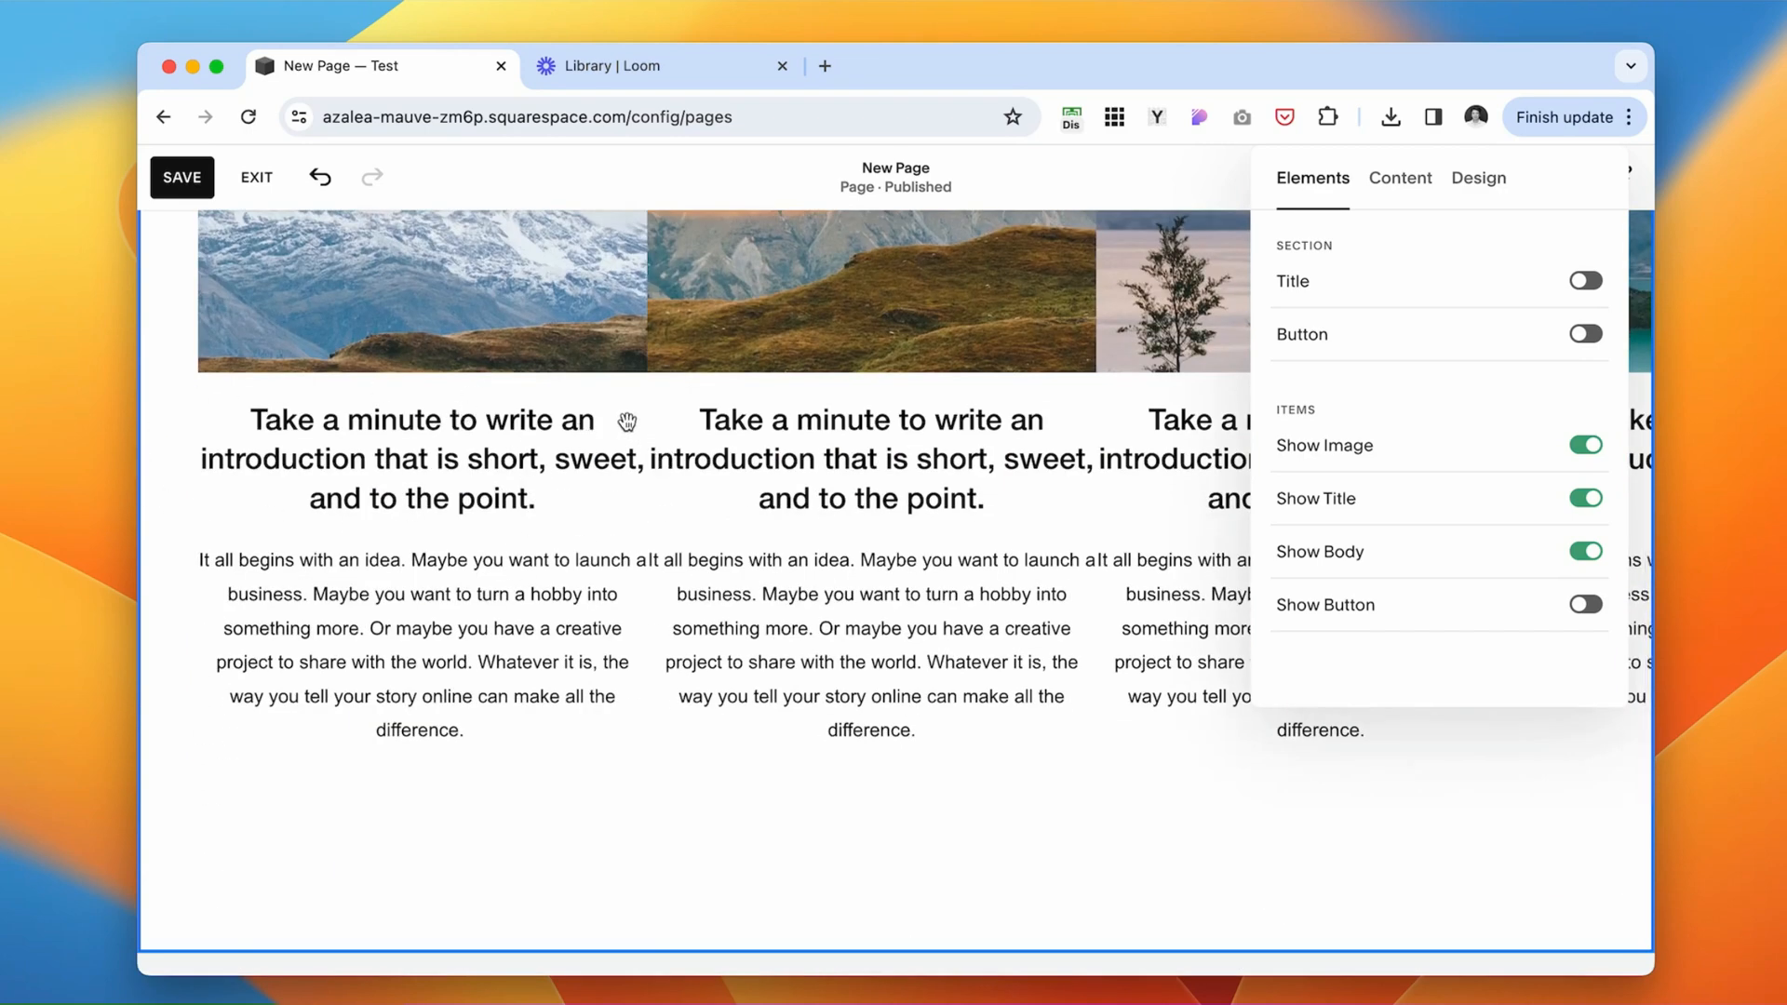
mouse_move(193, 552)
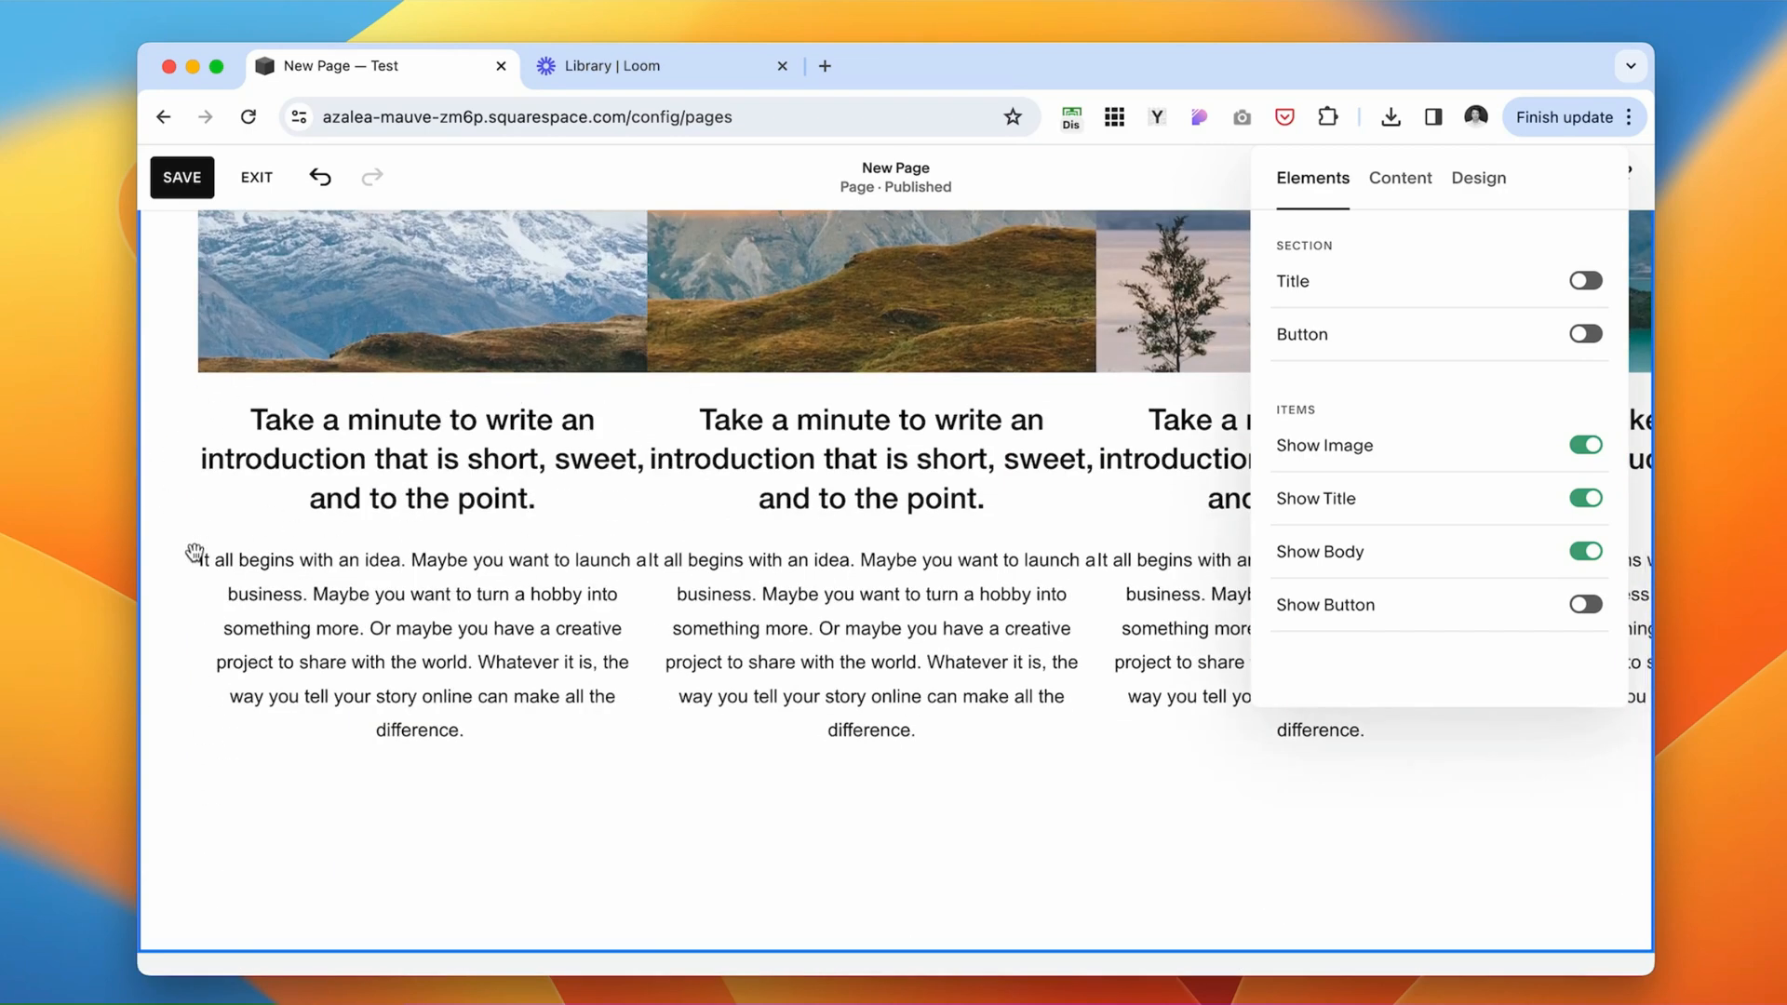
left_click(1399, 179)
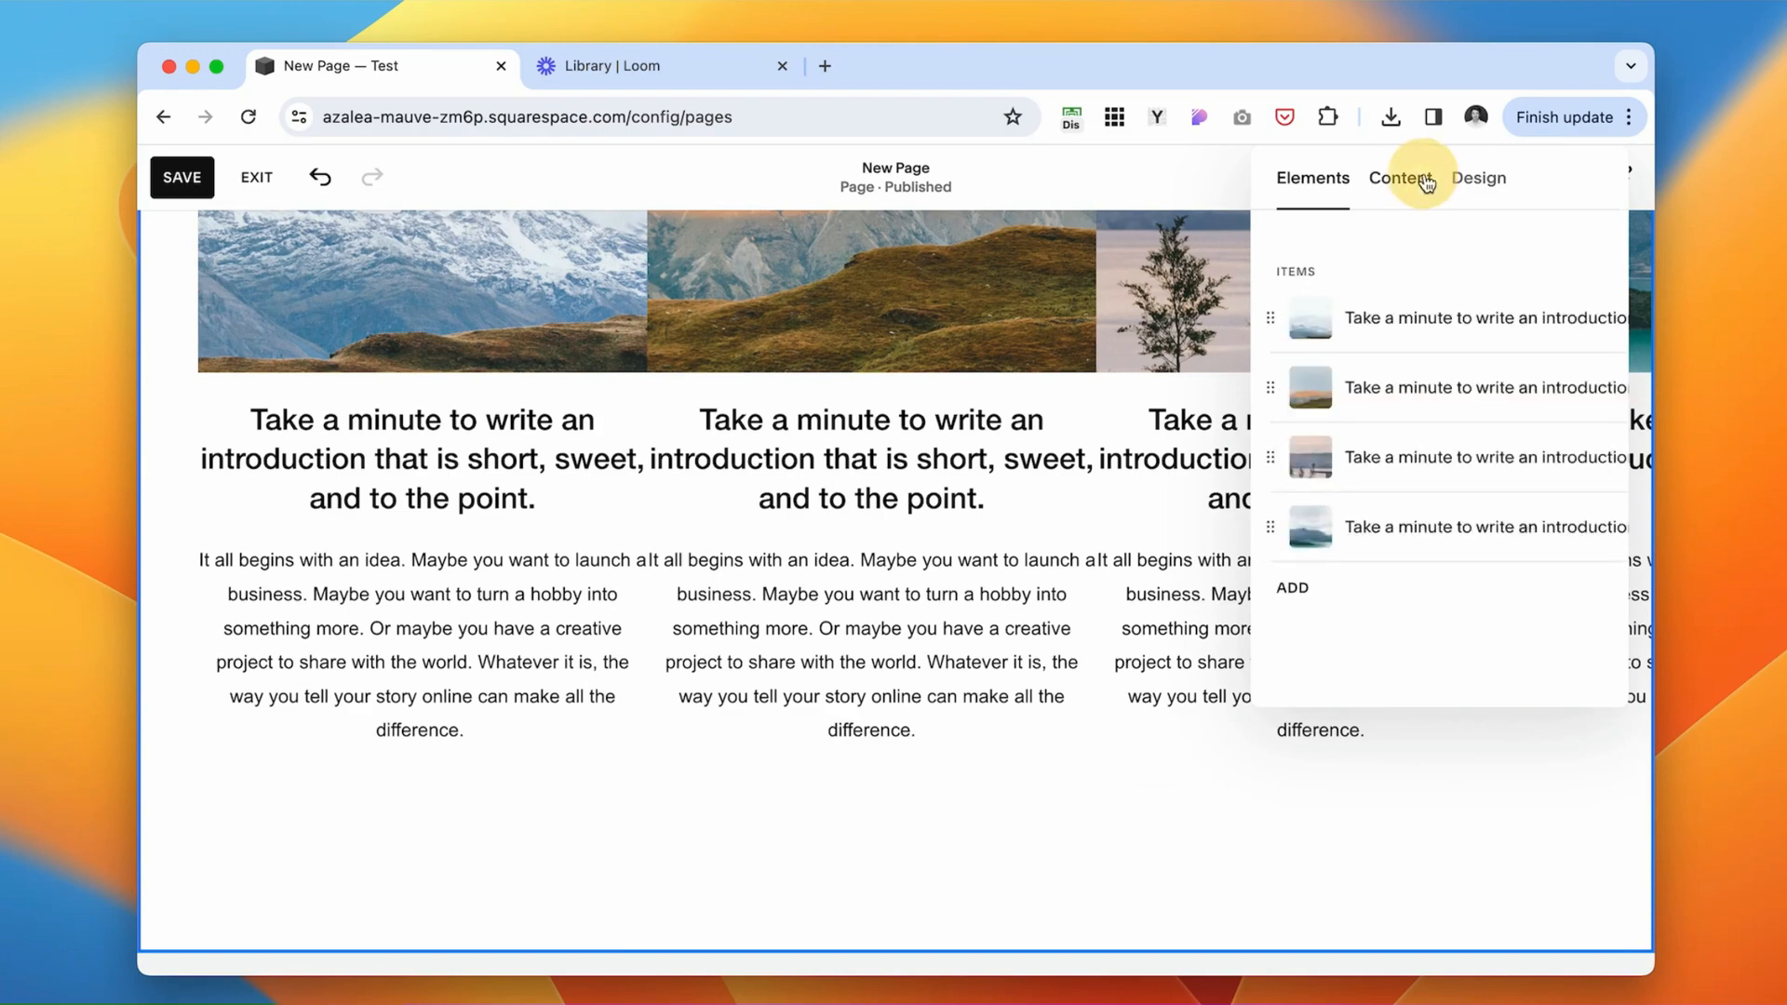
Replace the first carousel item's description with the placeholder 'Name Here'.
left_click(1482, 318)
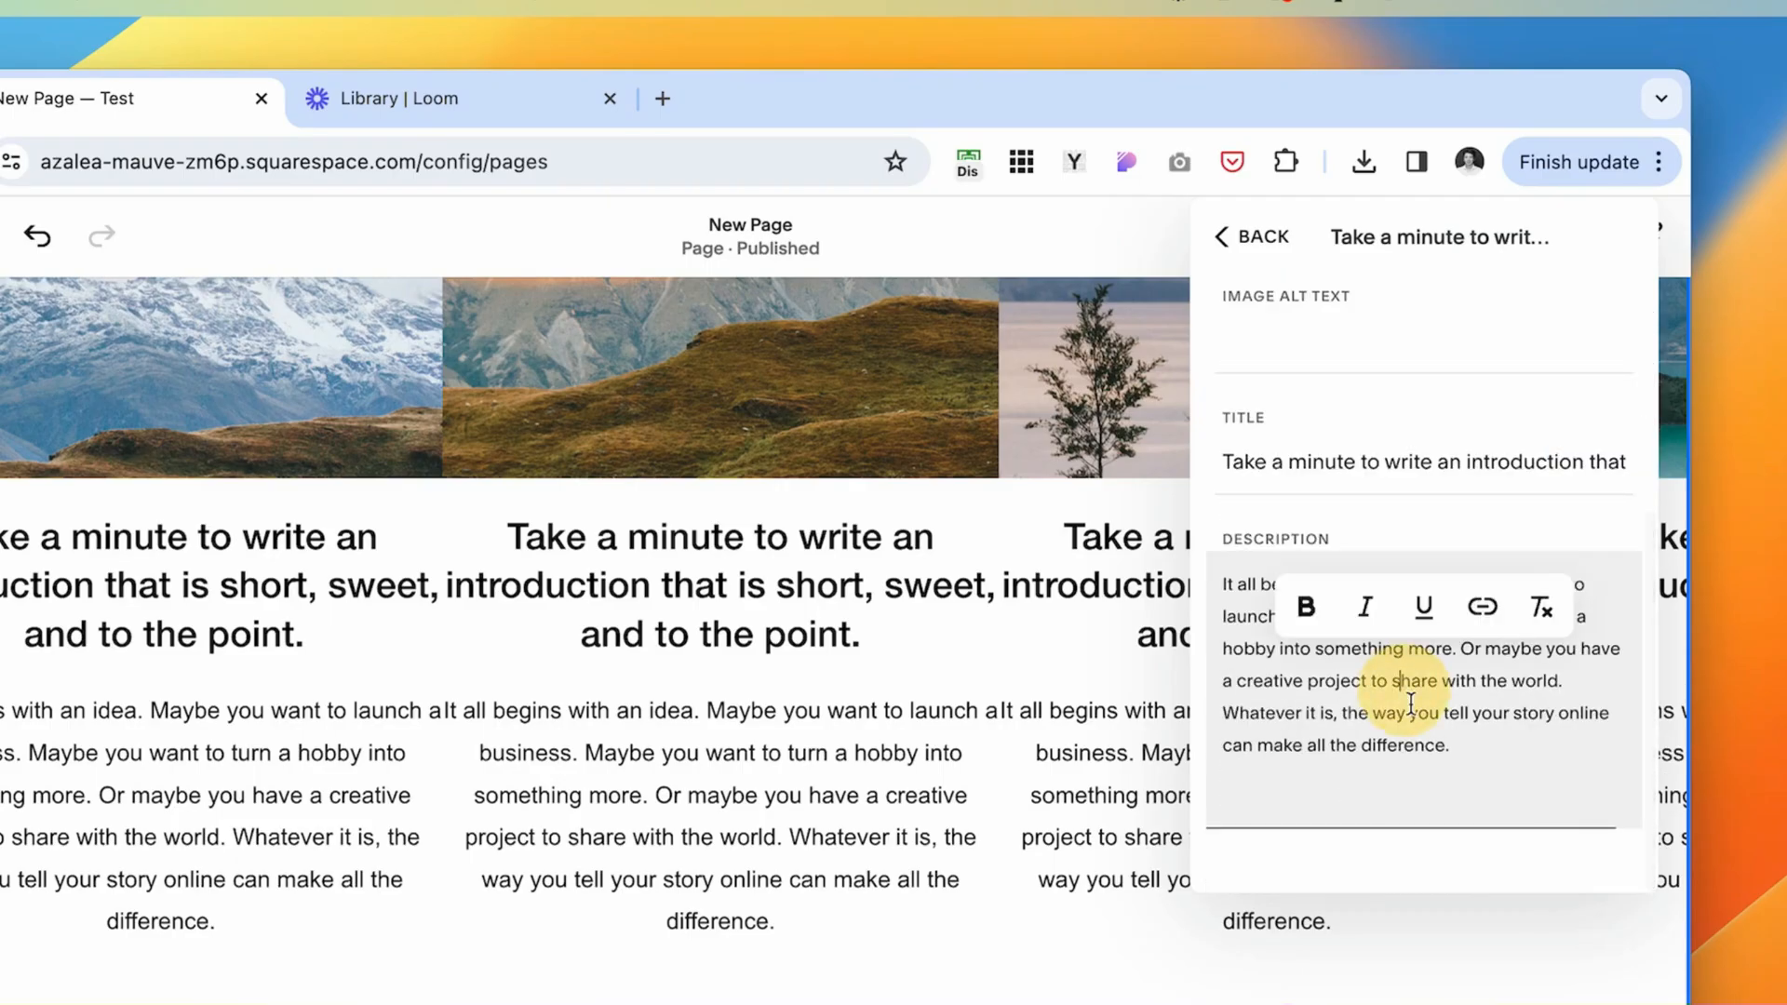
type("Name Here")
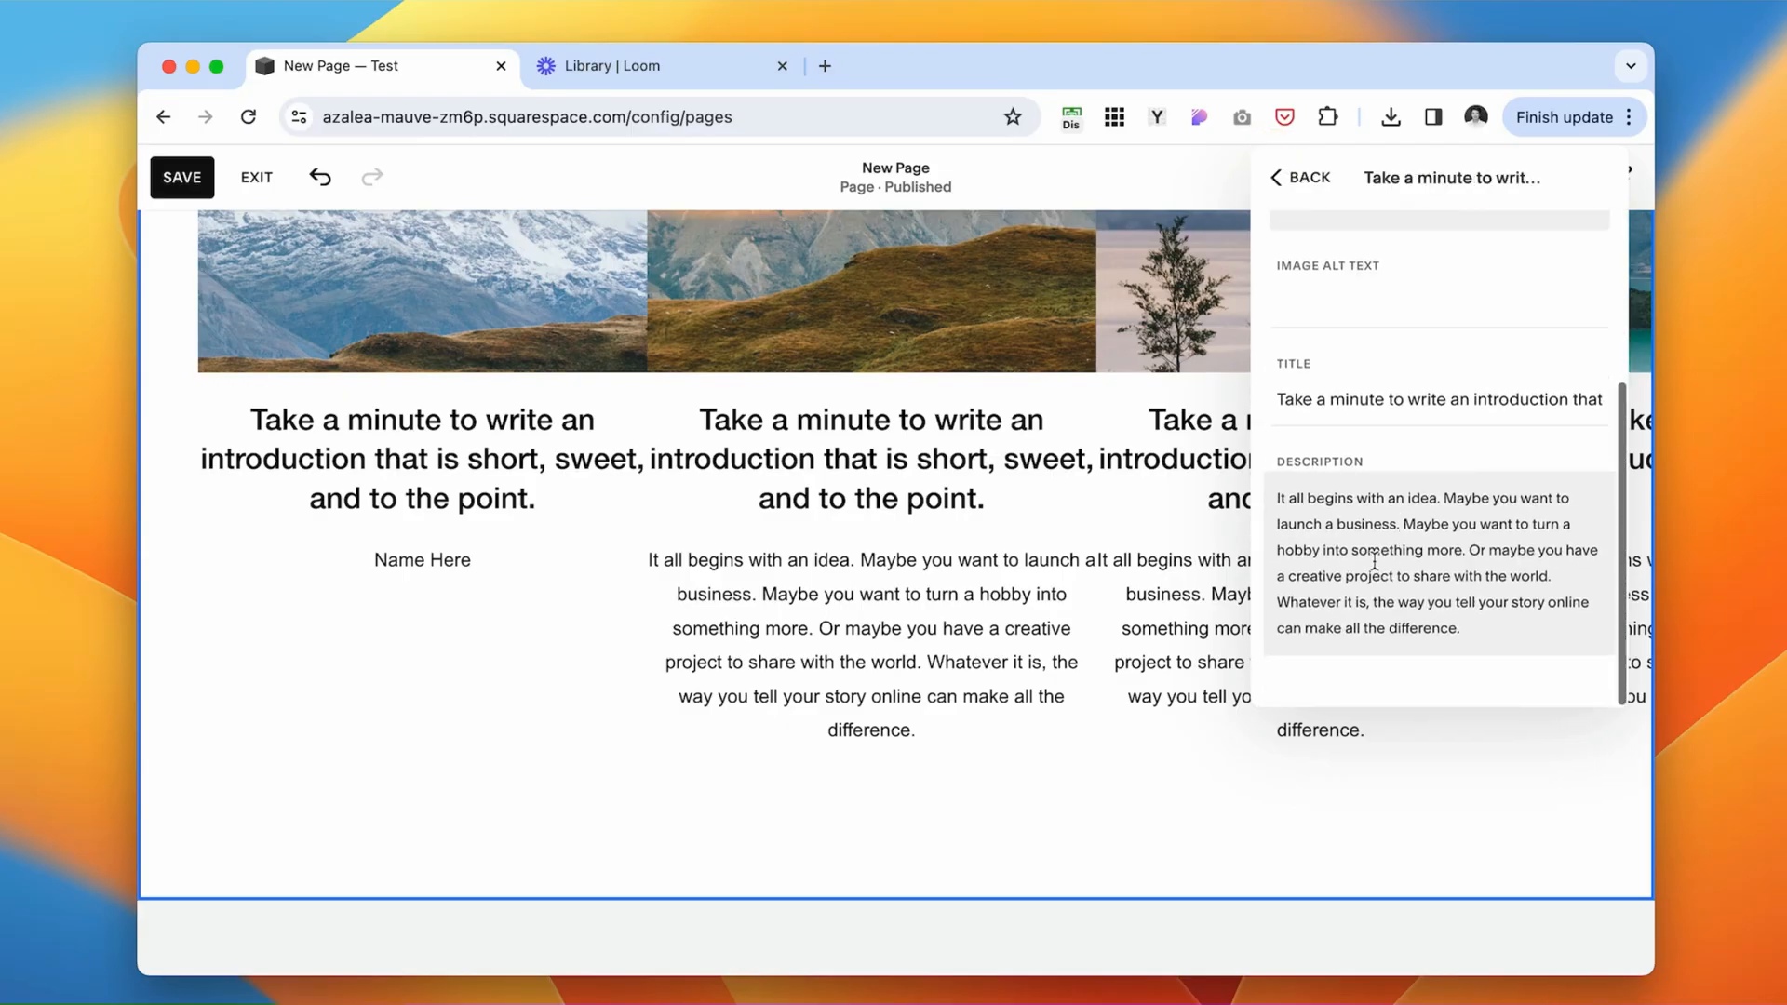
left_click(1303, 177)
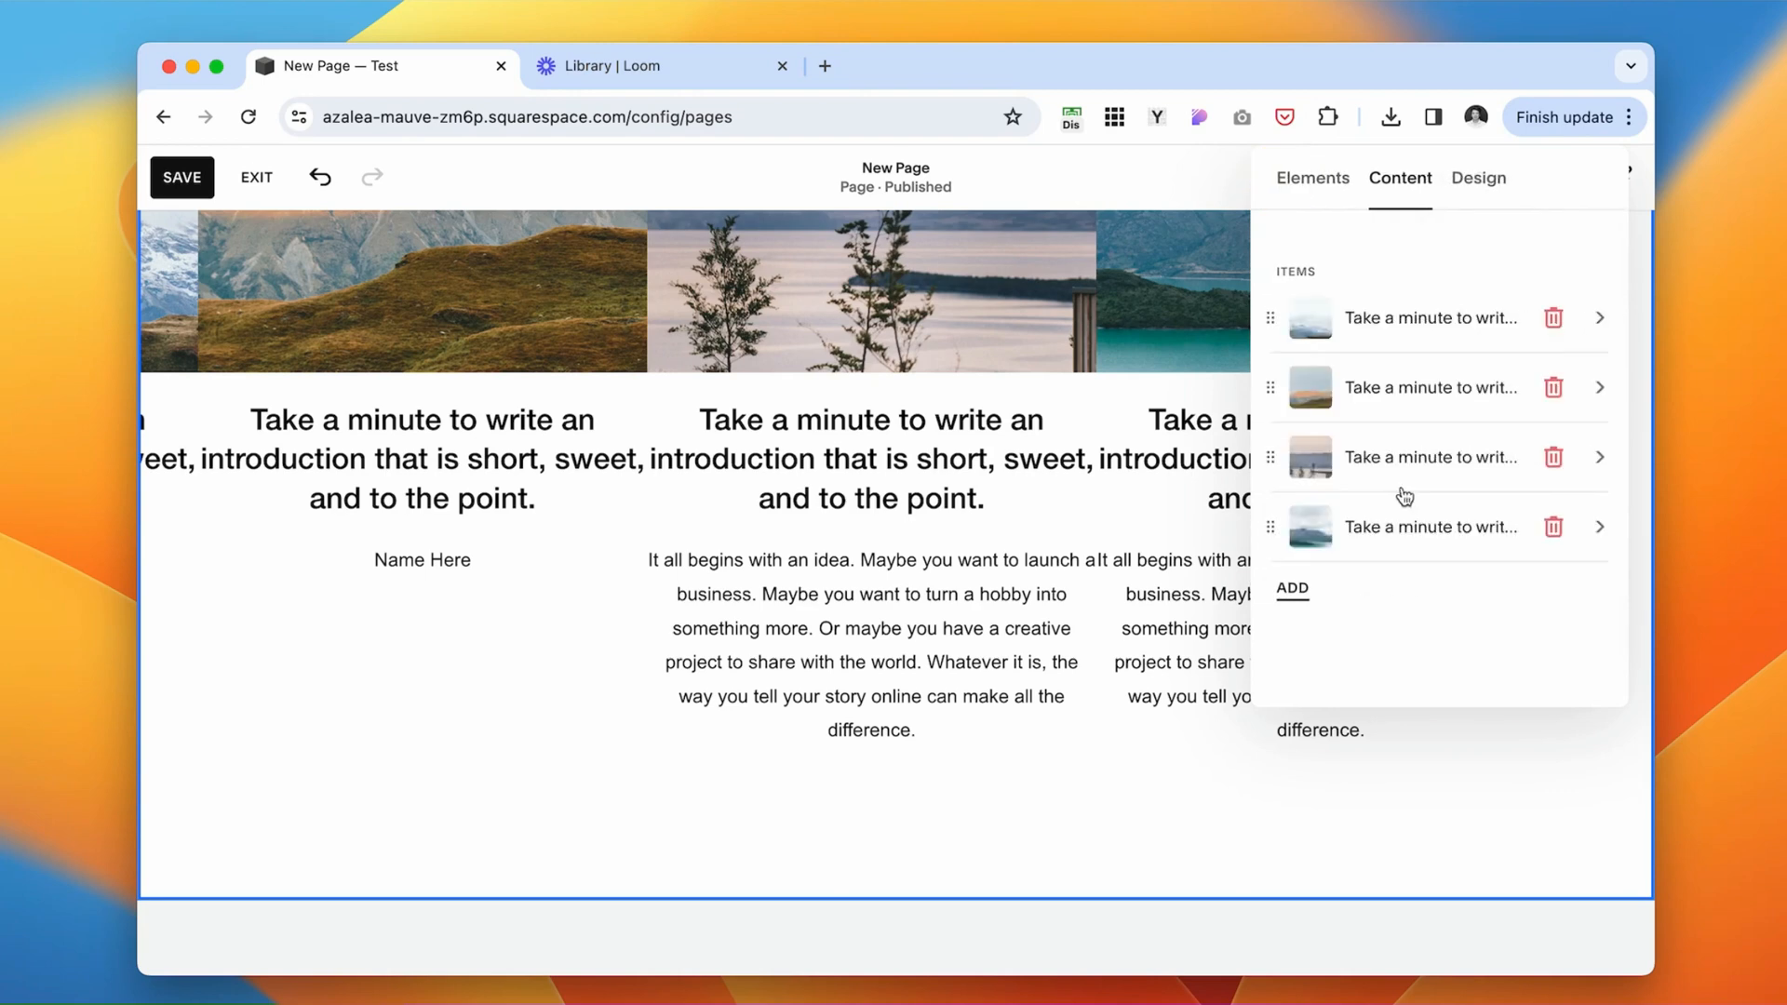
left_click(1219, 65)
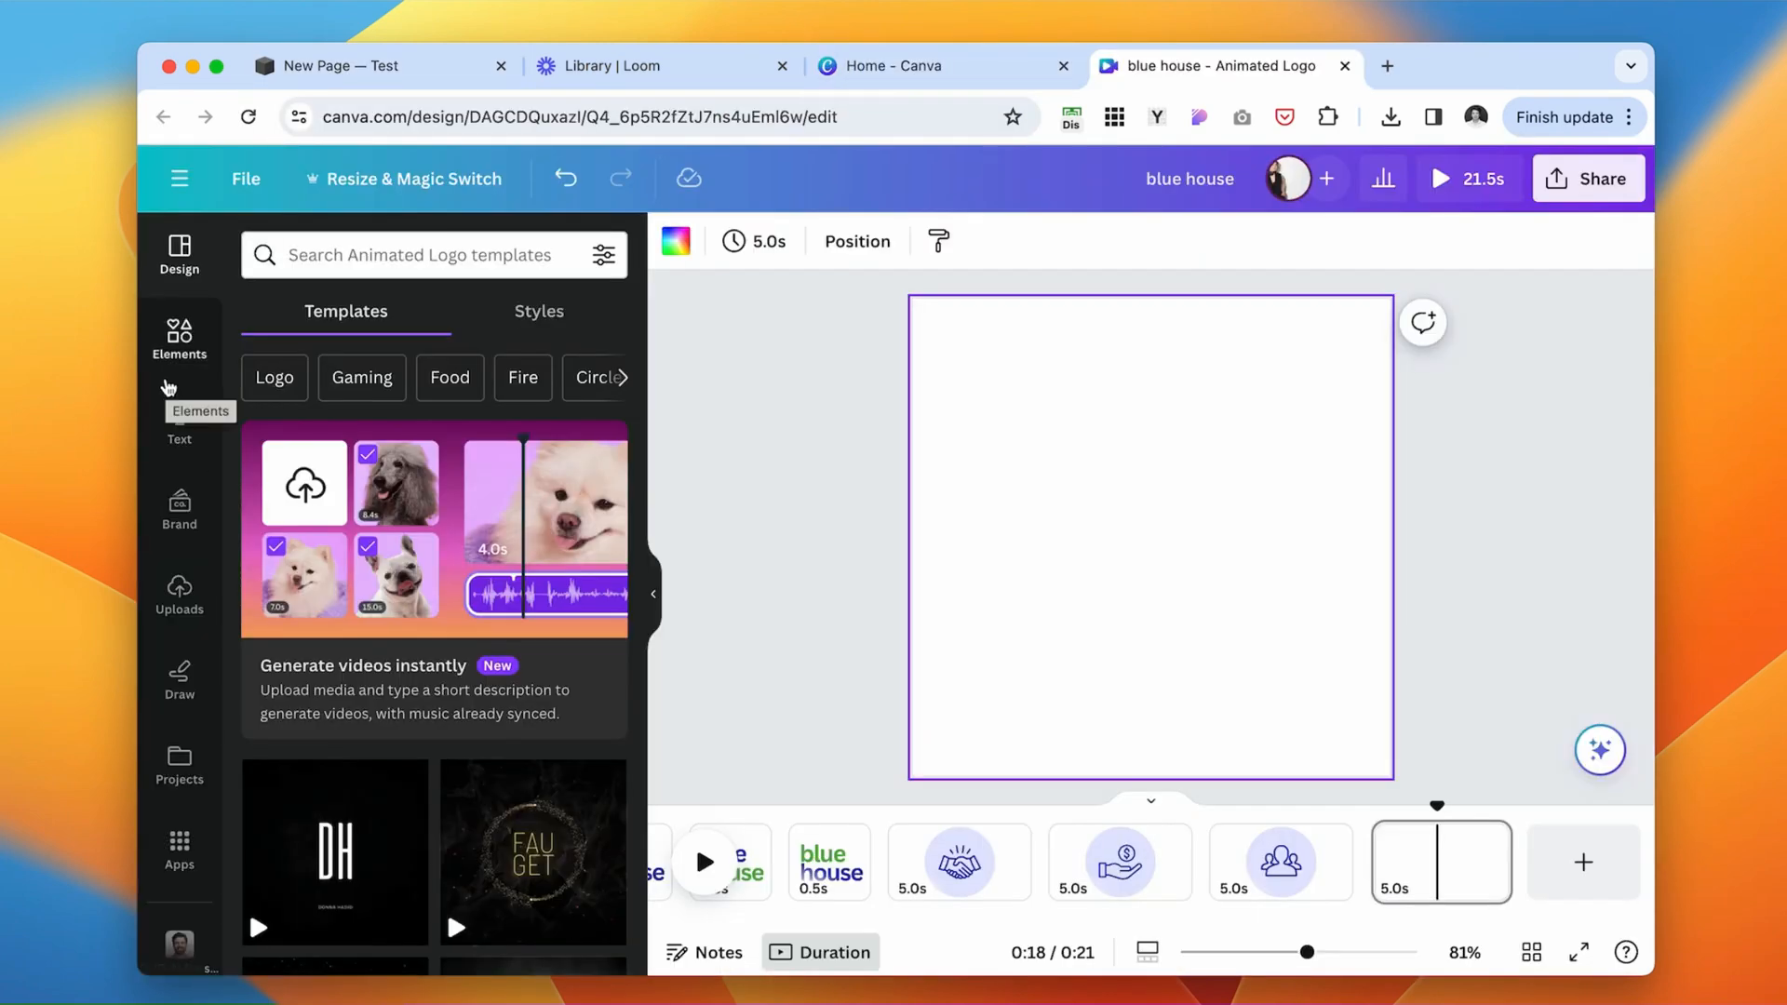
Search Elements for 'star' and build a row of orange stars on the Canva page.
left_click(179, 339)
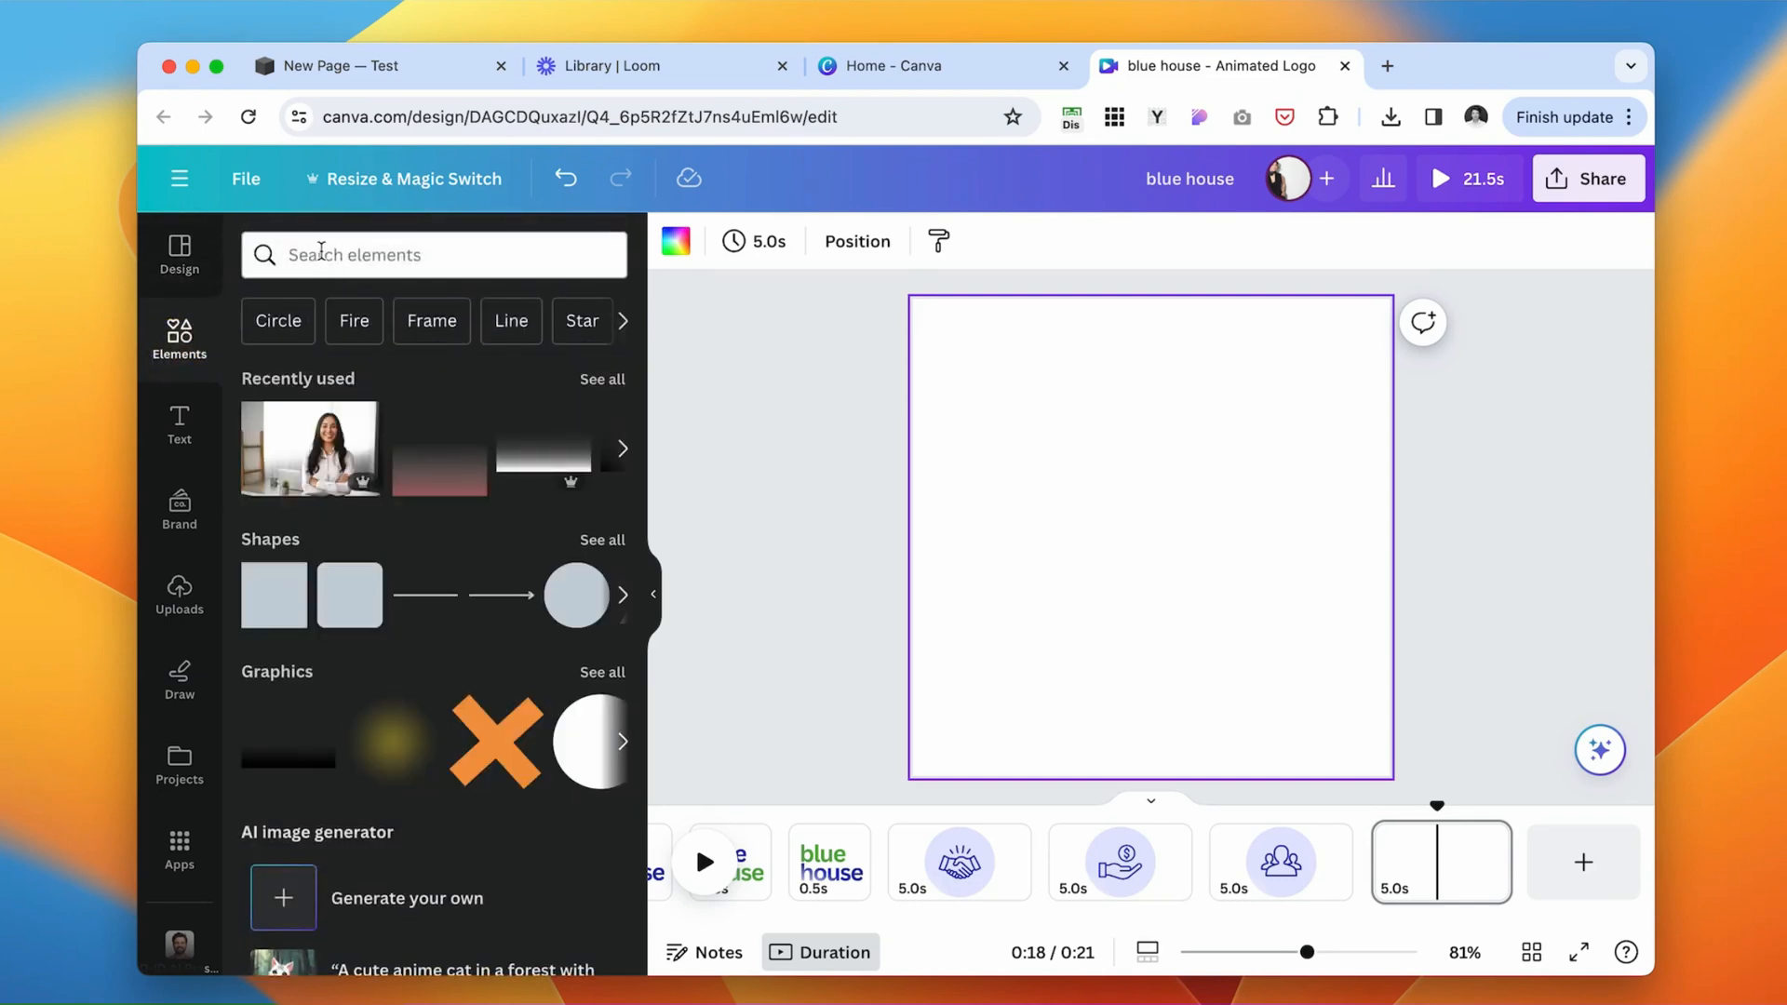
type("star")
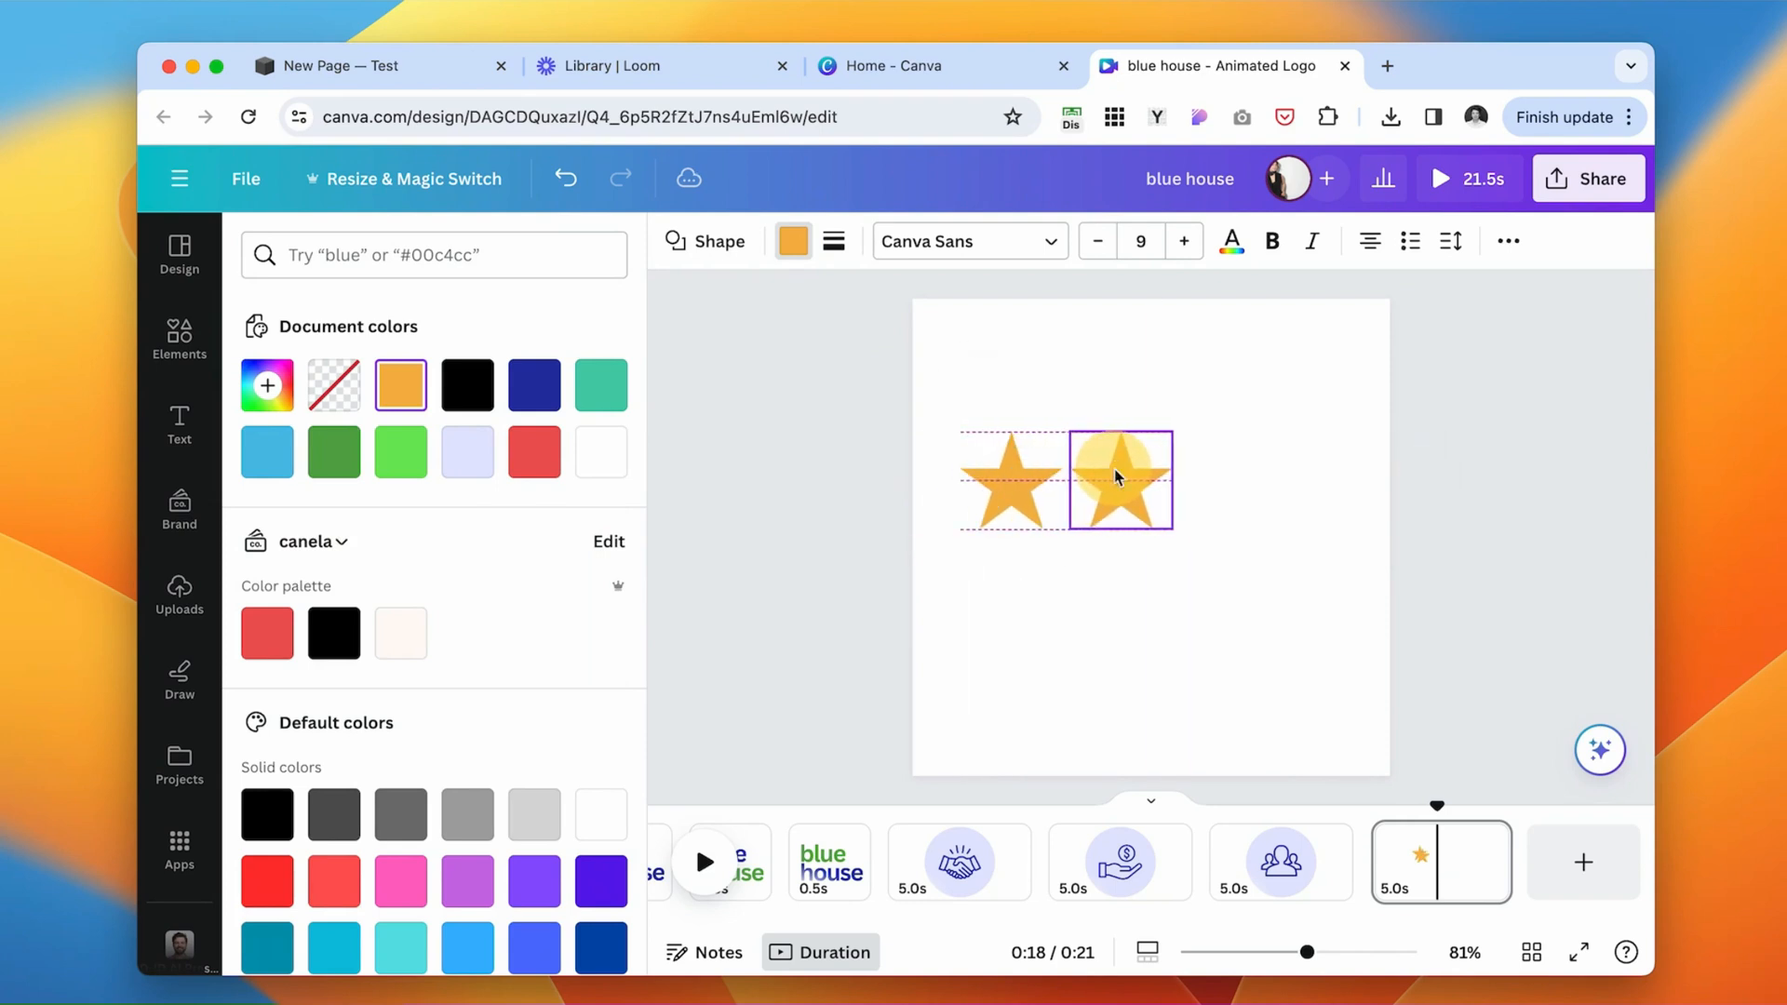
left_click(1120, 478)
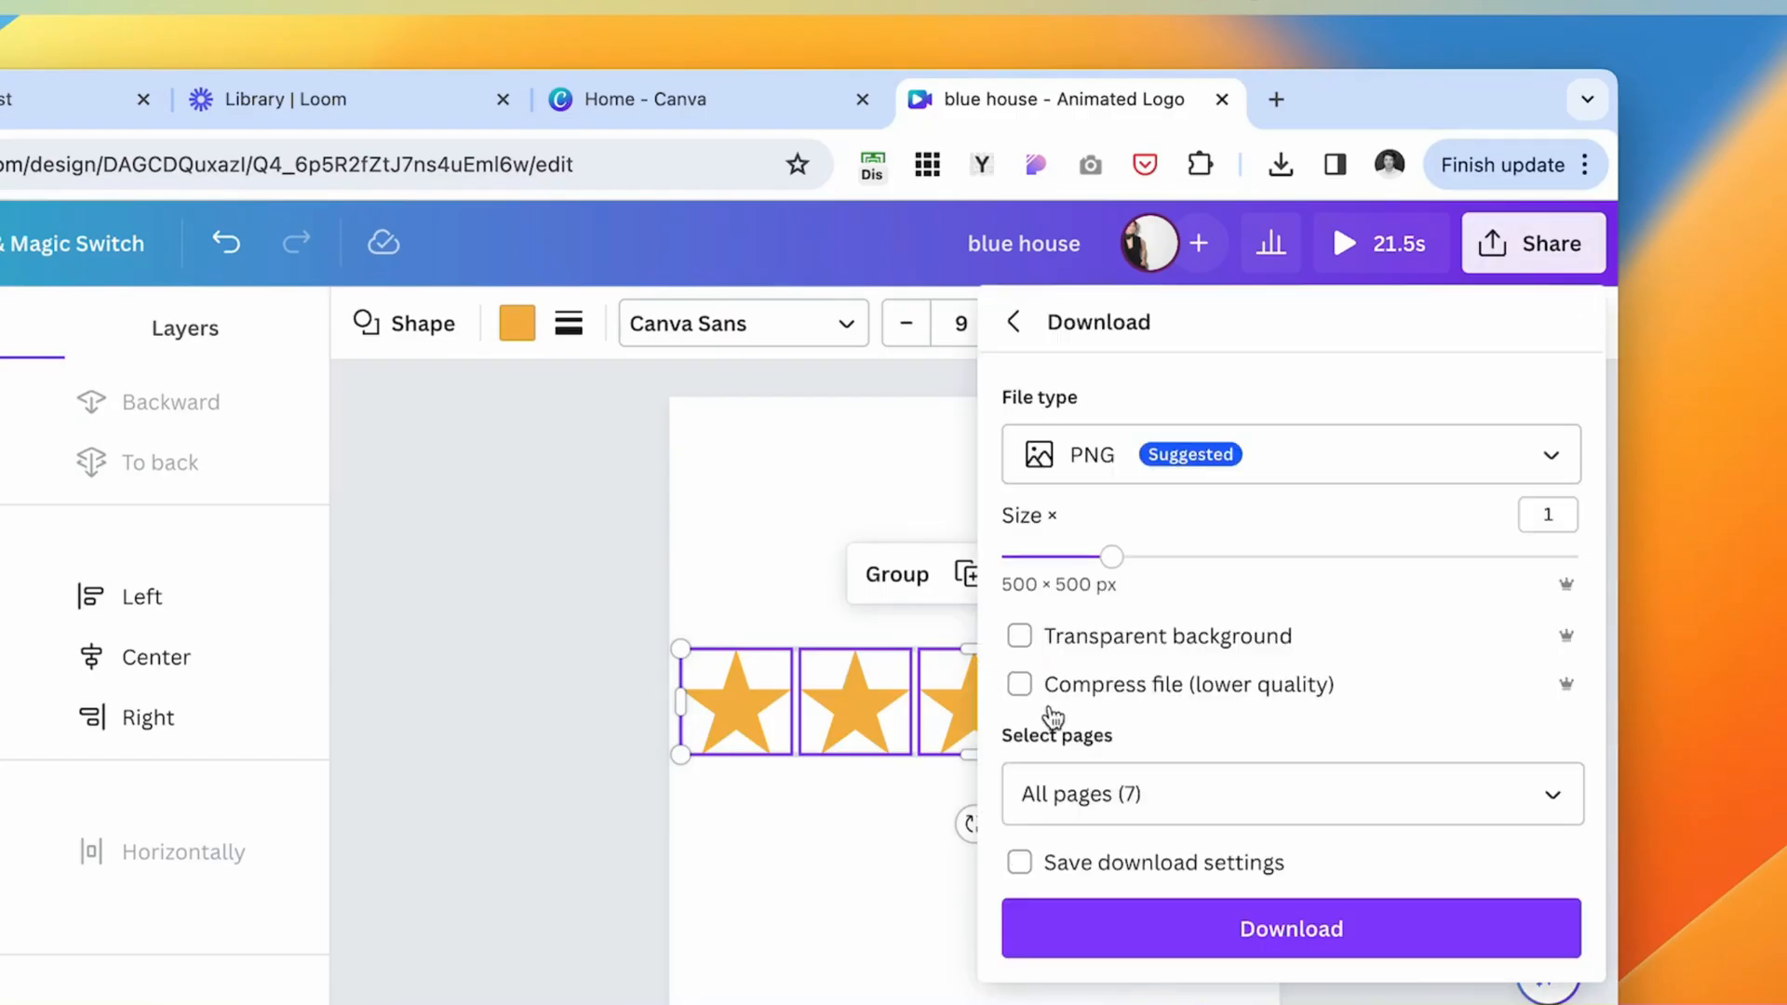
Download the stars as a 1,500 × 1,500 px transparent PNG.
left_click_drag(1111, 556, 1531, 557)
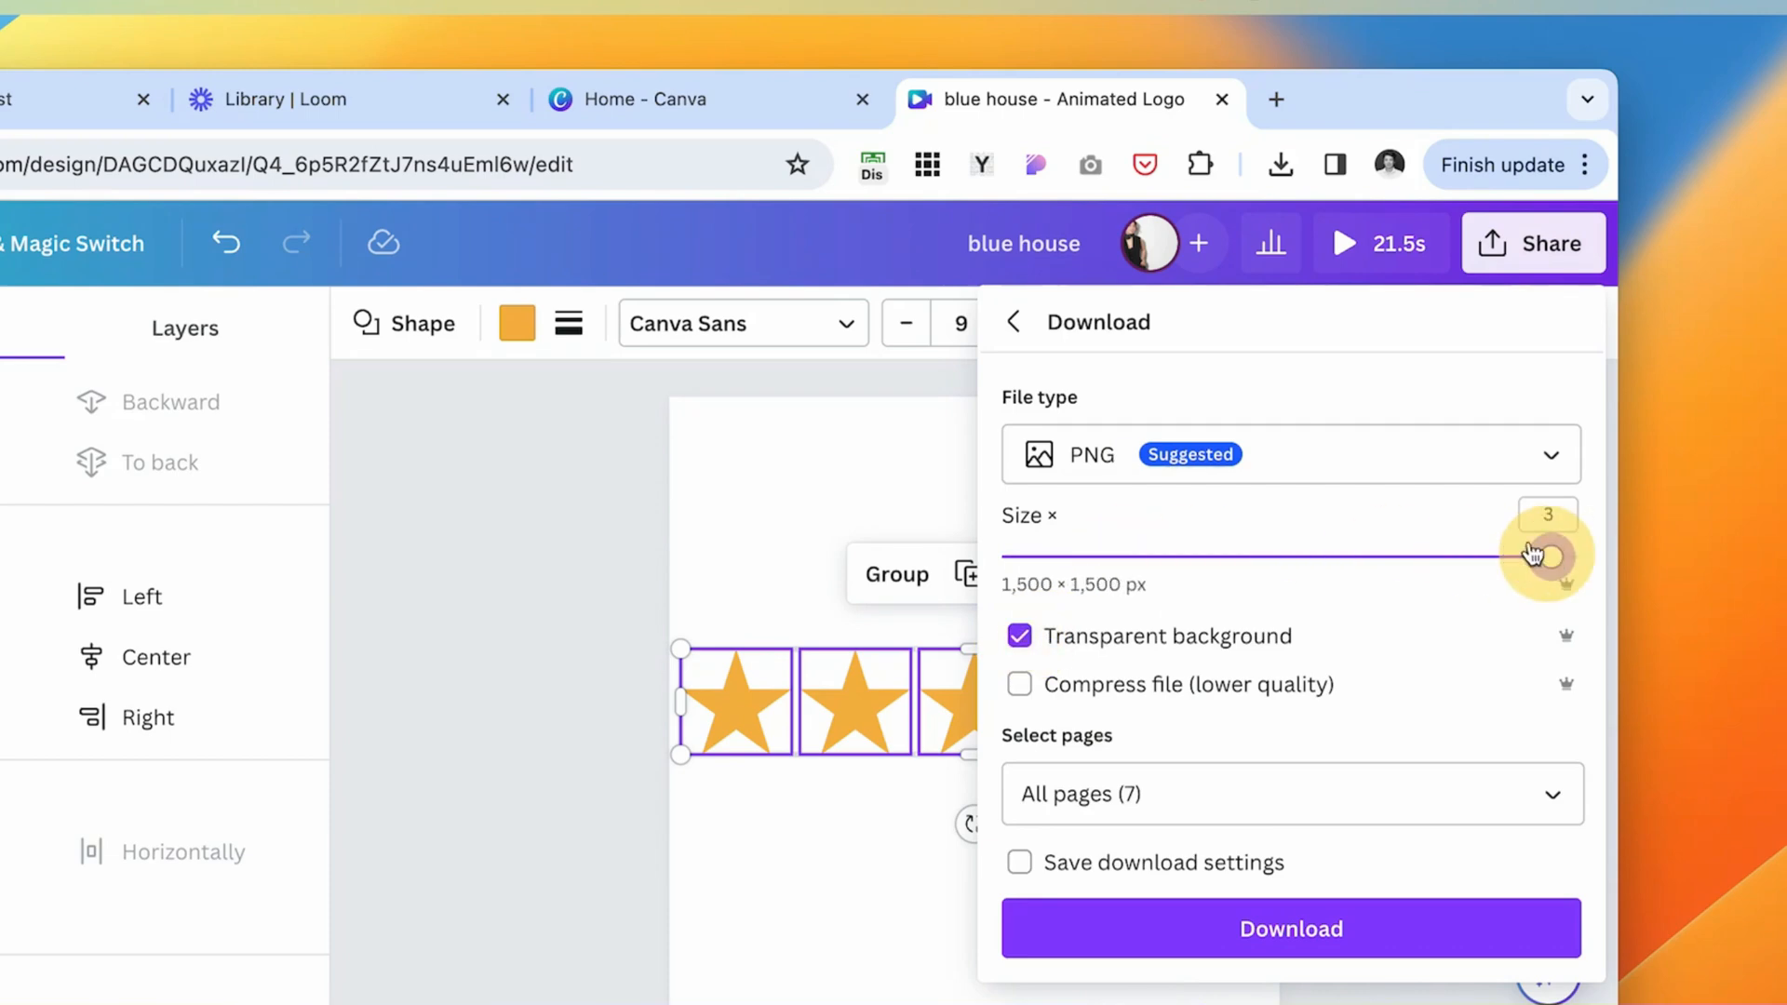
left_click(301, 78)
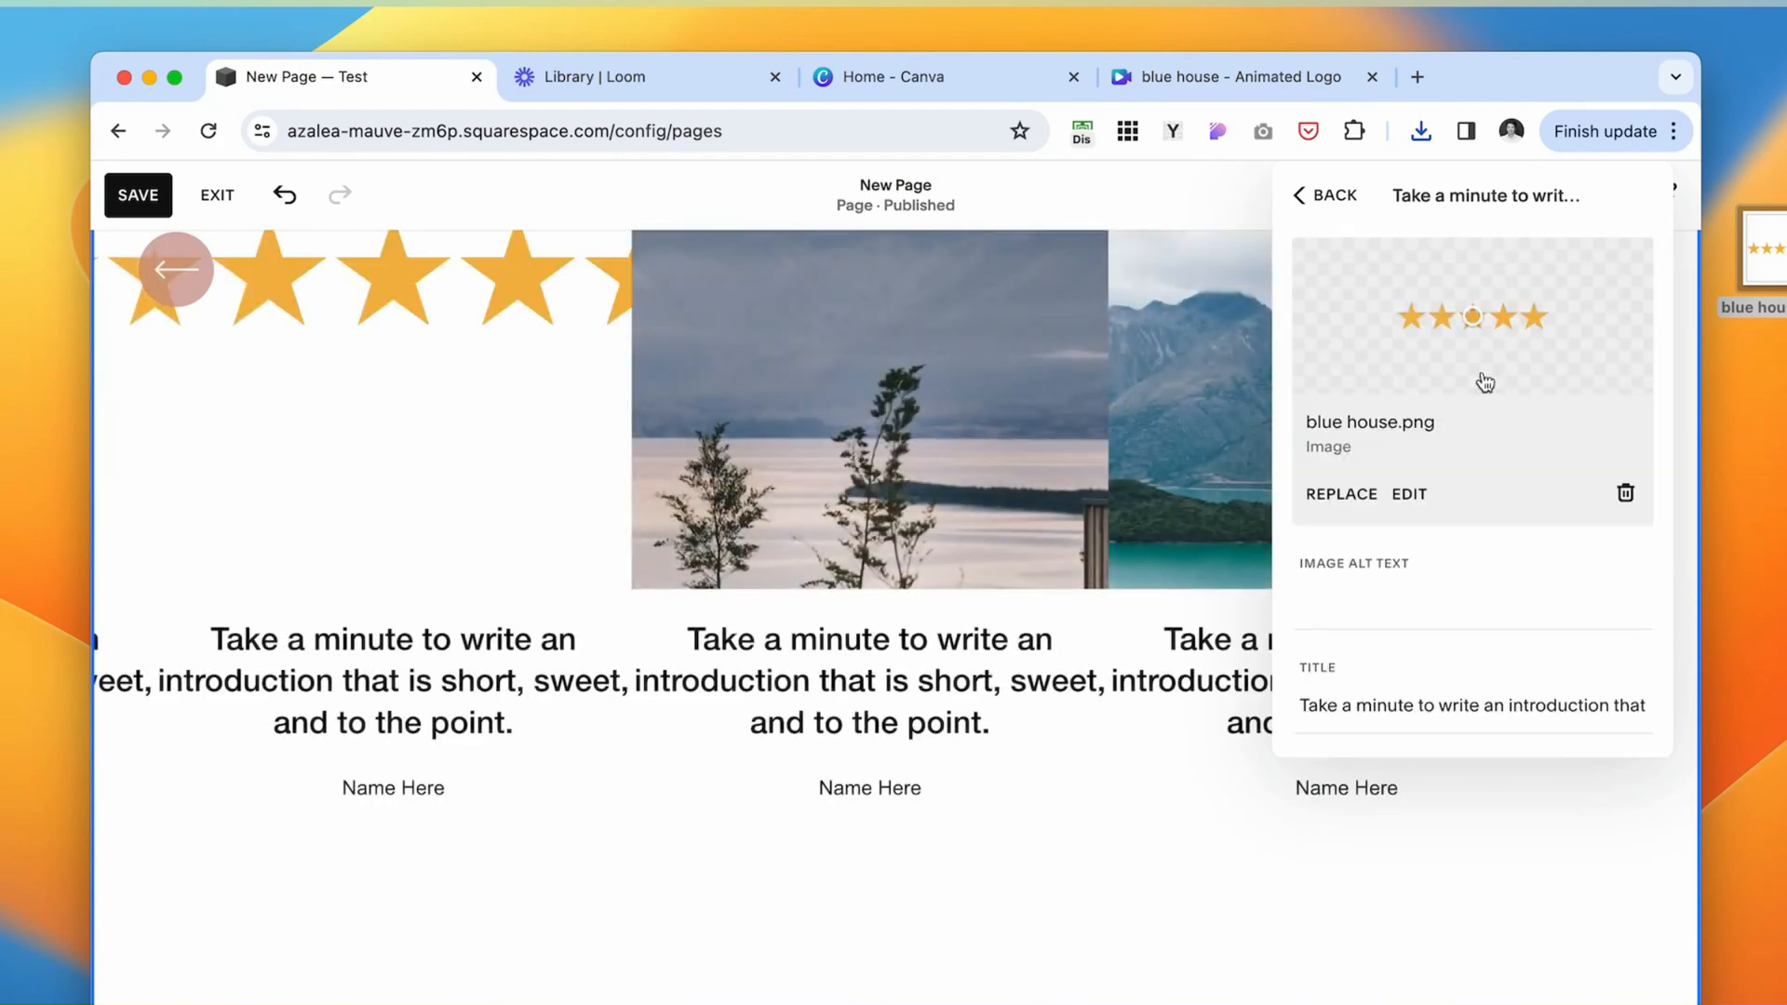
Replace the first carousel item's image with the downloaded stars PNG.
left_click(1325, 196)
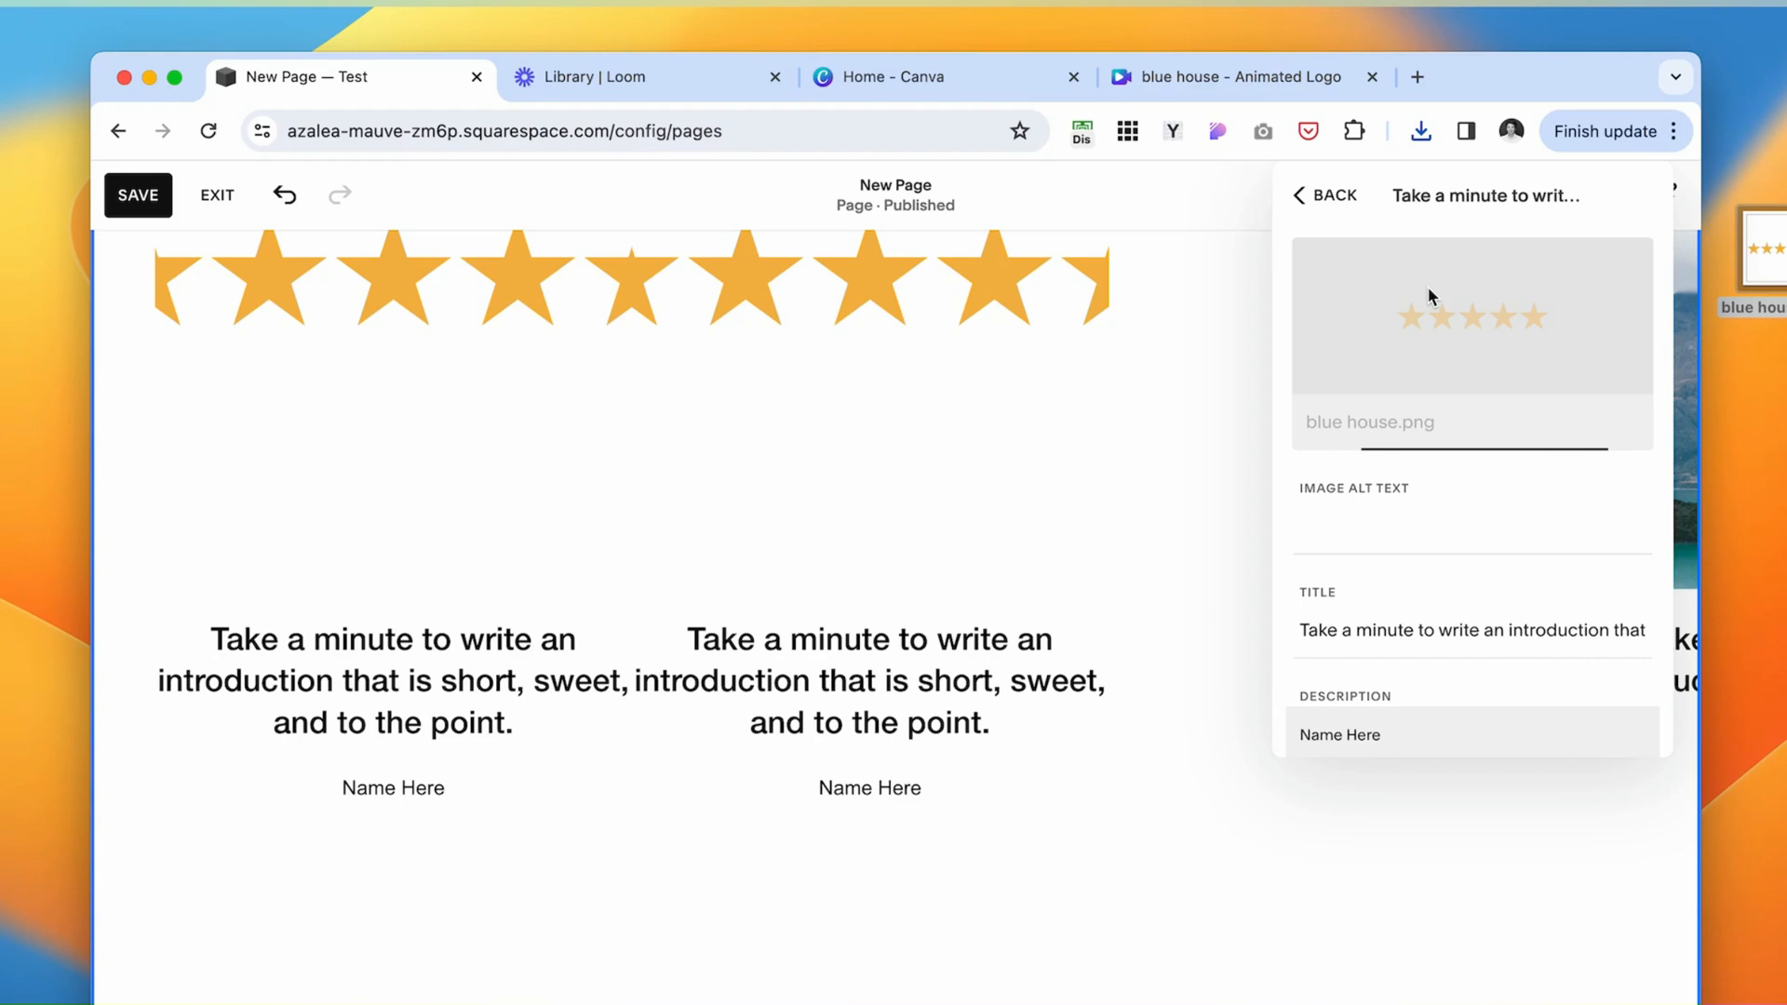
Crop the carousel's star images to 2.4:1 and set a custom media width of about 26%.
left_click(1327, 195)
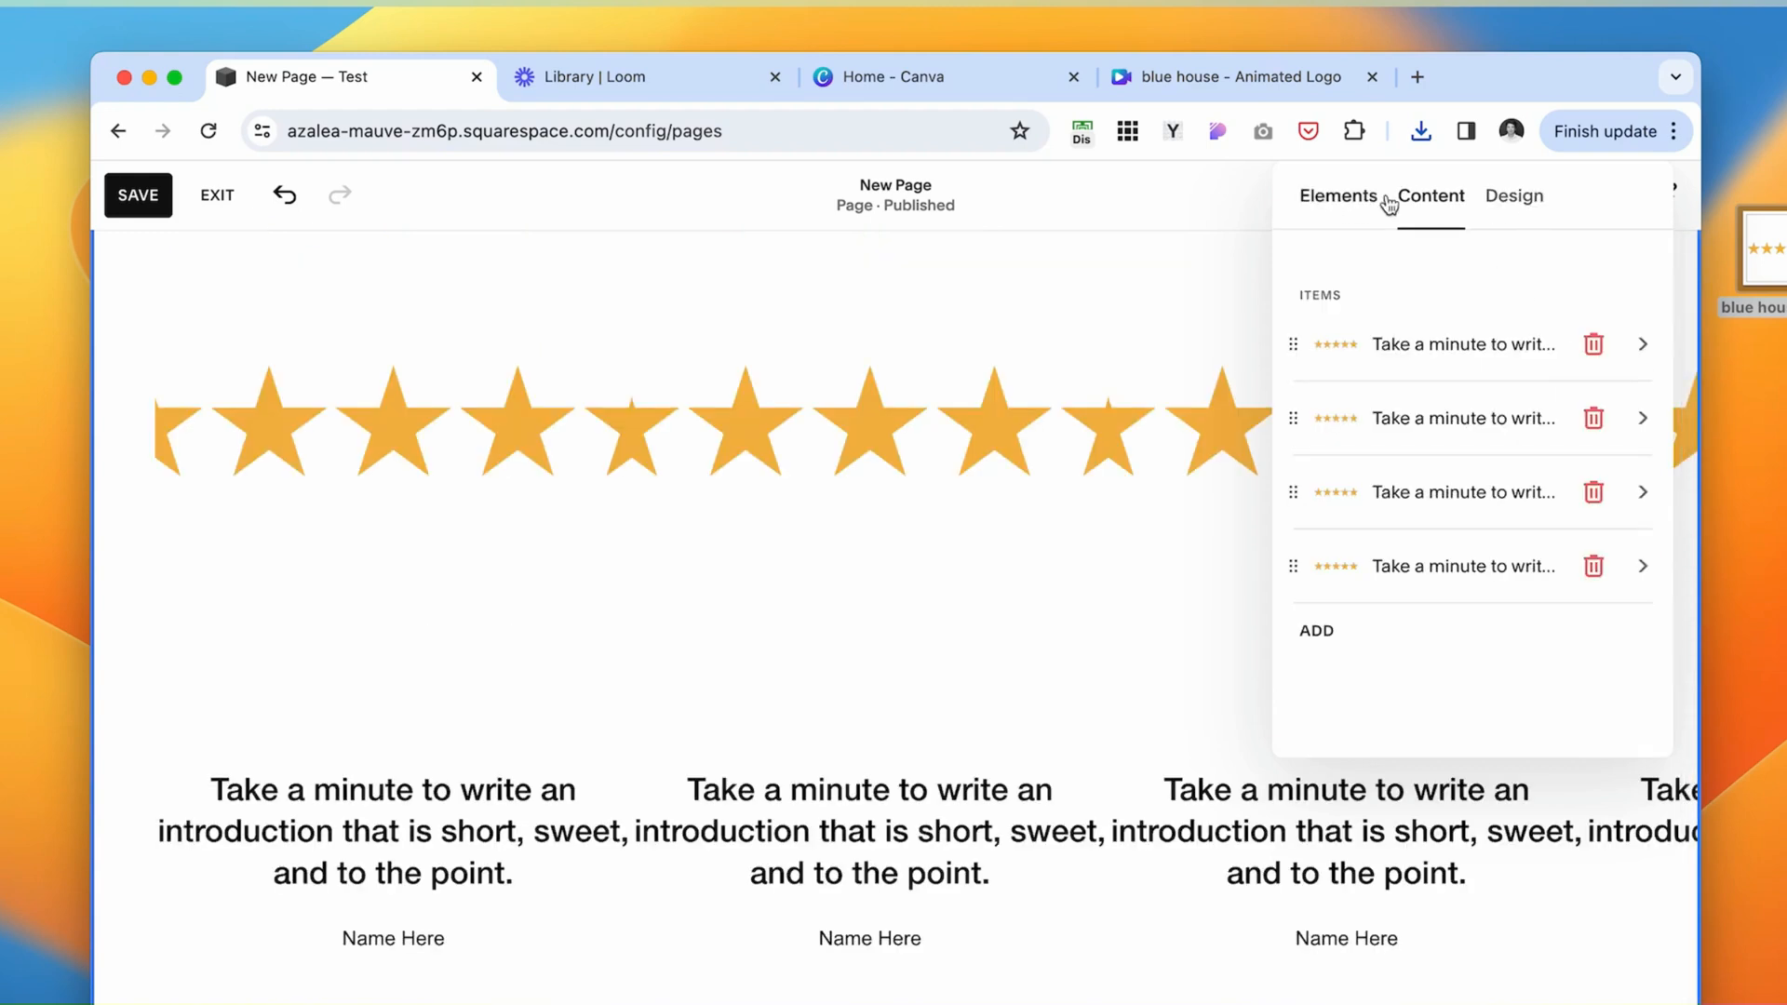
left_click(1514, 195)
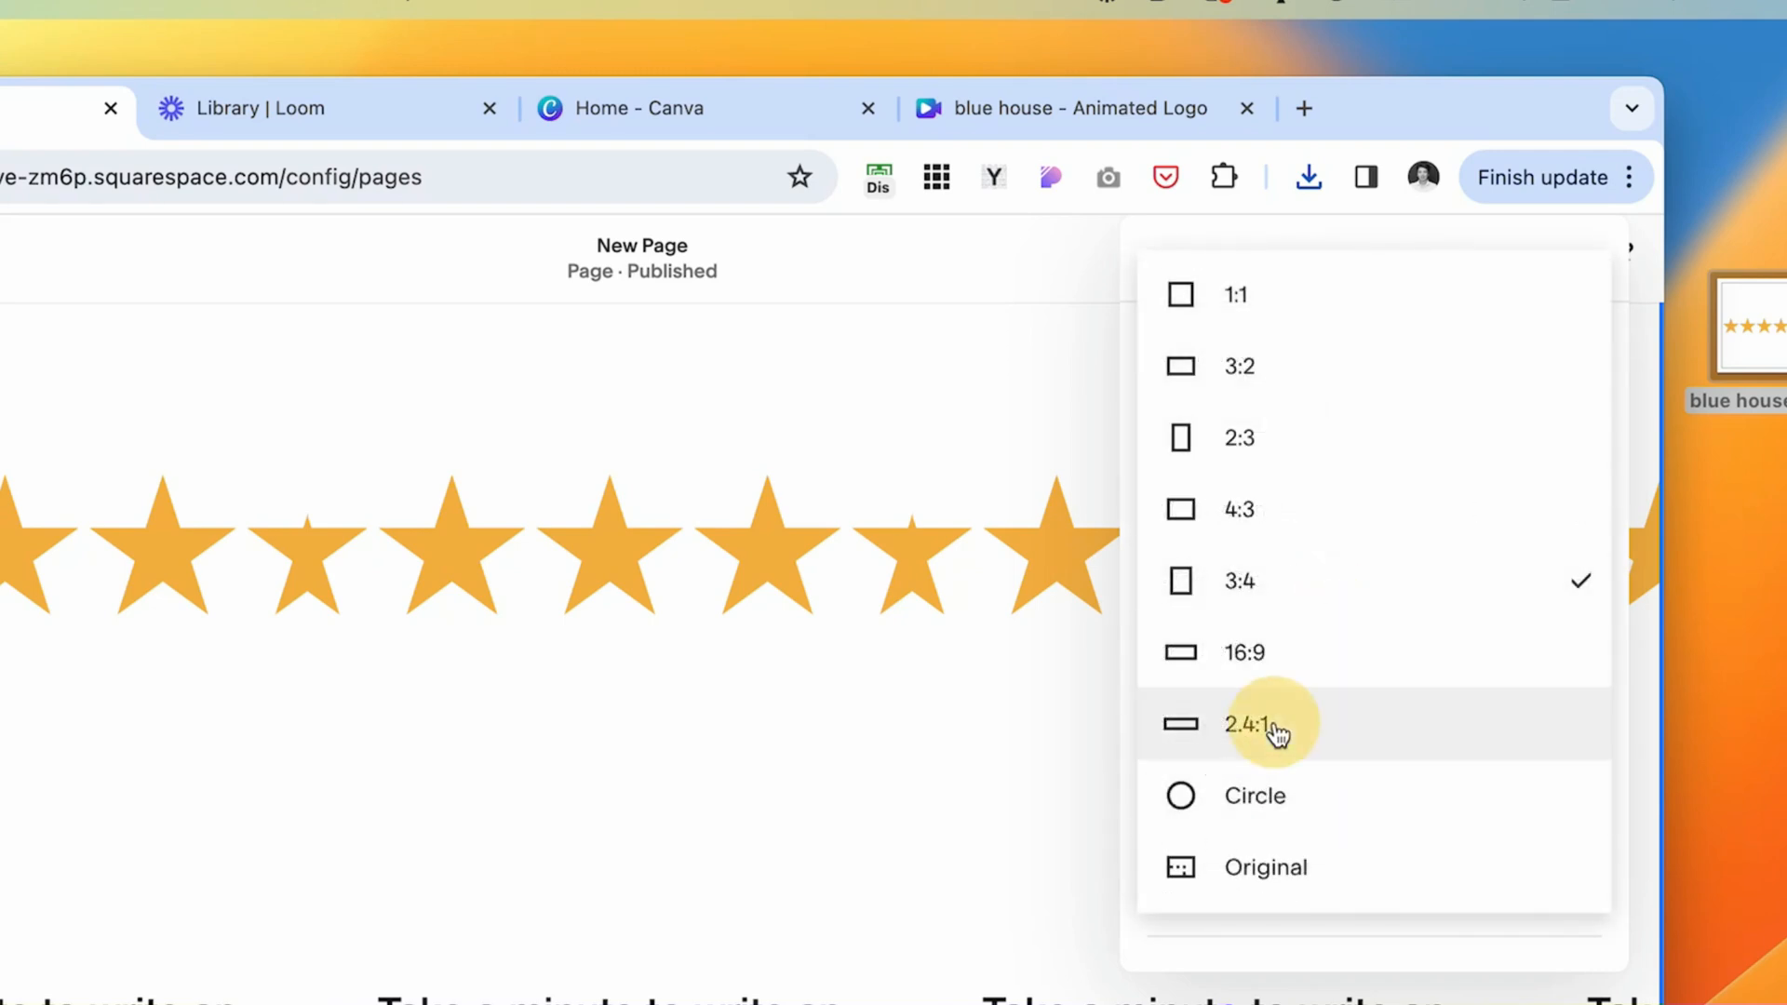
left_click(1241, 724)
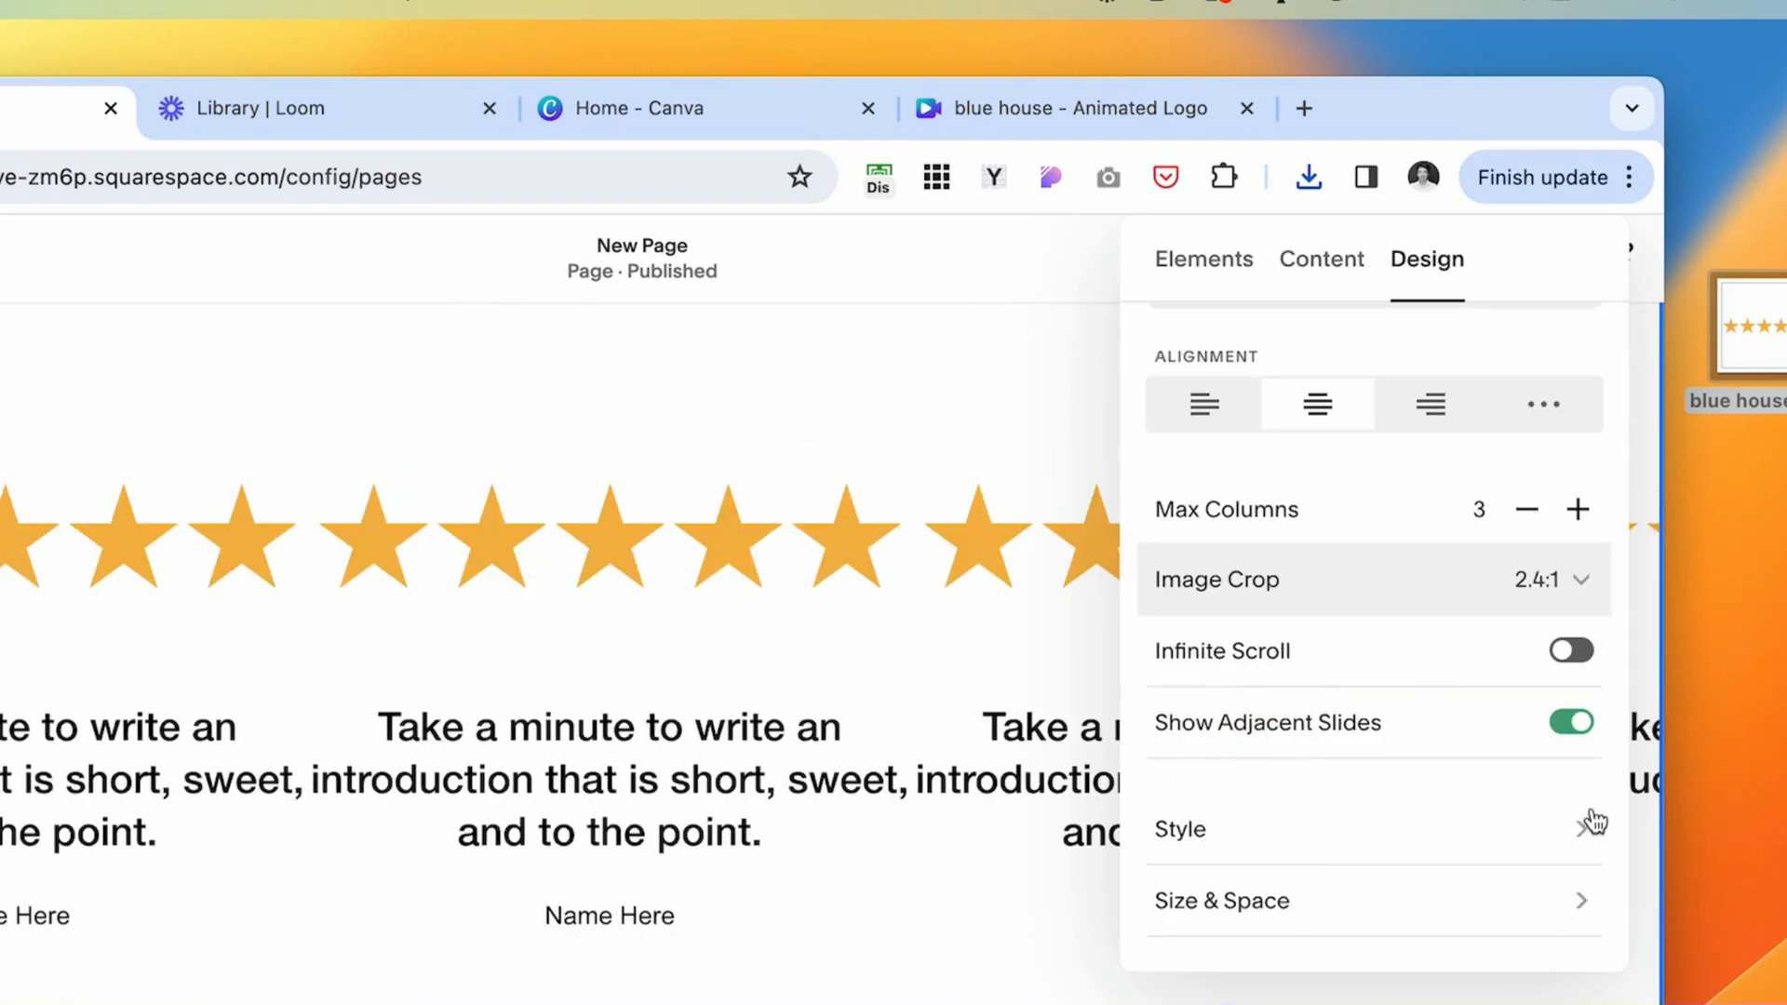
left_click(1221, 900)
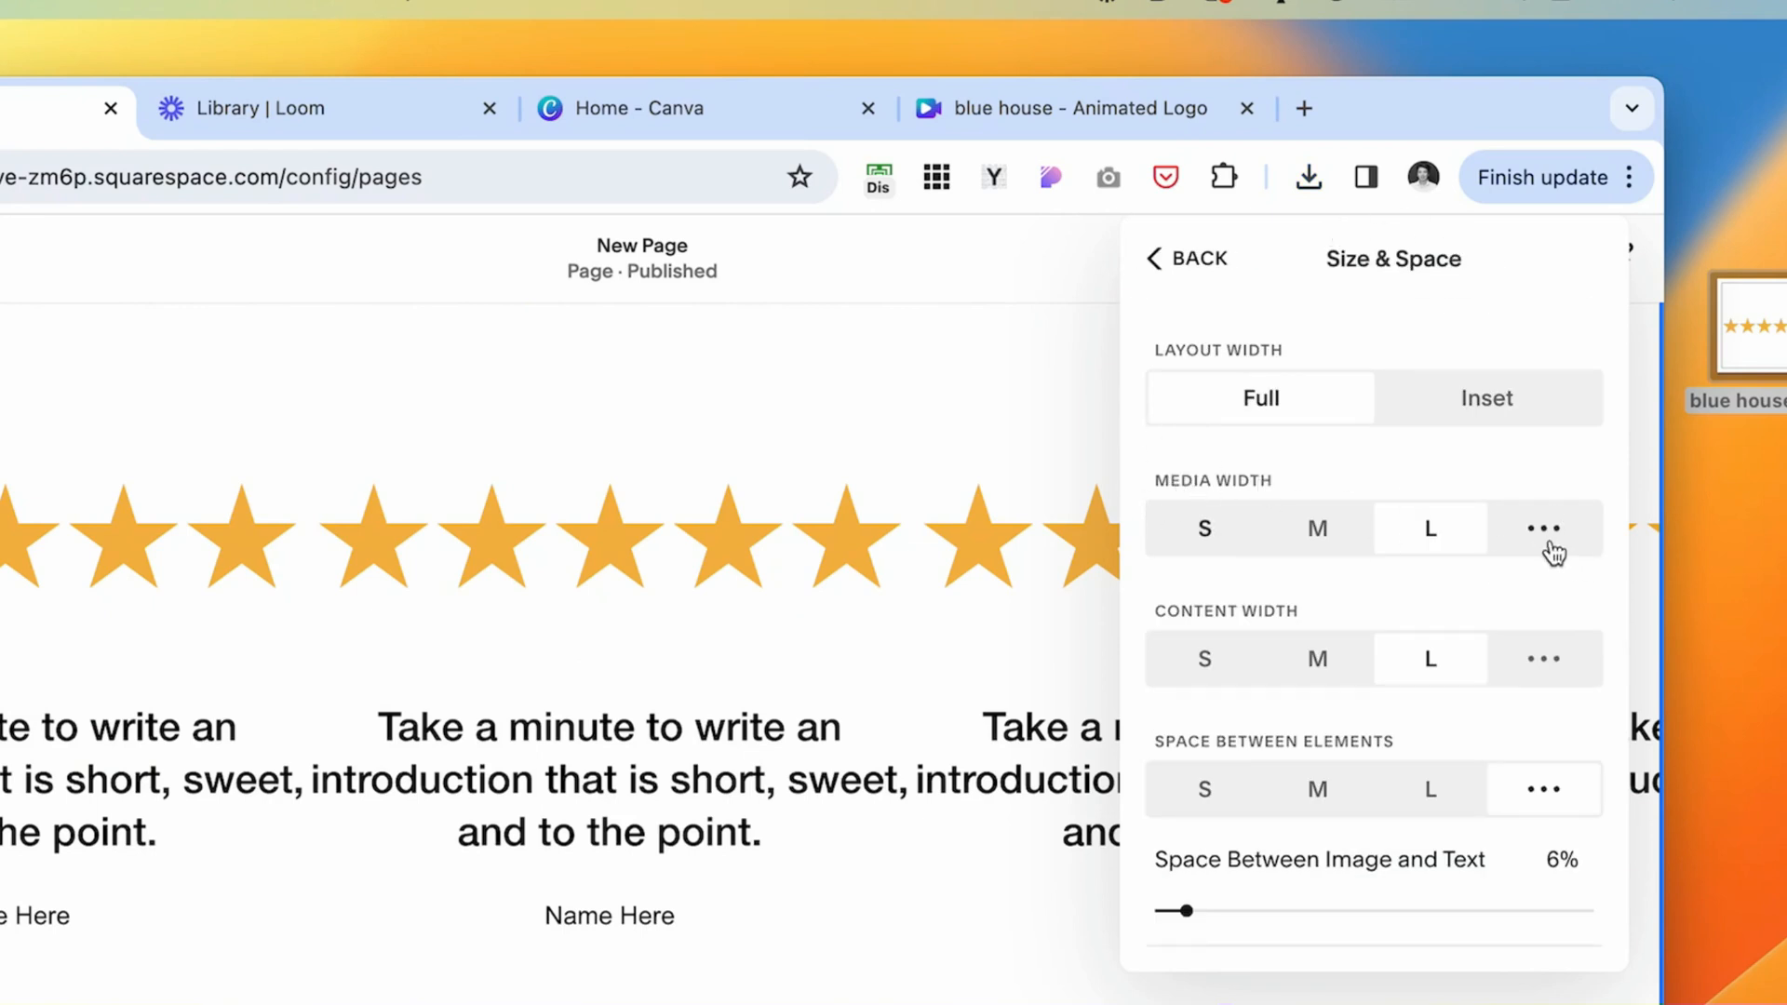
left_click(1543, 527)
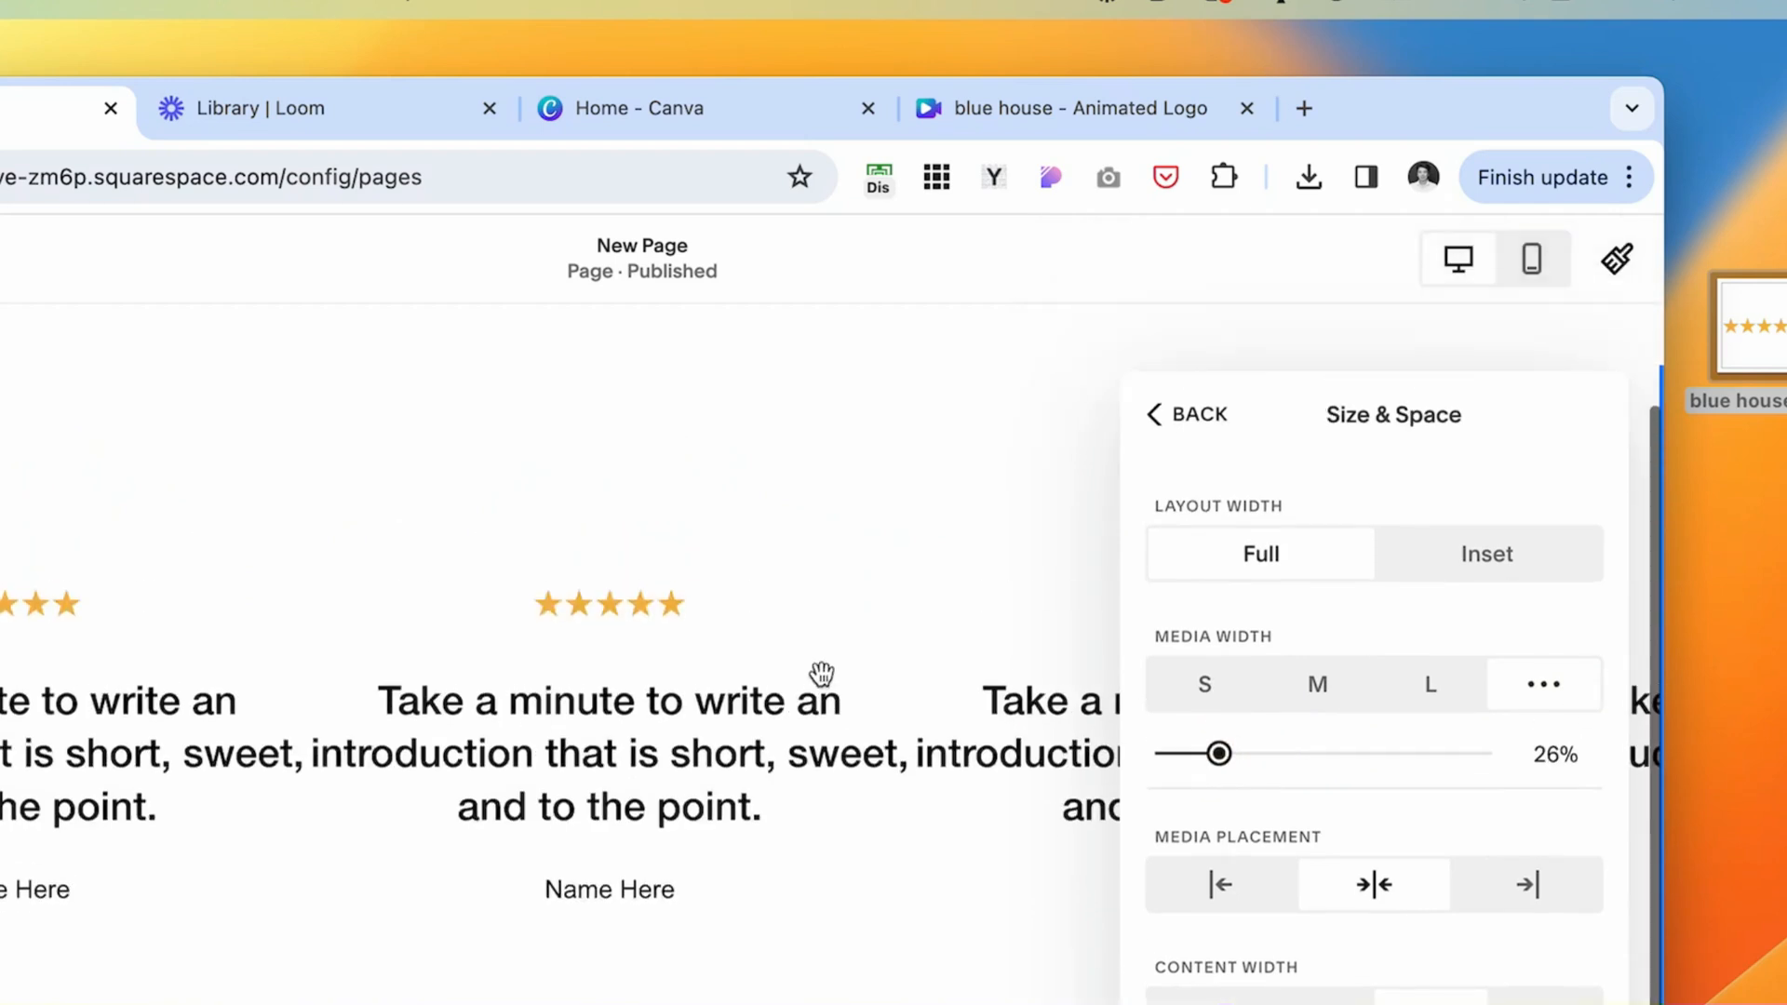
Limit the carousel to two columns in its Design settings.
left_click(1186, 413)
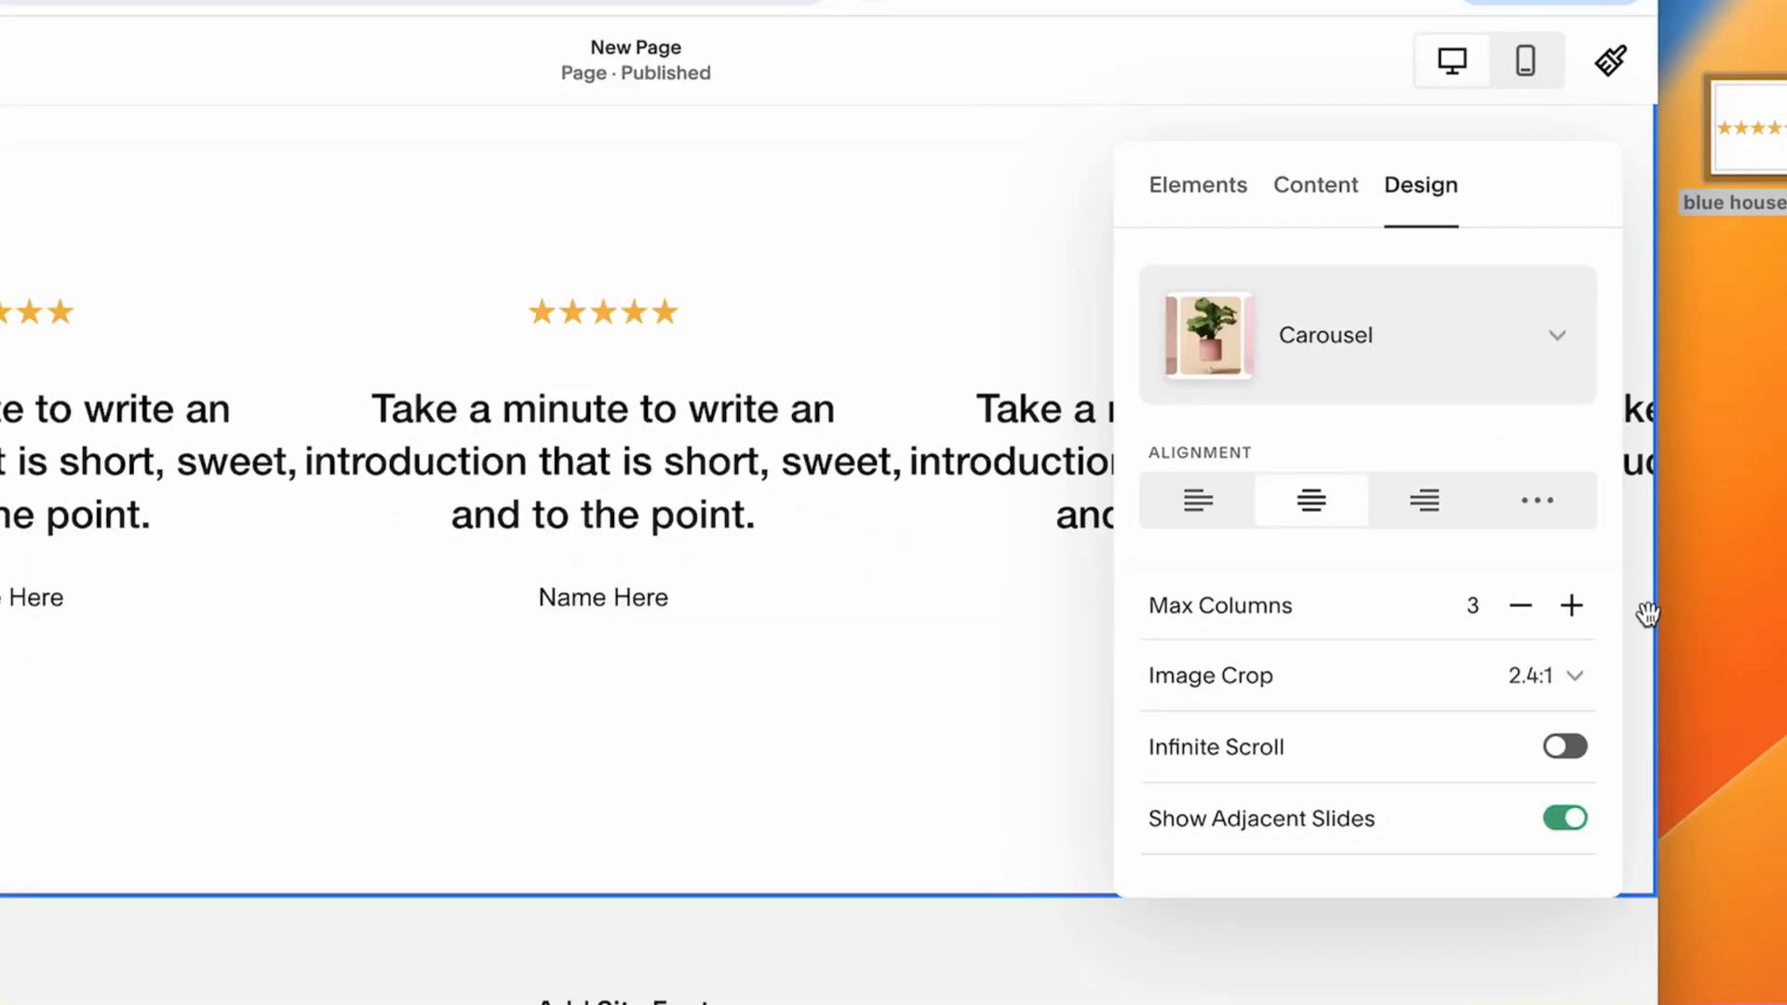
mouse_move(1463, 709)
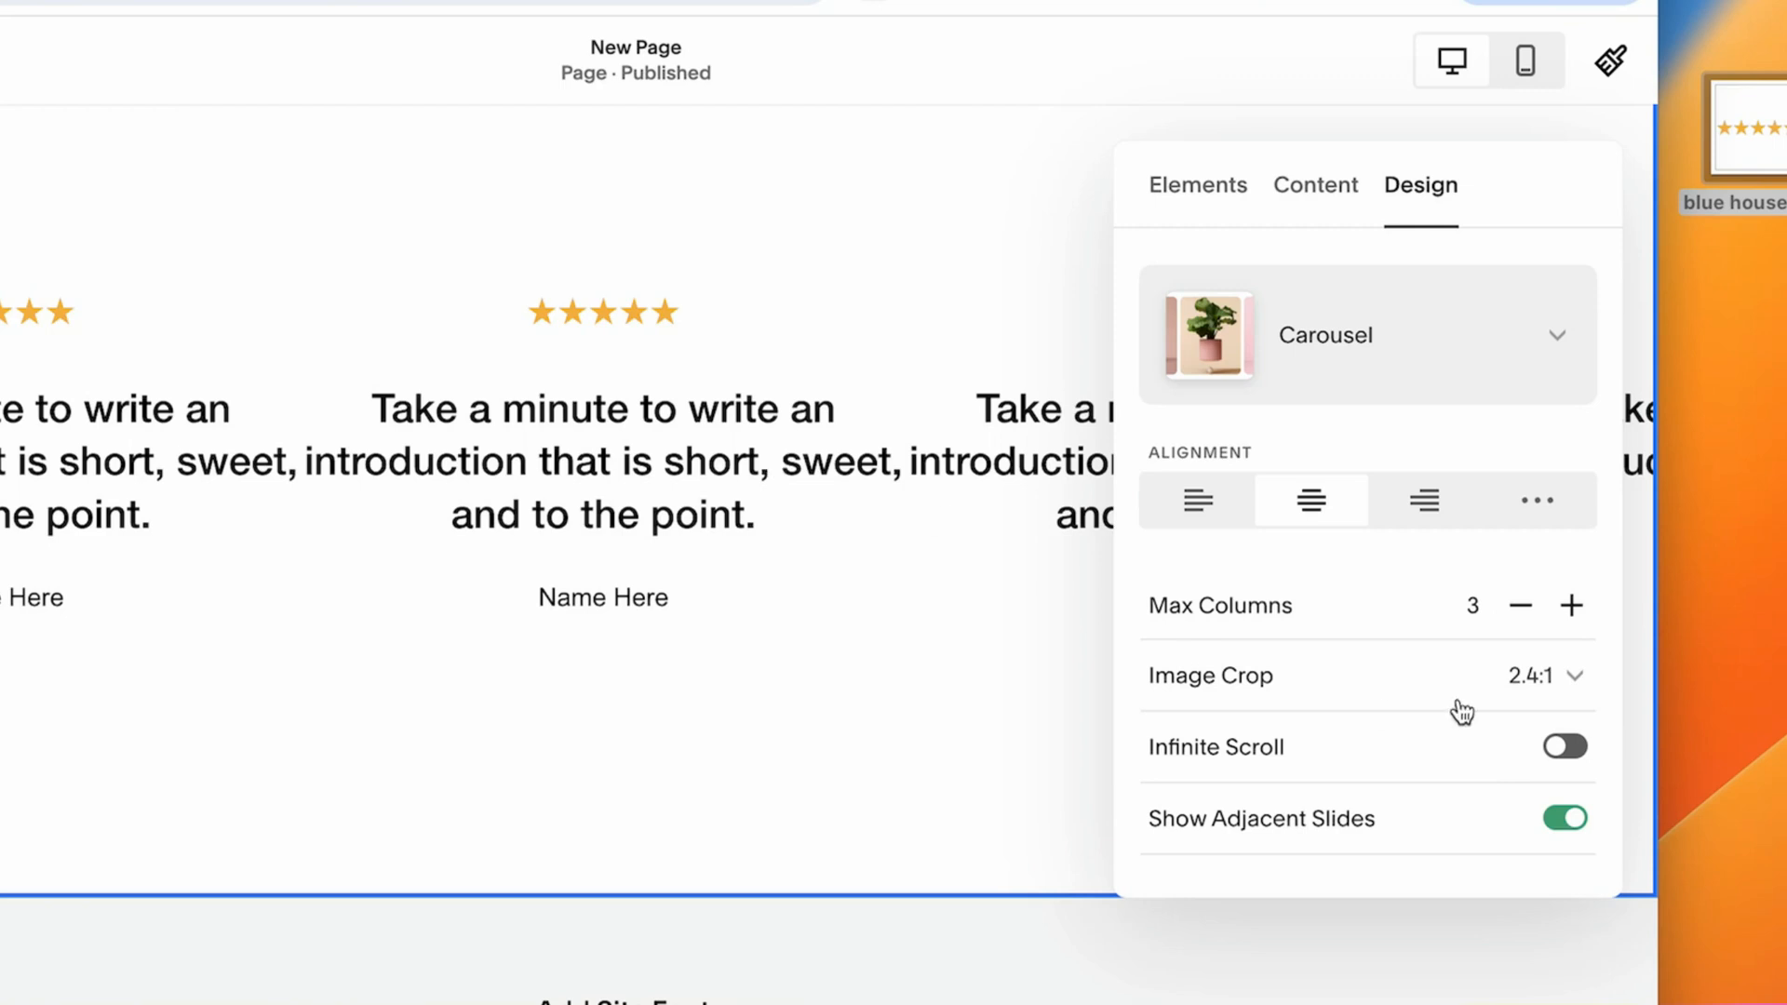
left_click(1519, 605)
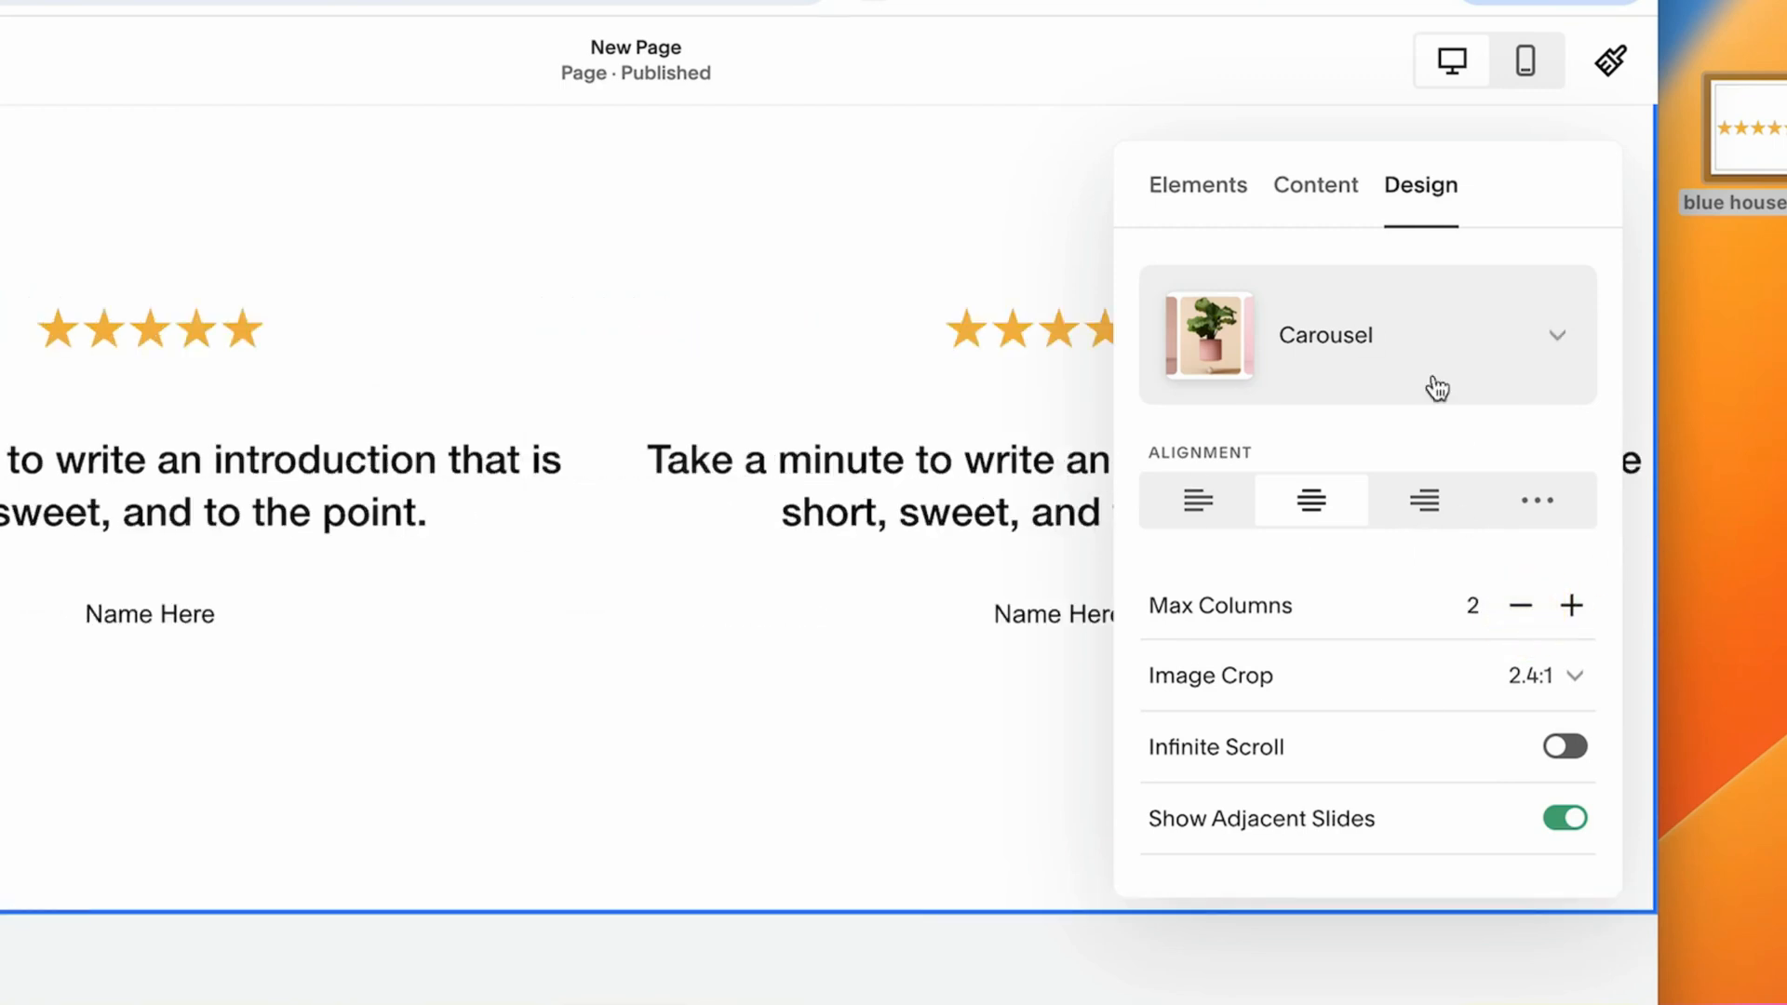
scroll("down", 3)
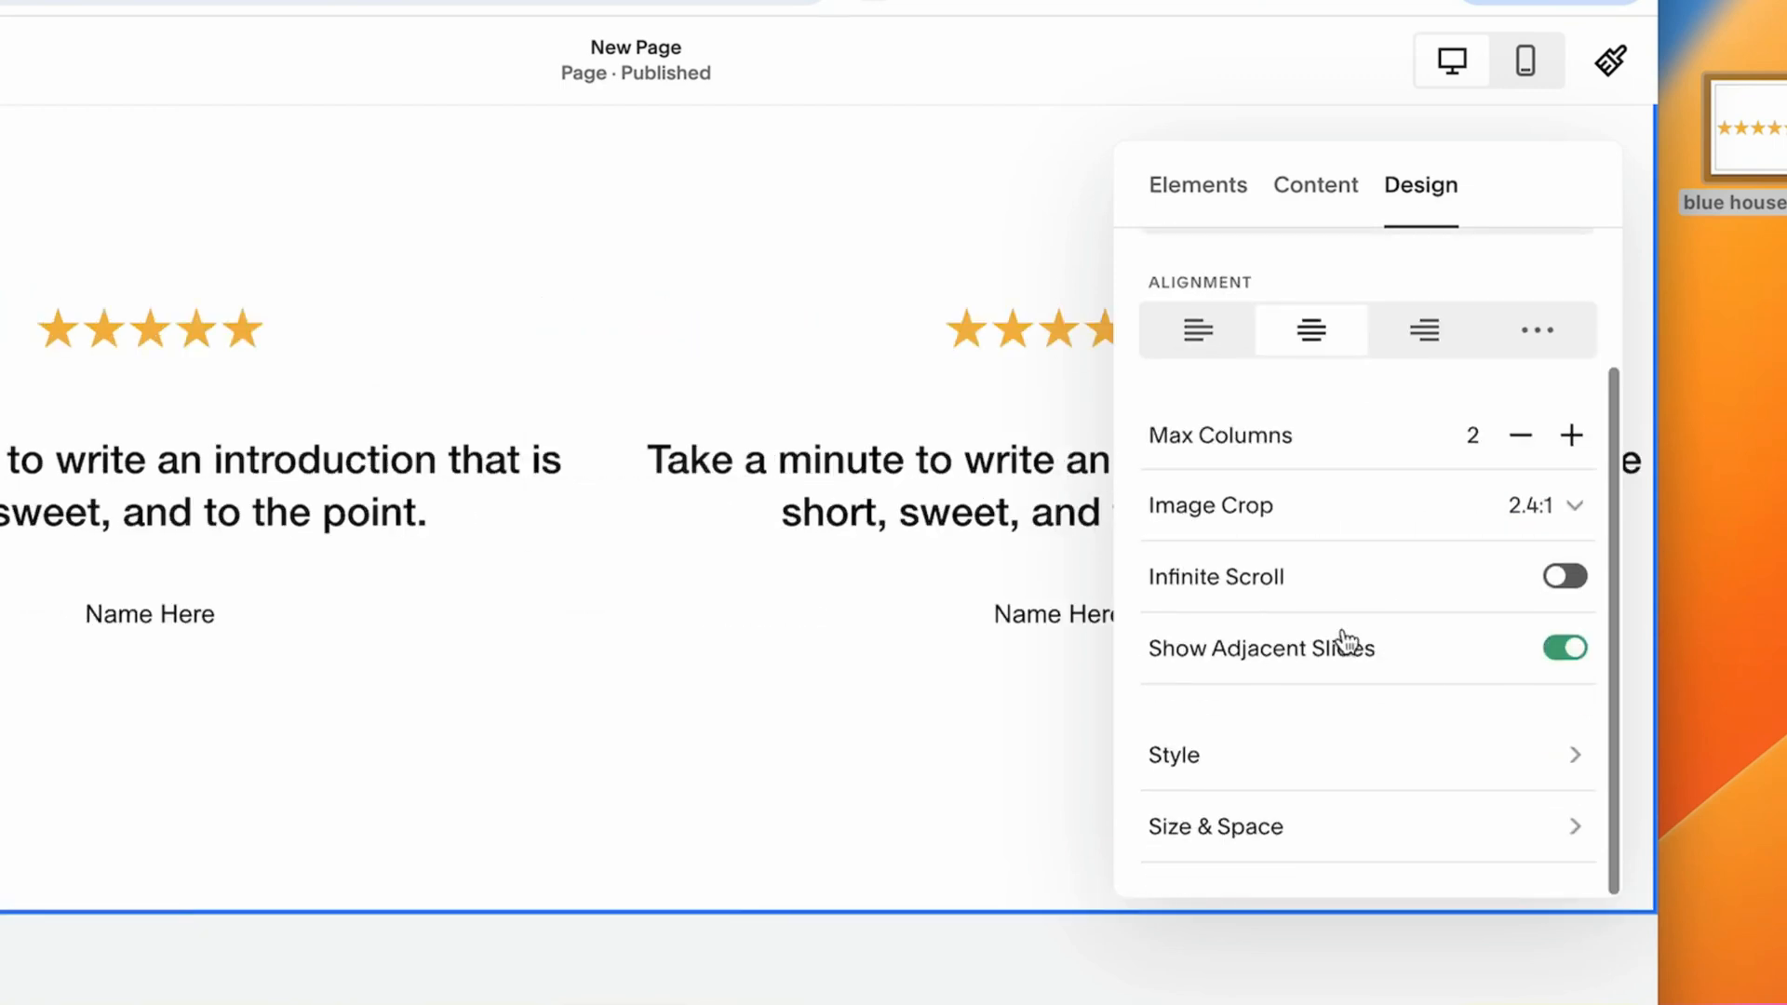
left_click(1215, 827)
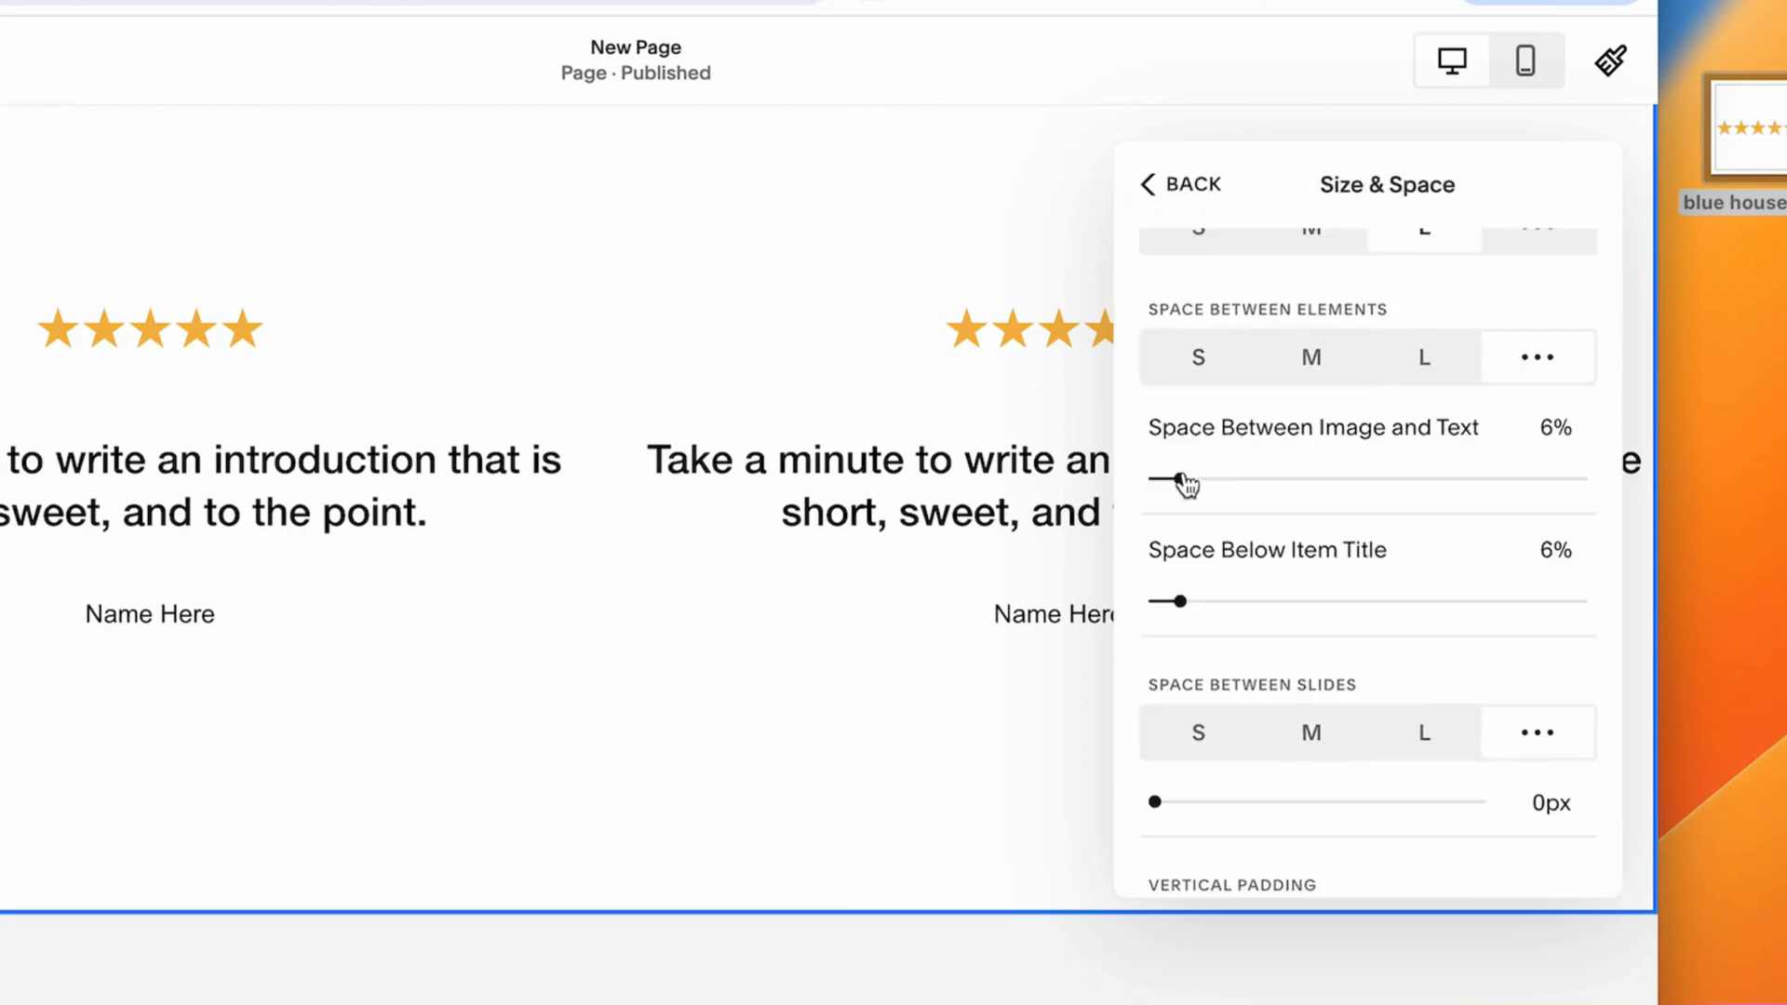
Shrink the space between star image and testimonial text down to 1%.
left_click_drag(1186, 478, 1162, 471)
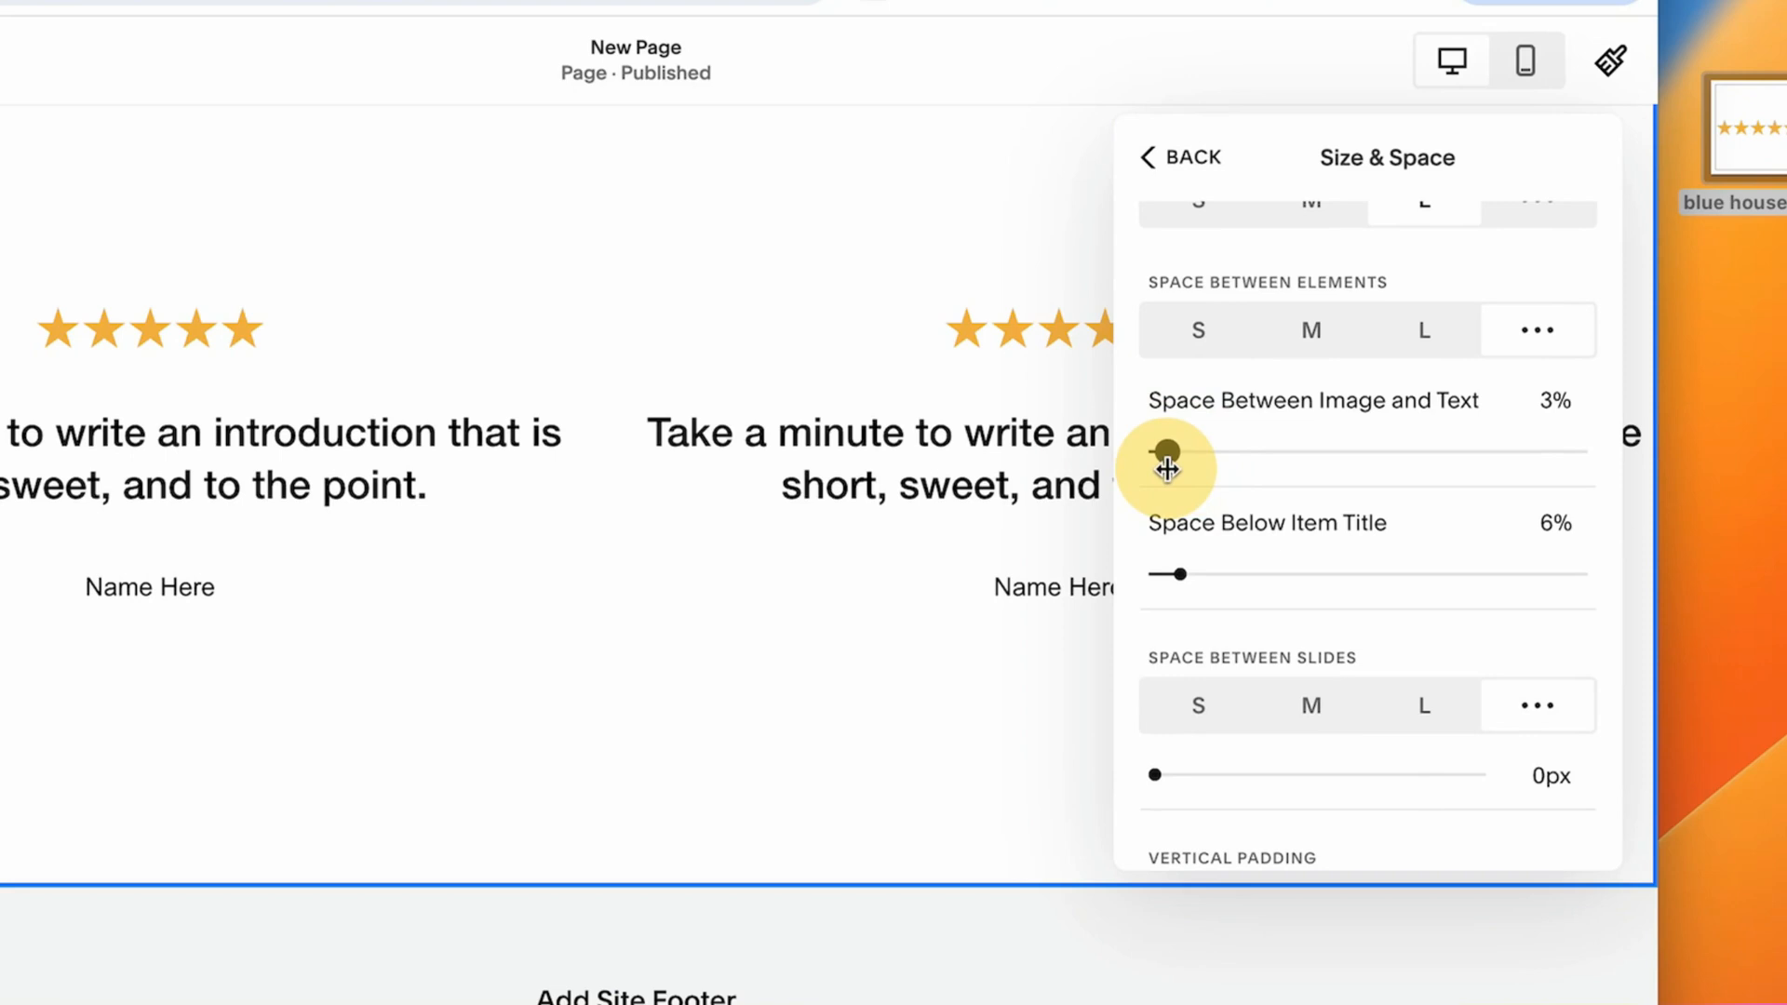
left_click_drag(1168, 461, 1154, 448)
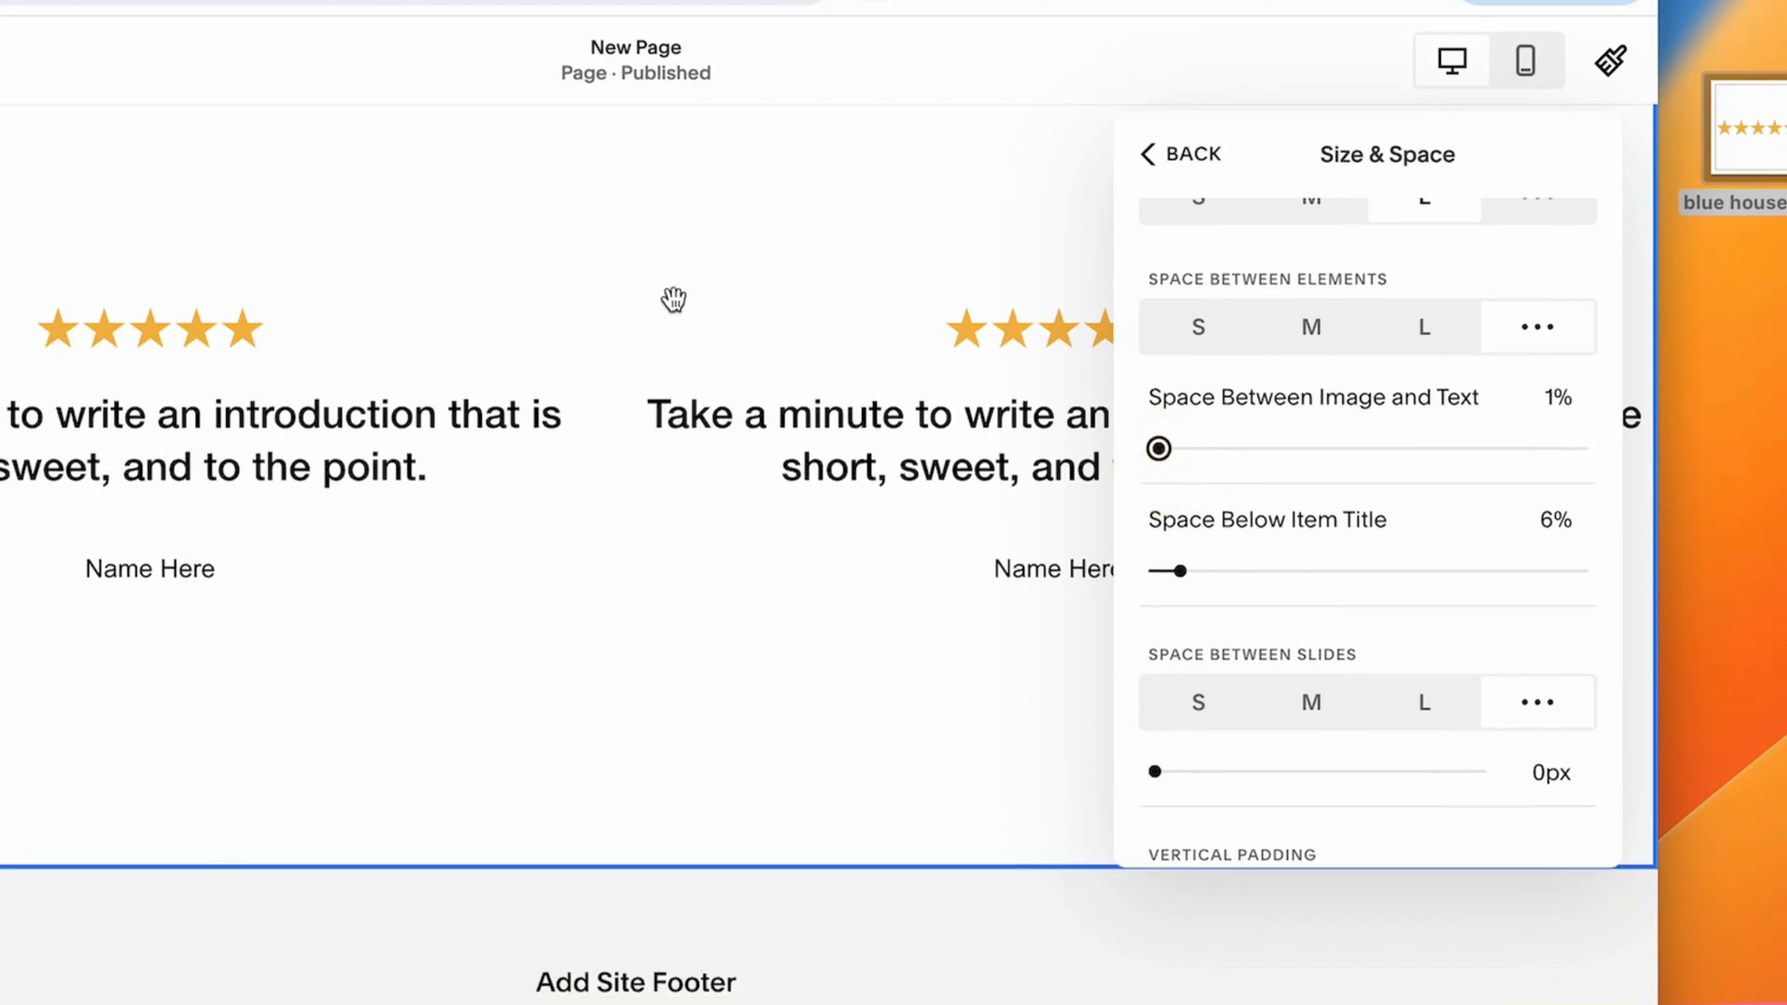
left_click_drag(1180, 572, 1171, 536)
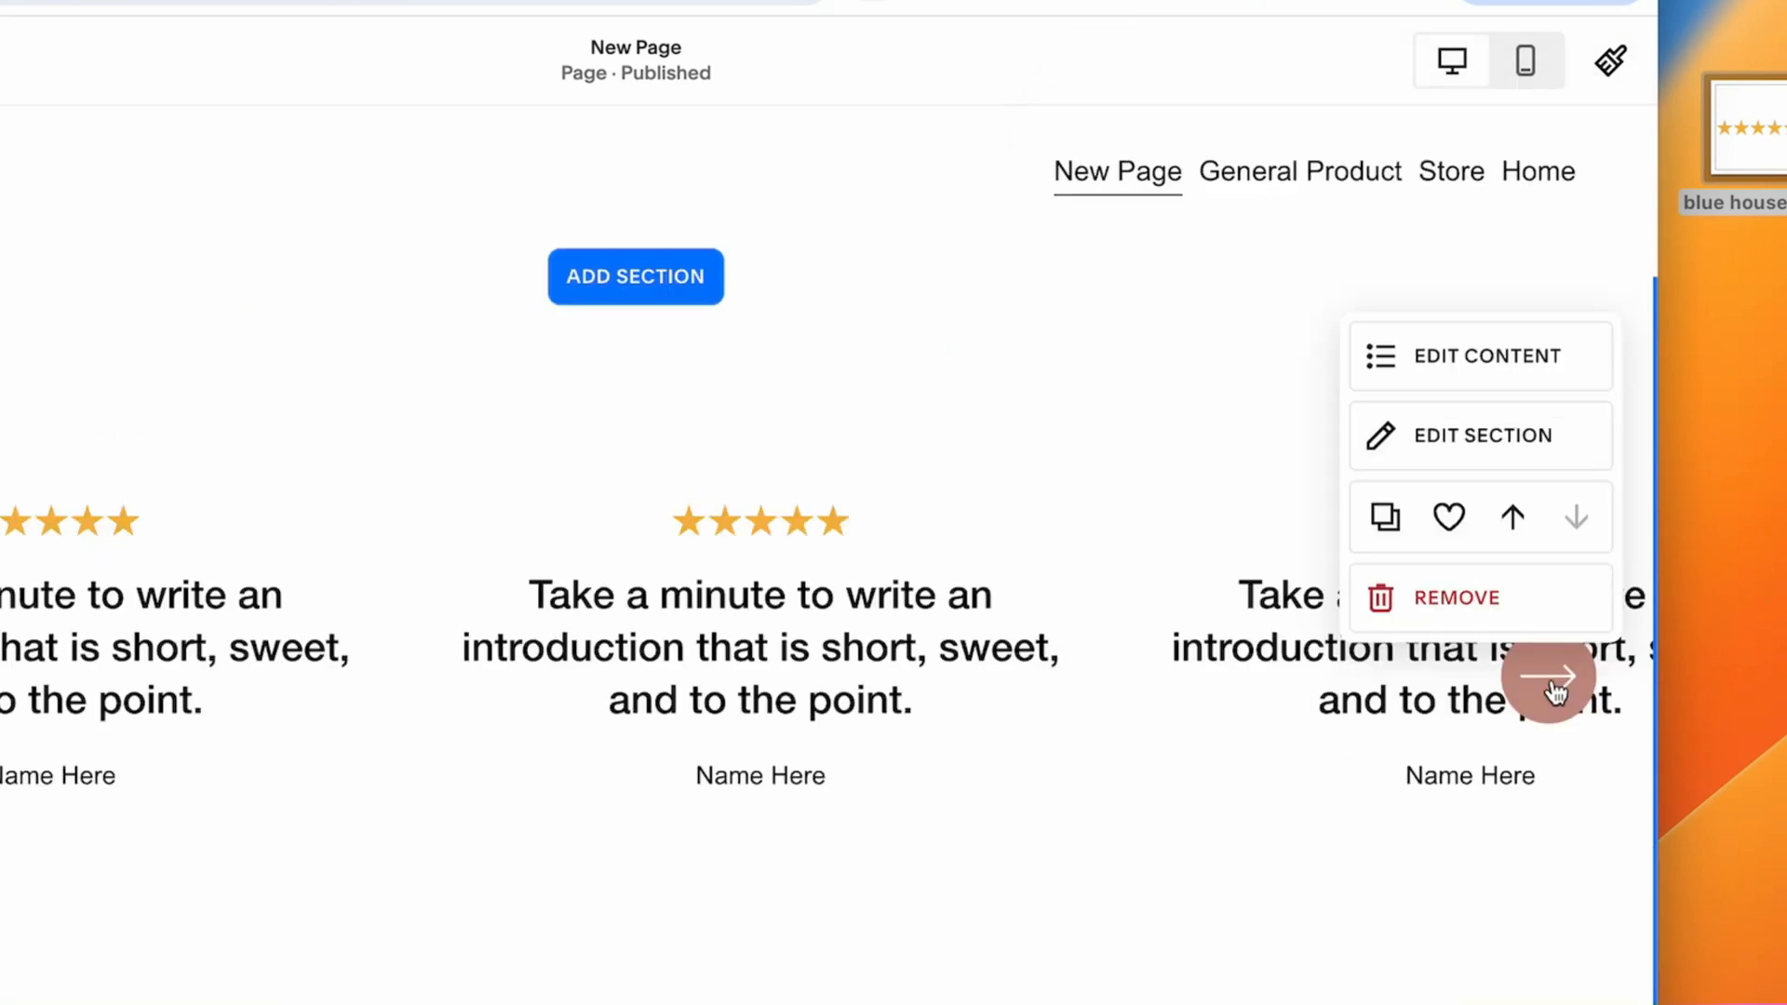
Set 249px between slides, 4% below titles, and place navigation arrows at the bottom.
left_click(1481, 436)
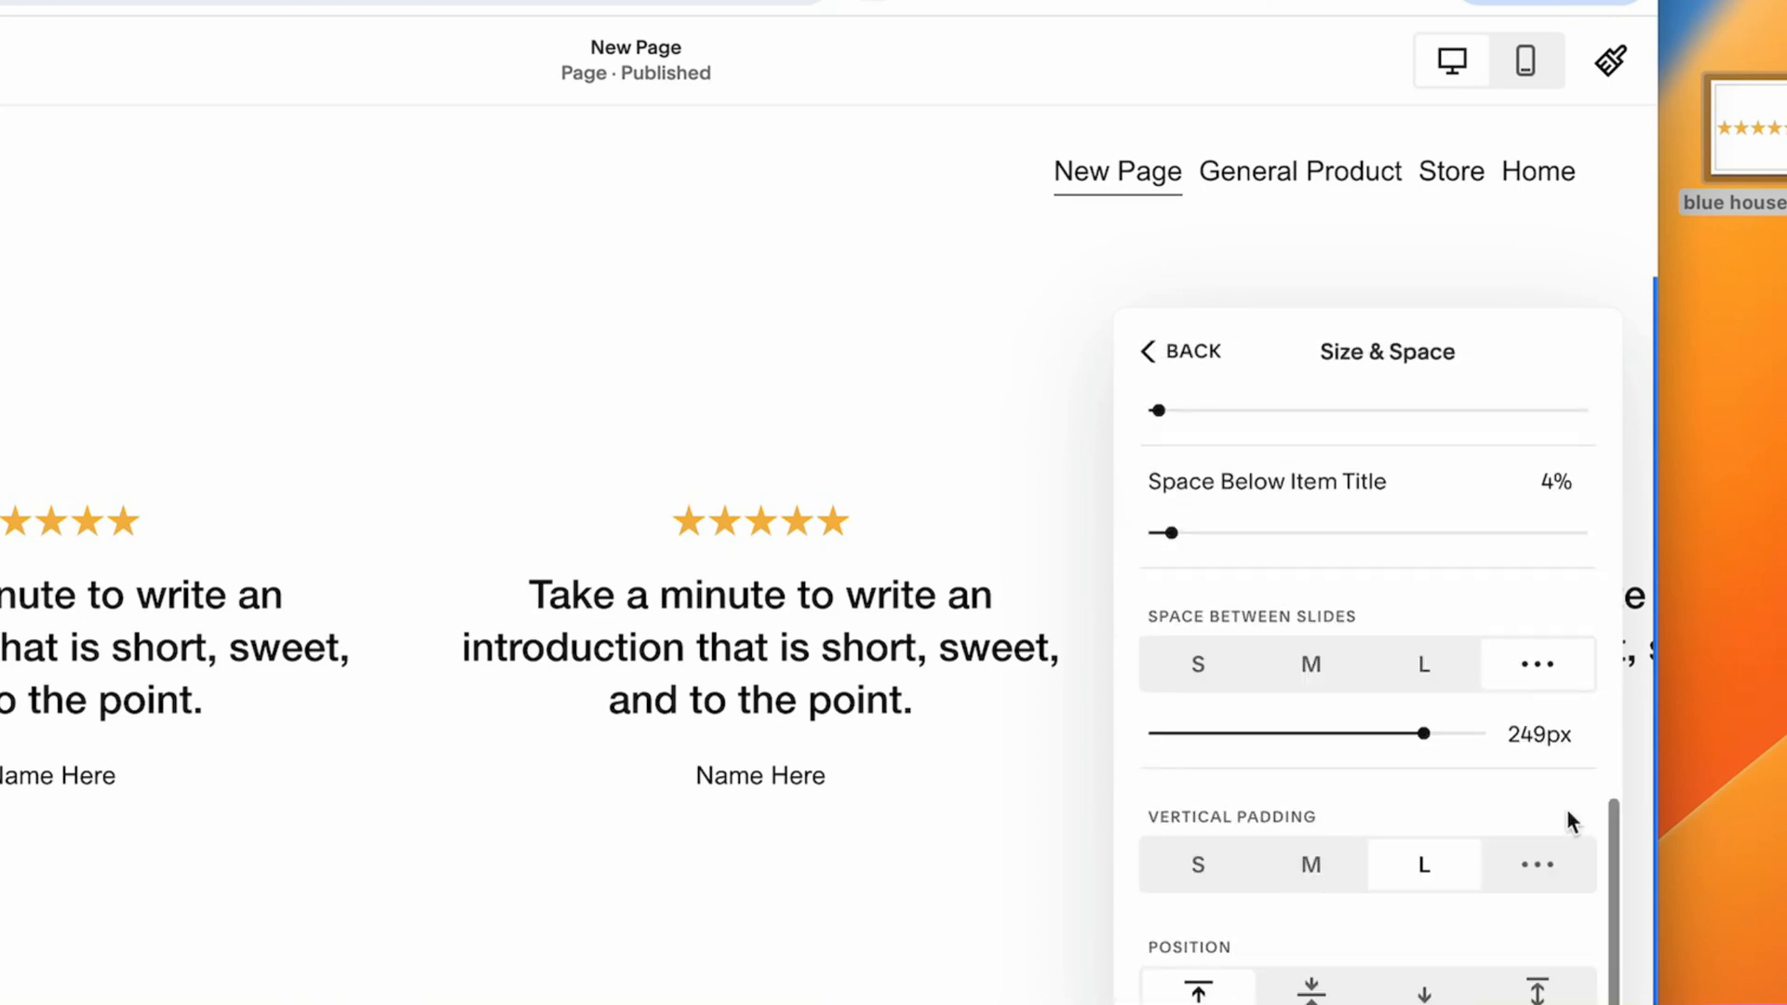
left_click(1182, 352)
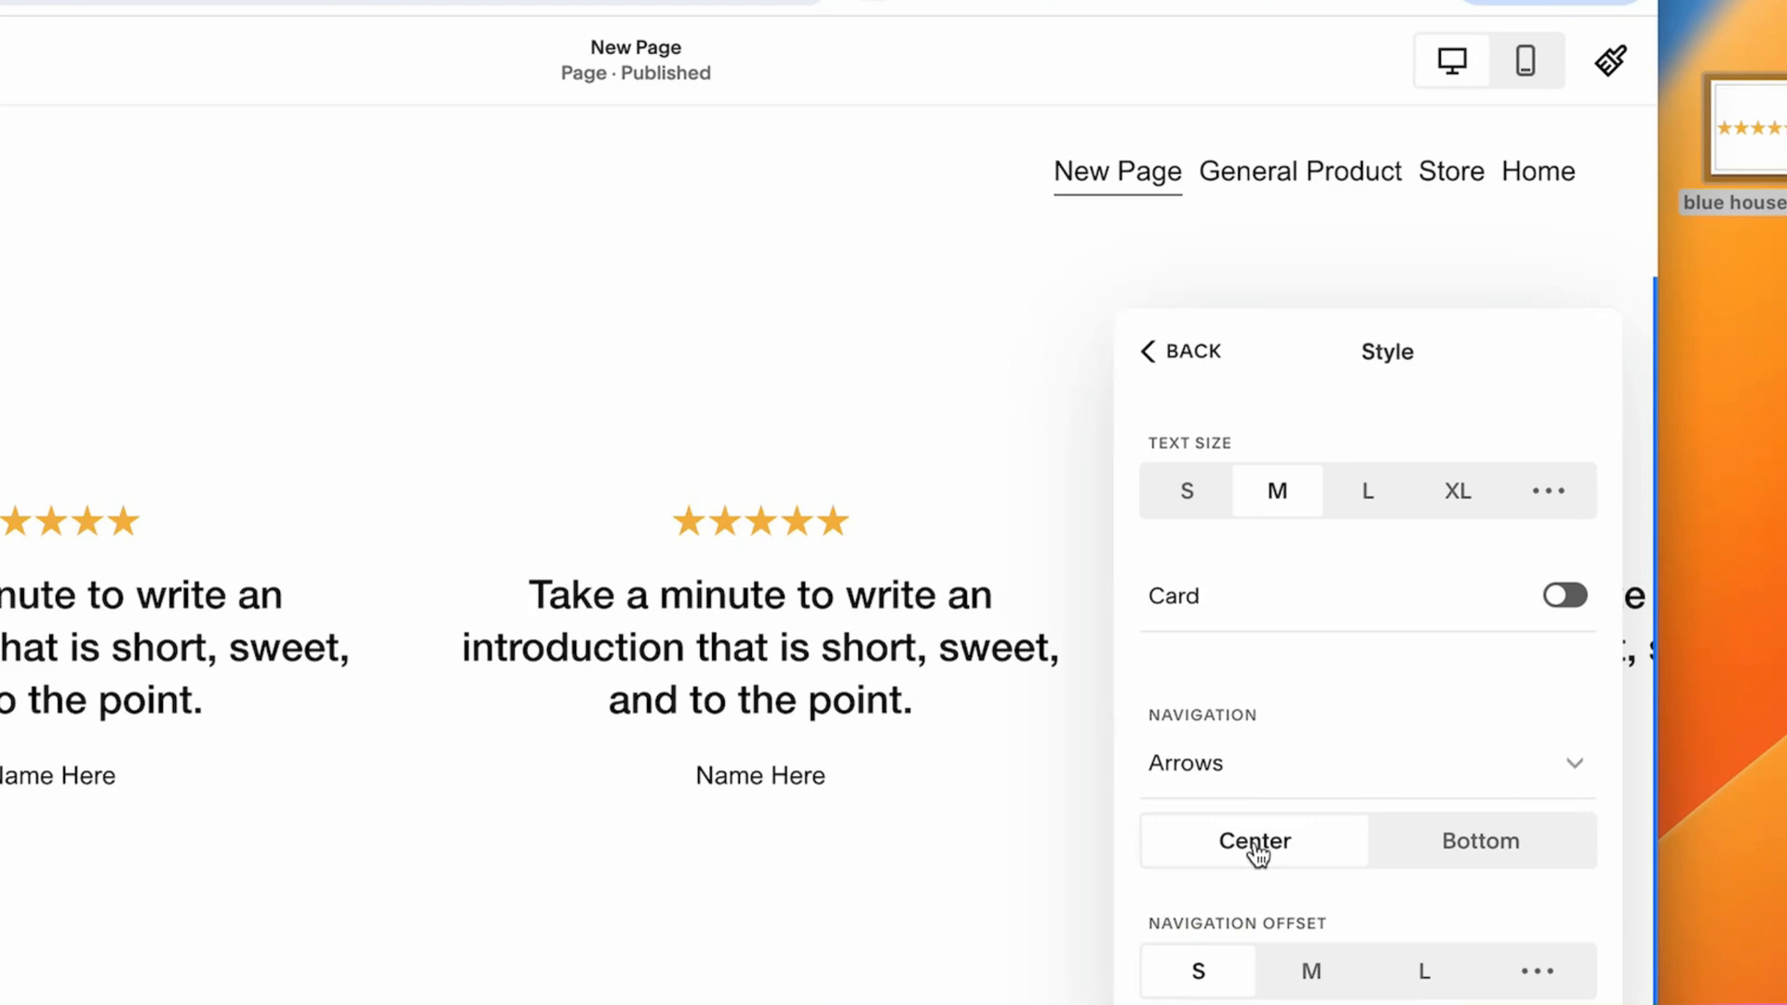
left_click(1480, 842)
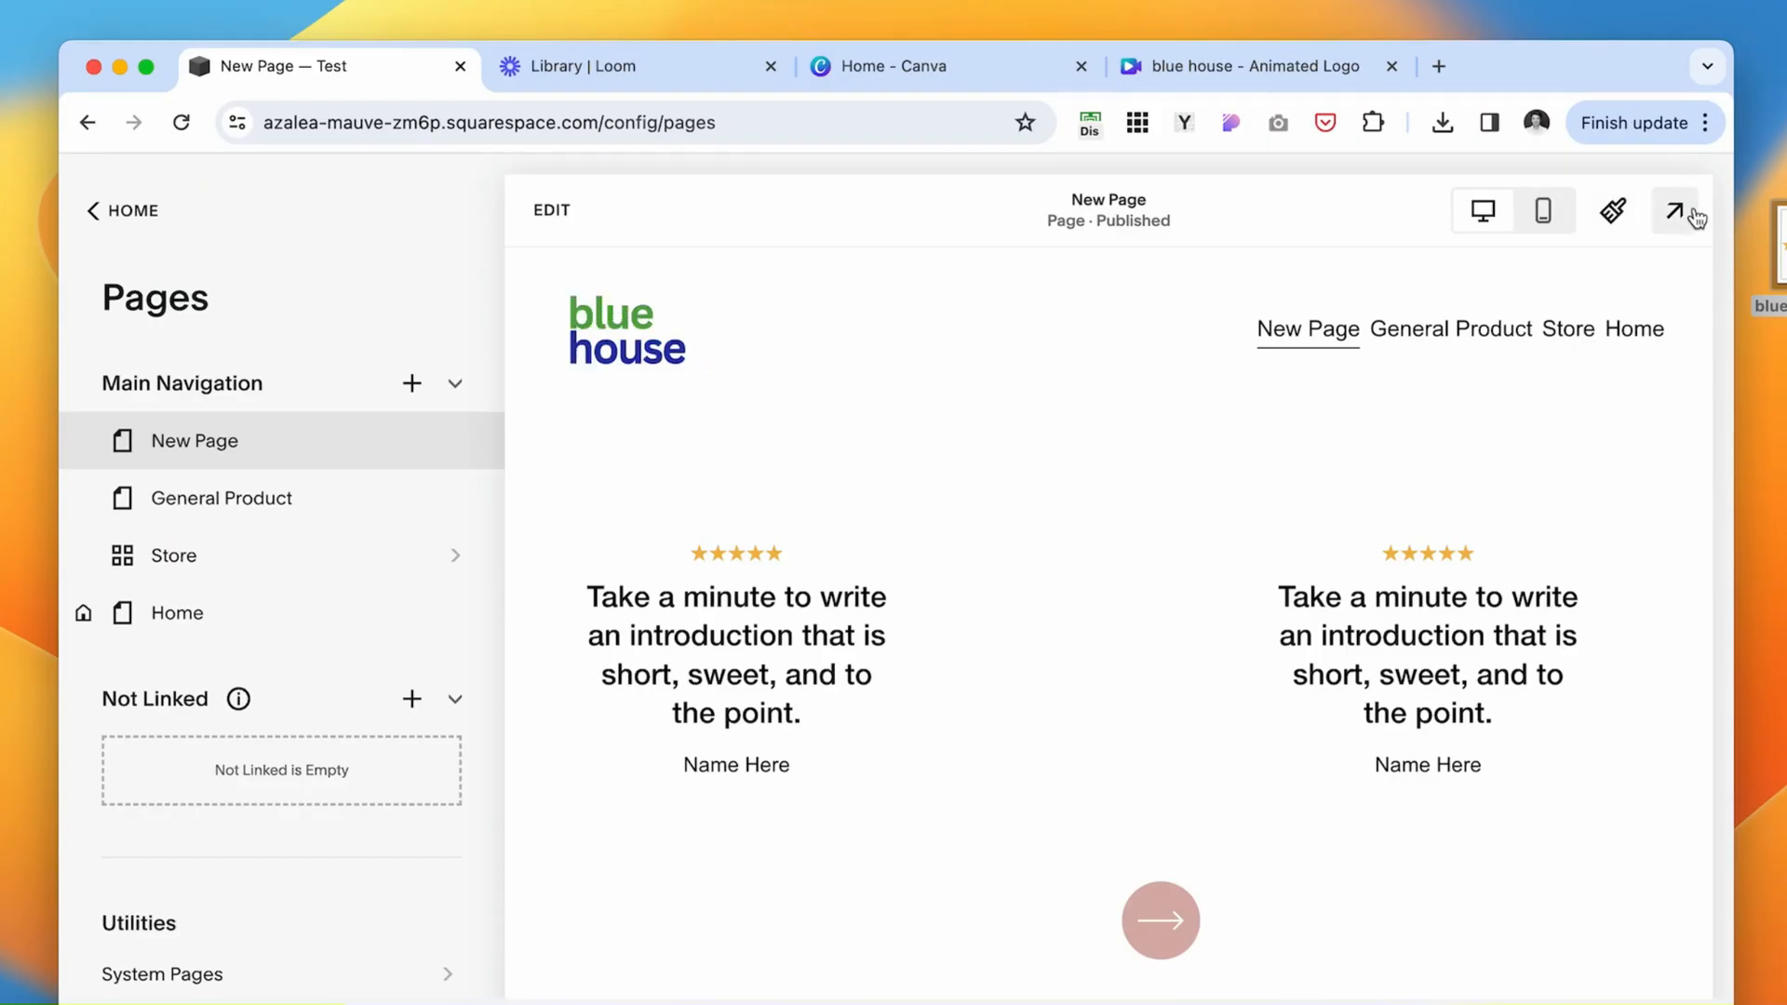
Preview the live page and advance the testimonial carousel to the next reviews.
left_click(1673, 211)
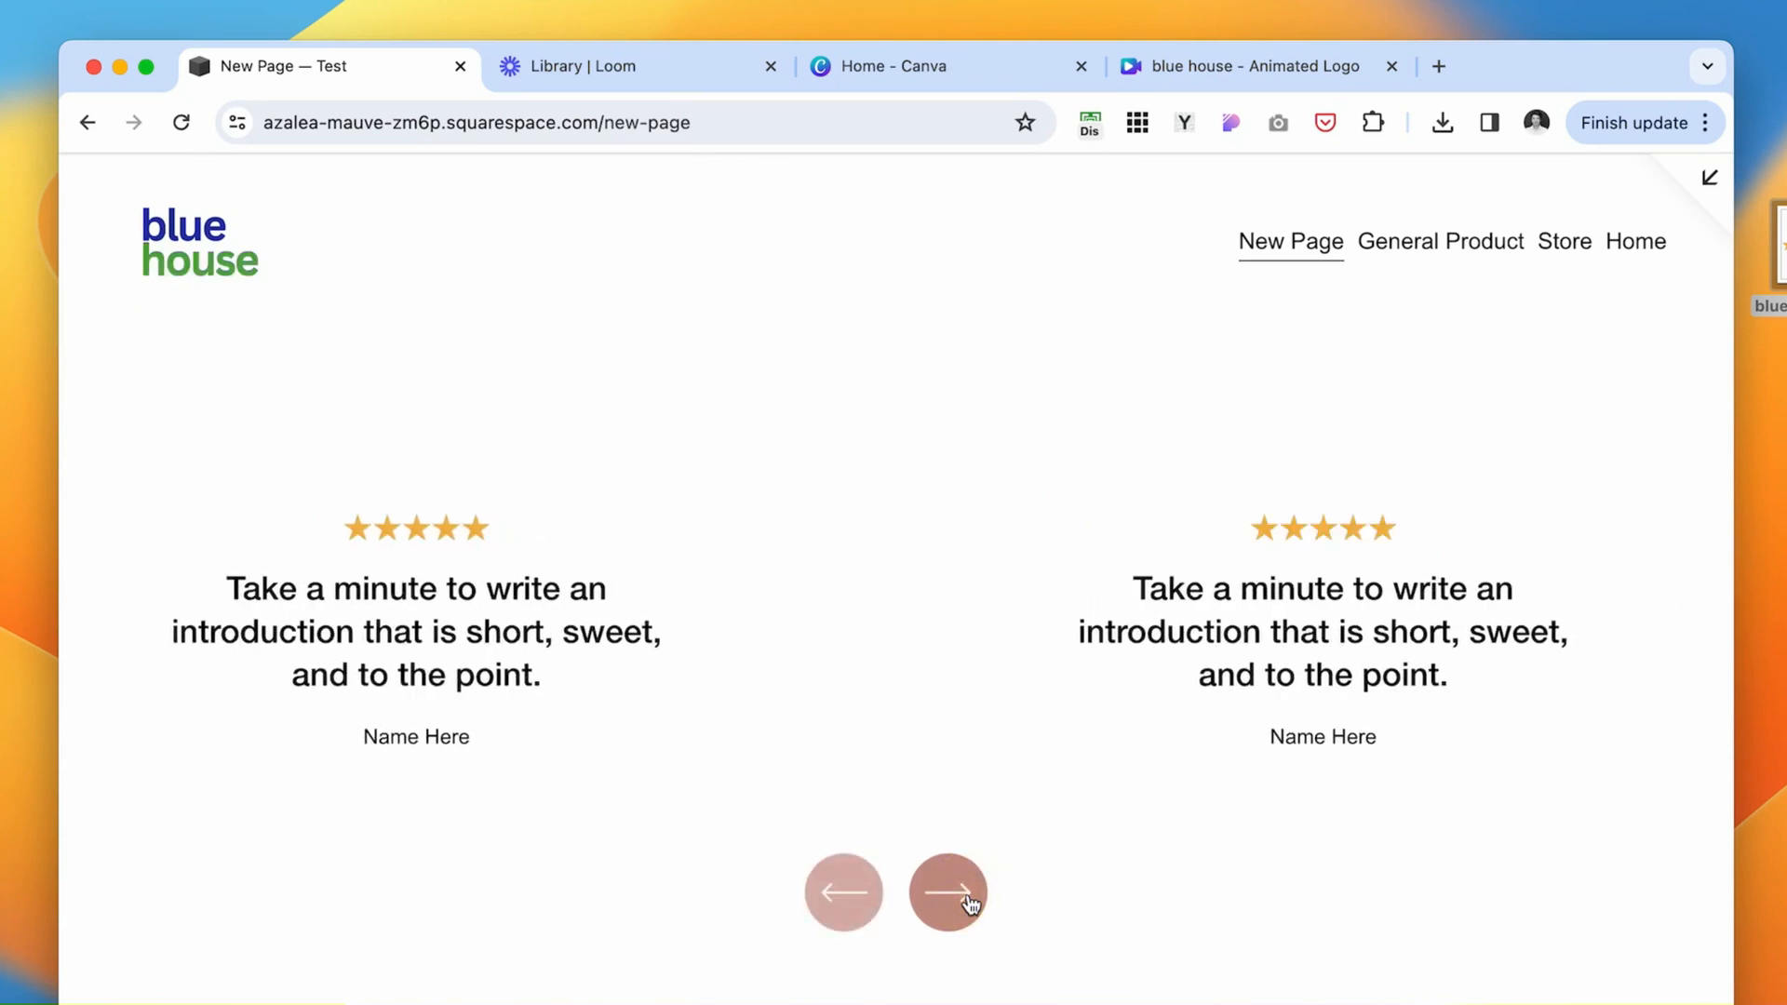
left_click(947, 894)
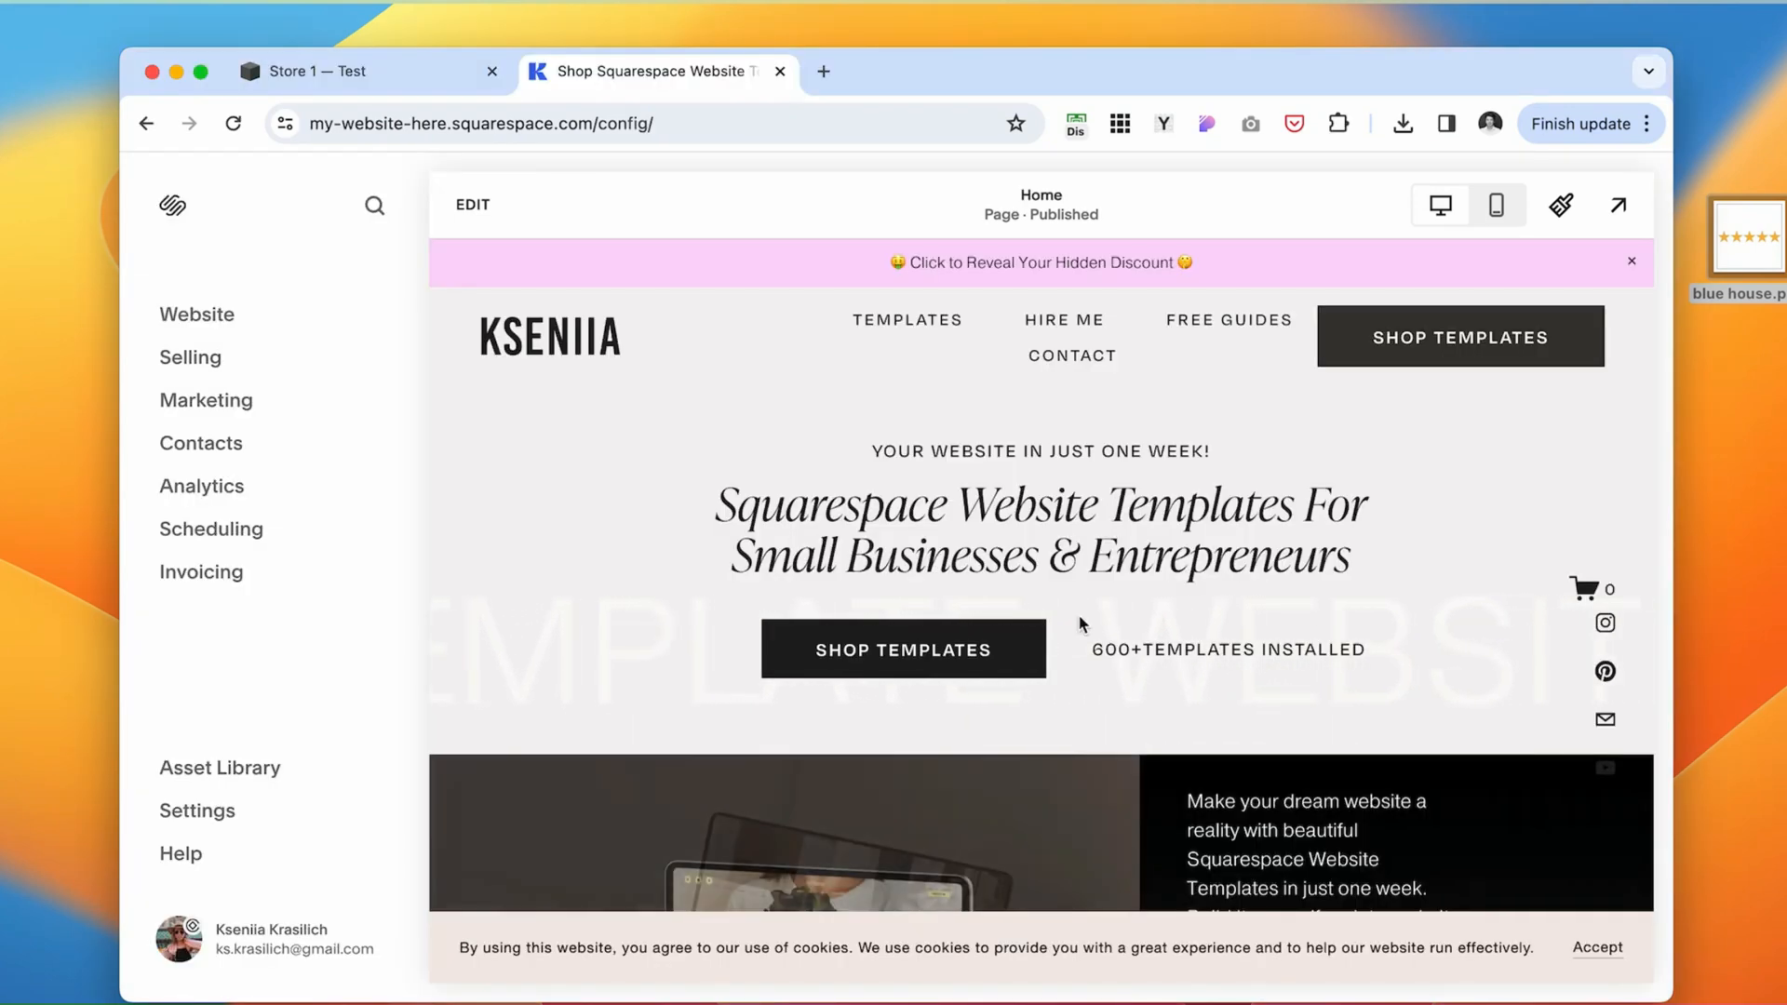
Expand Selling in the dashboard sidebar and open the site Settings panel.
left_click(189, 357)
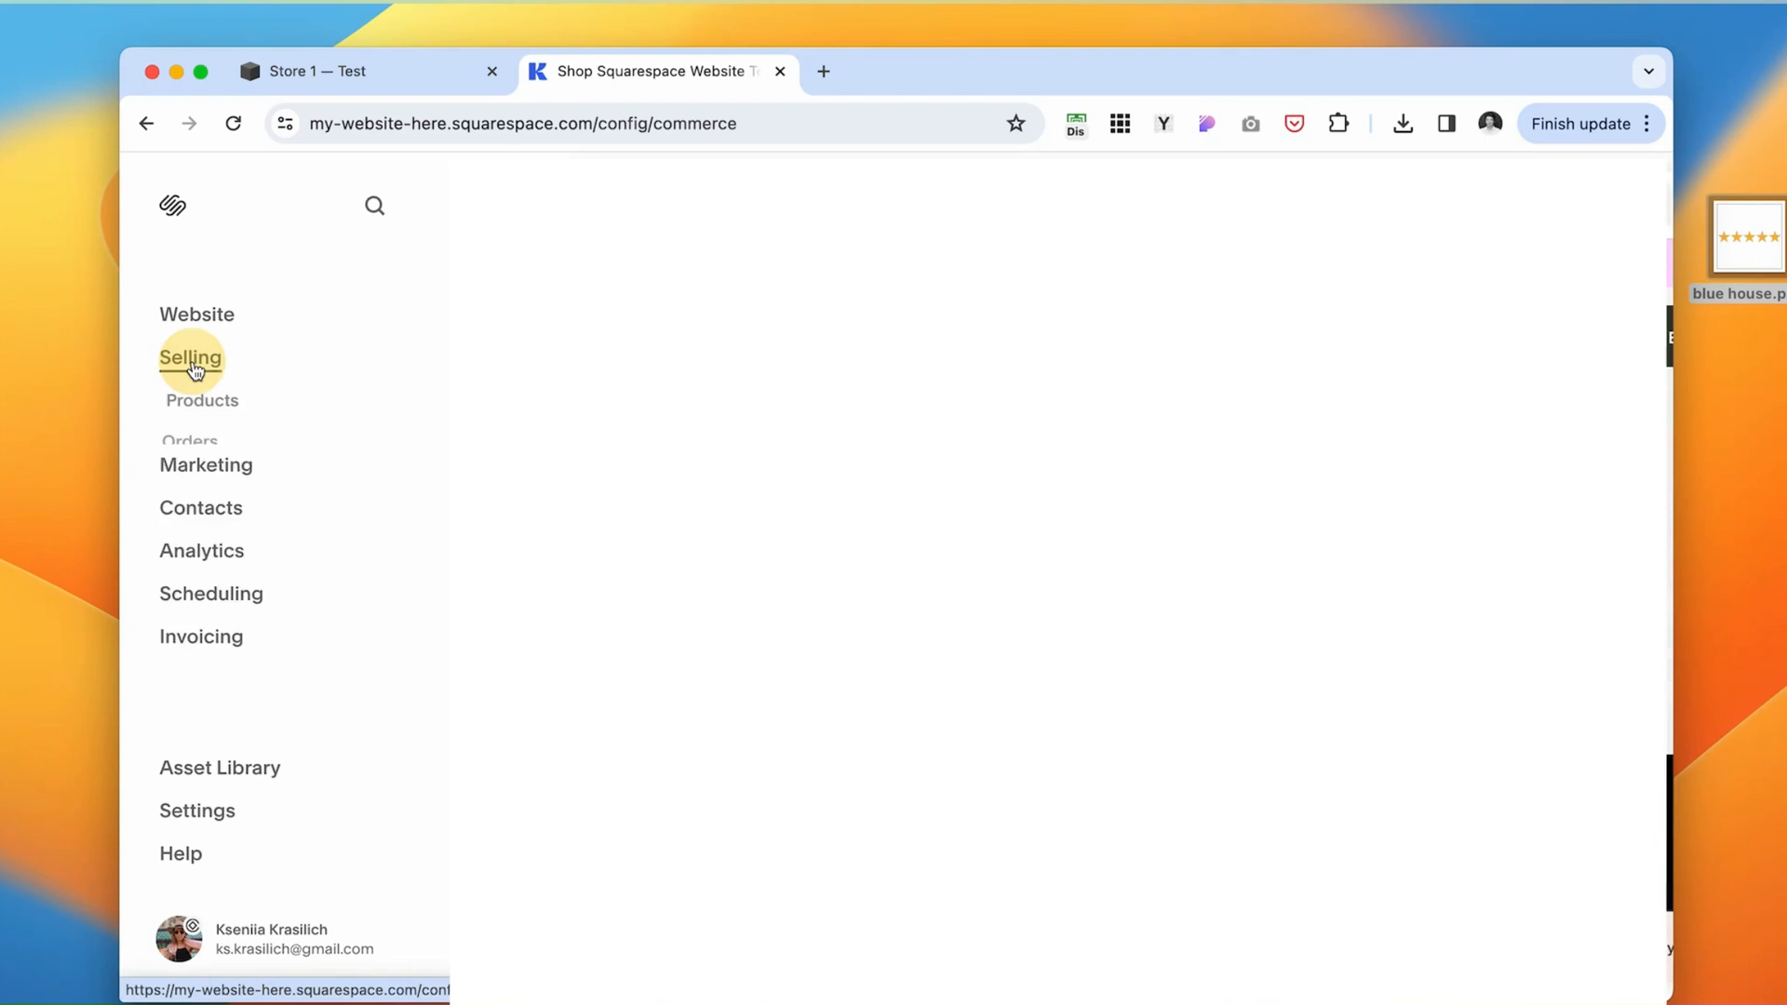
left_click(190, 358)
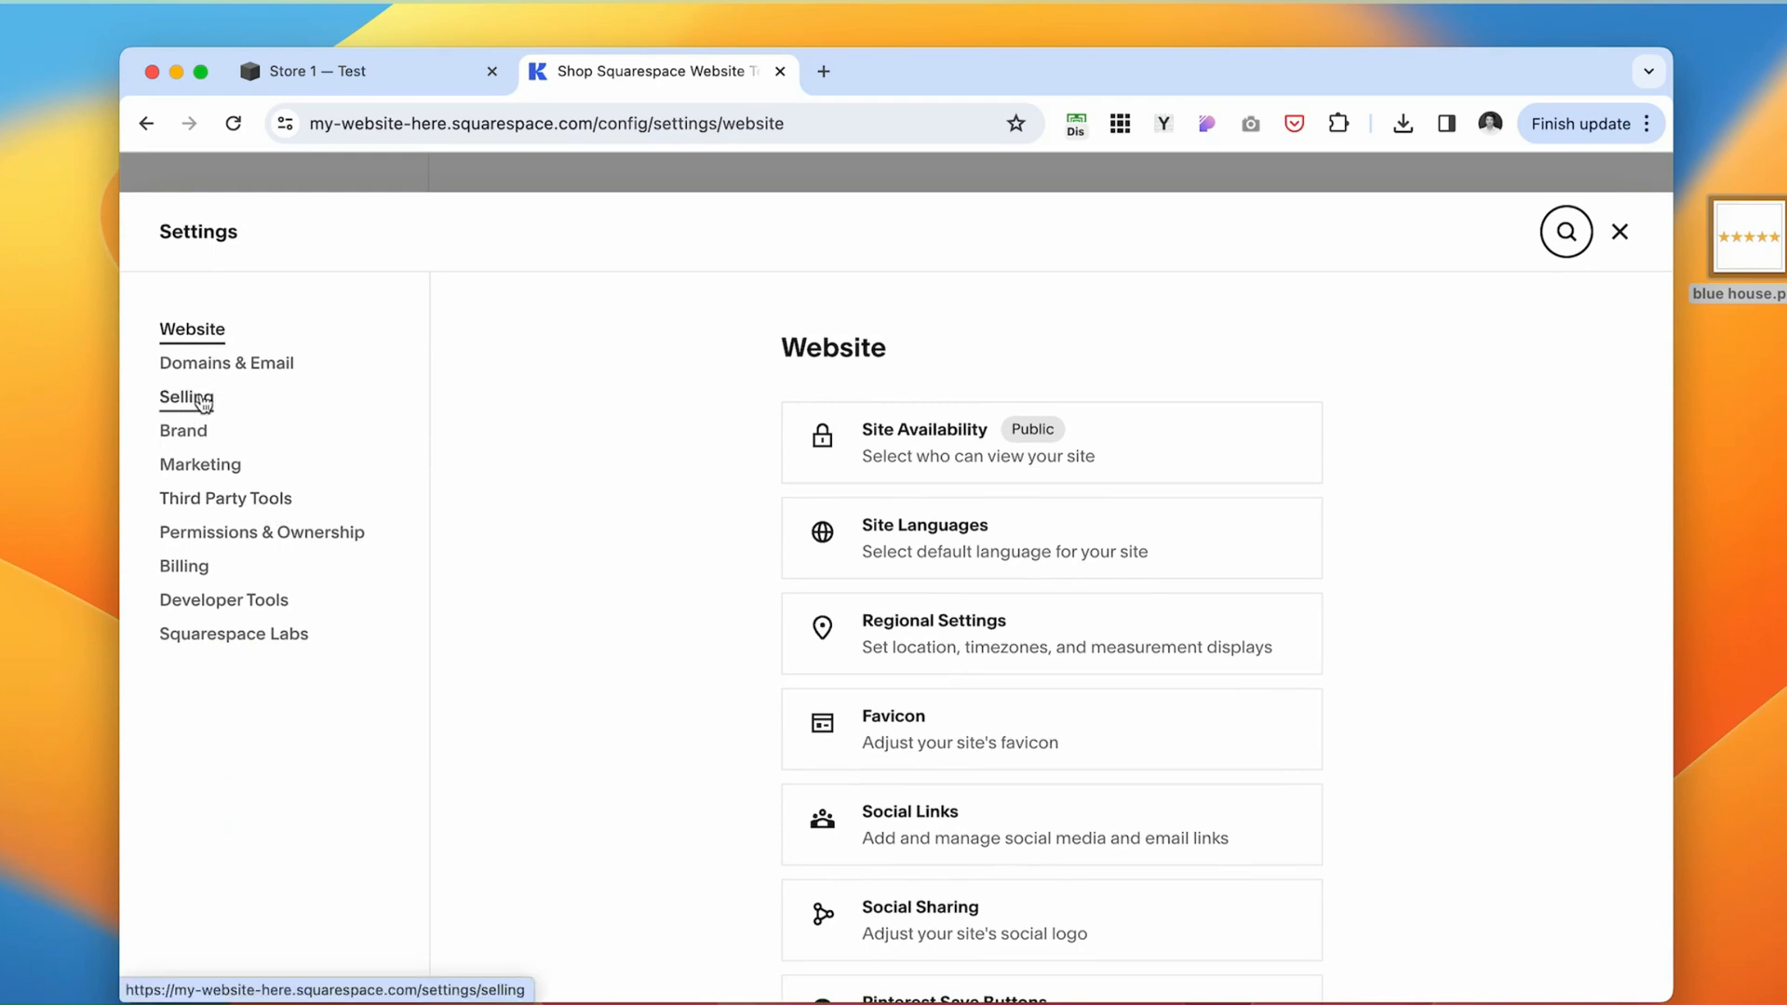
In Selling > Product Reviews, turn on requesting reviews from customers.
left_click(186, 396)
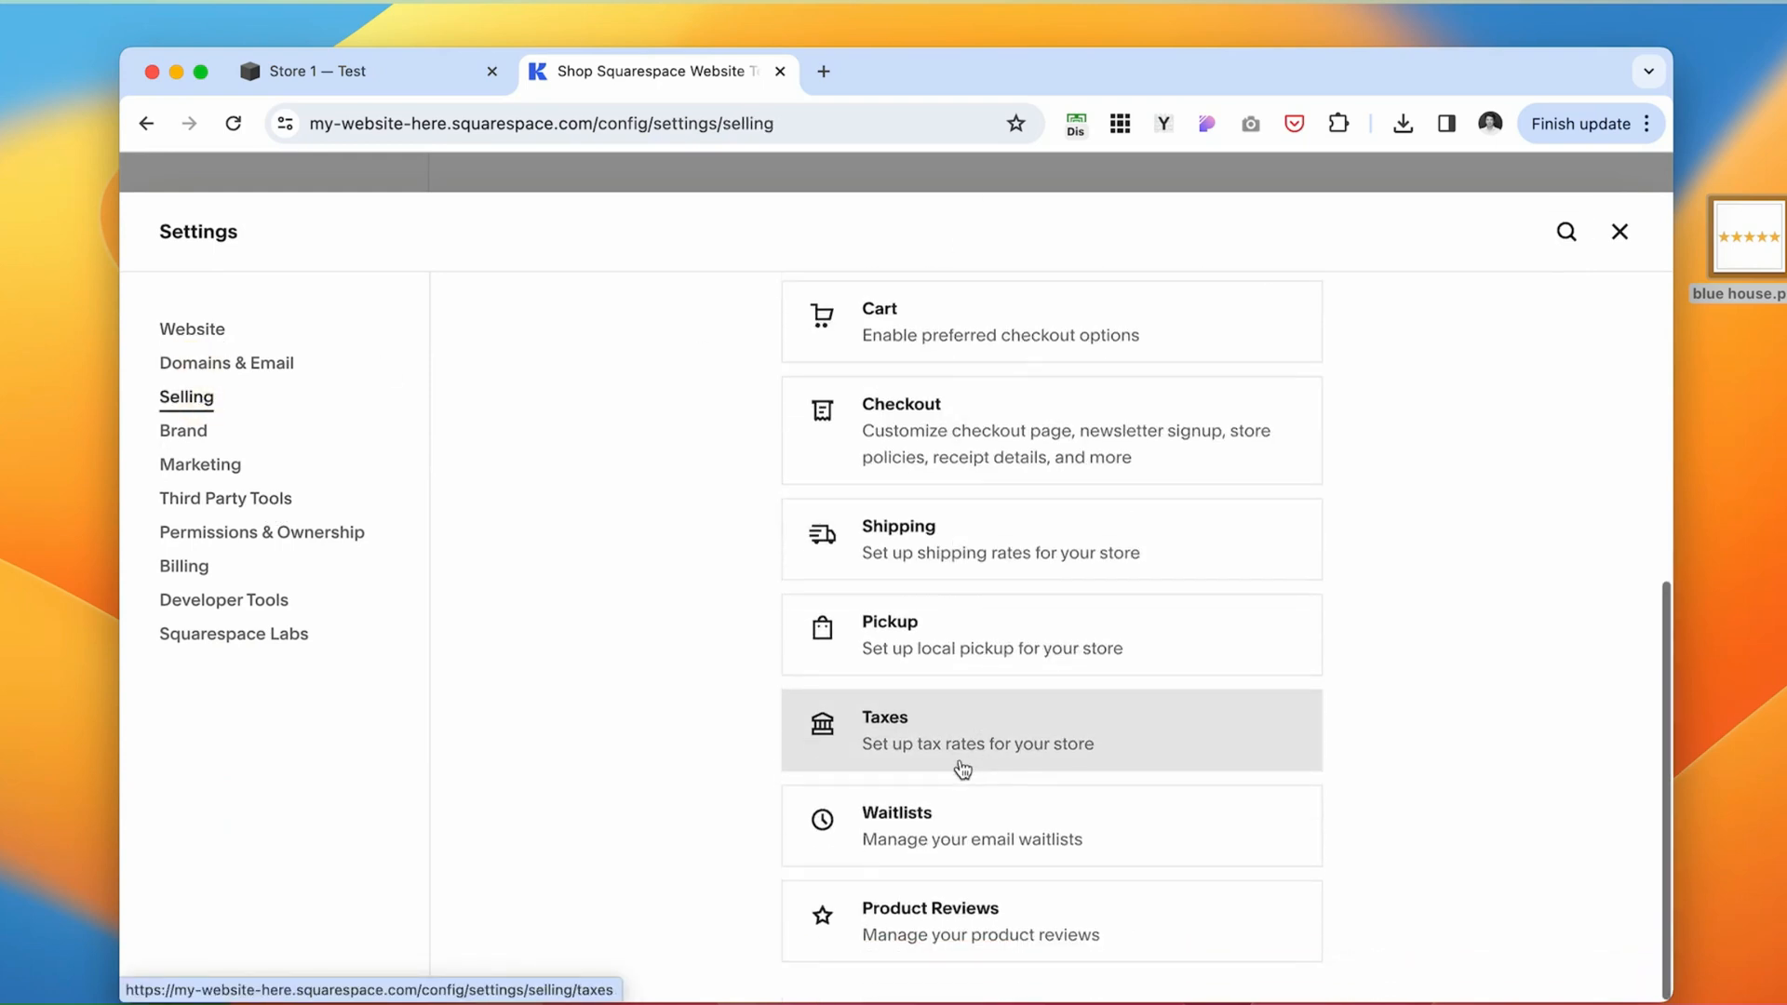
left_click(981, 921)
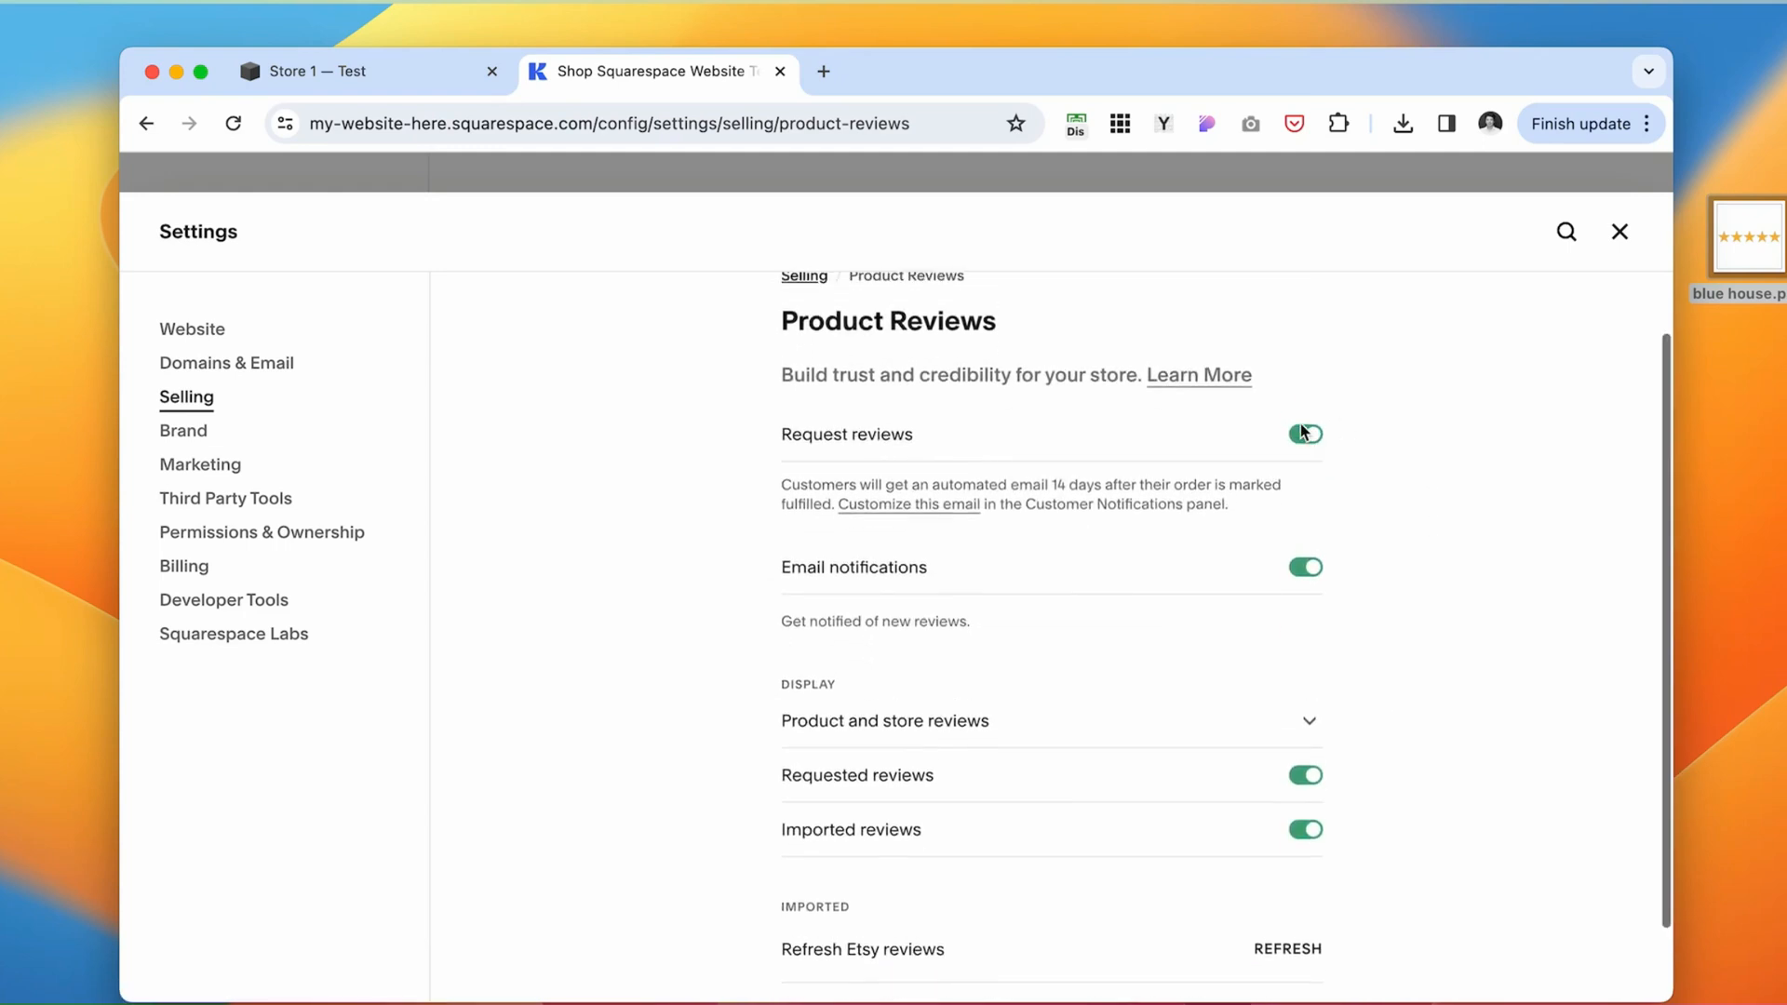
left_click(1303, 434)
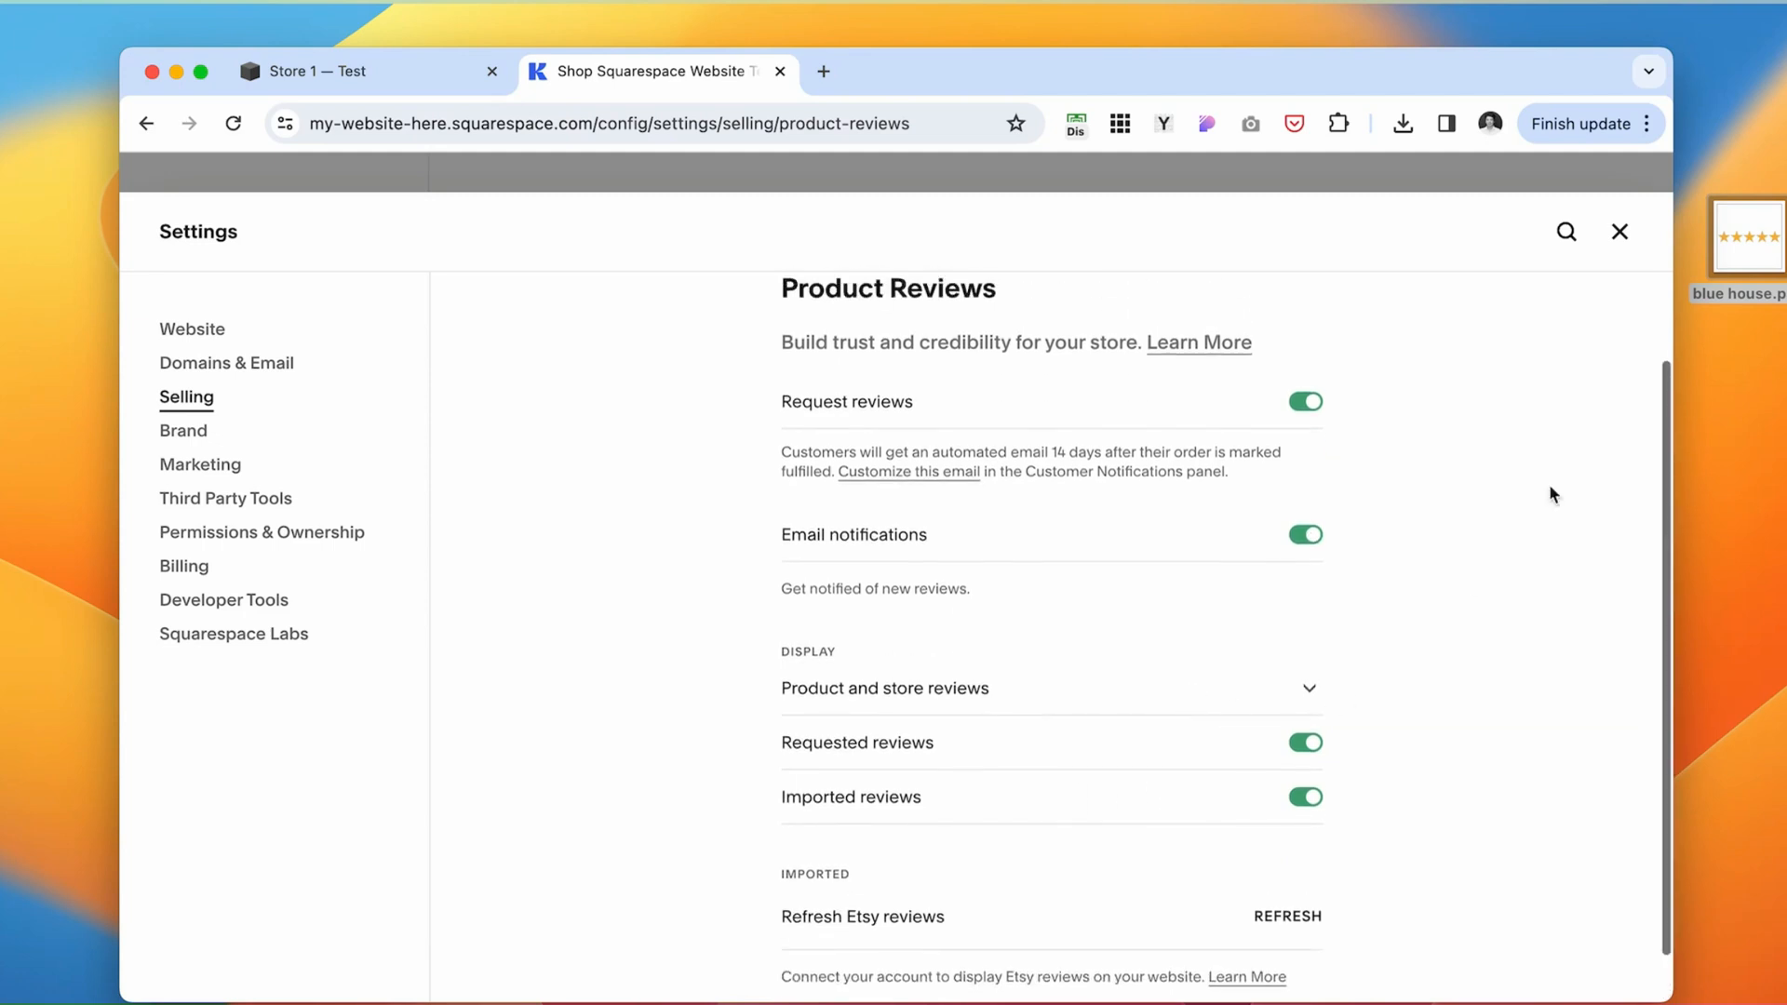
scroll("down", 3)
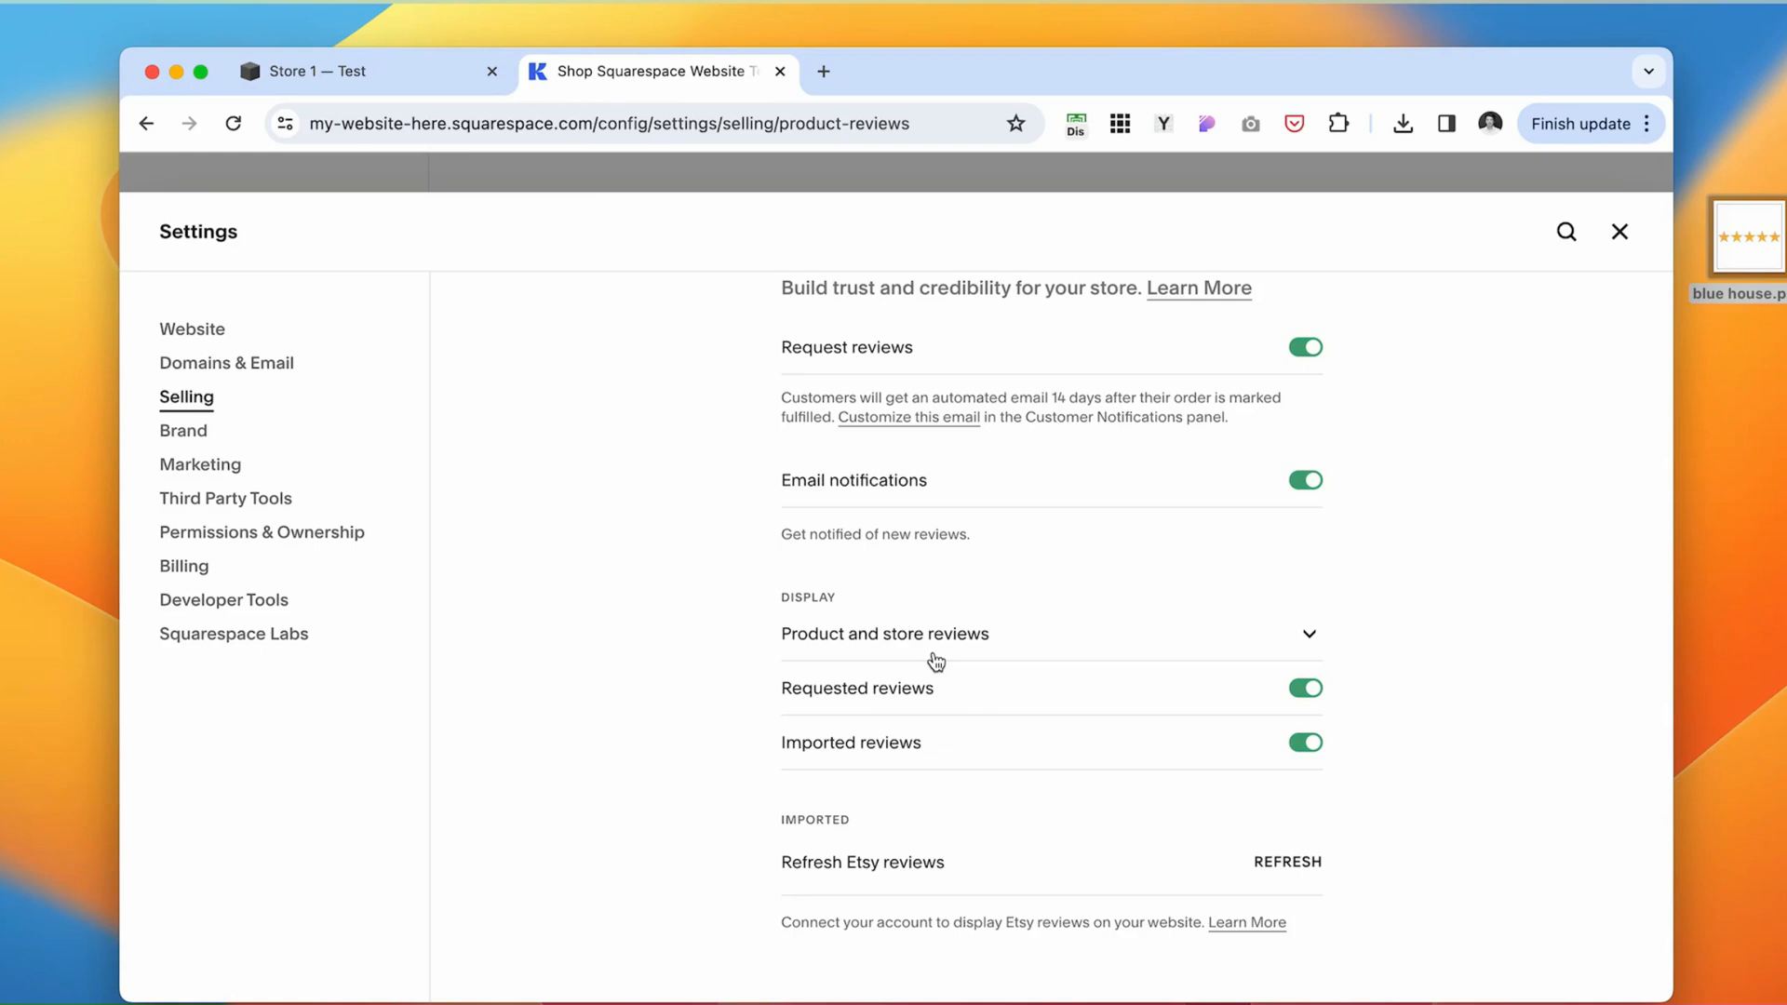
Switch the browser to the Elfsight Squarespace plugins catalogue page.
left_click(491, 70)
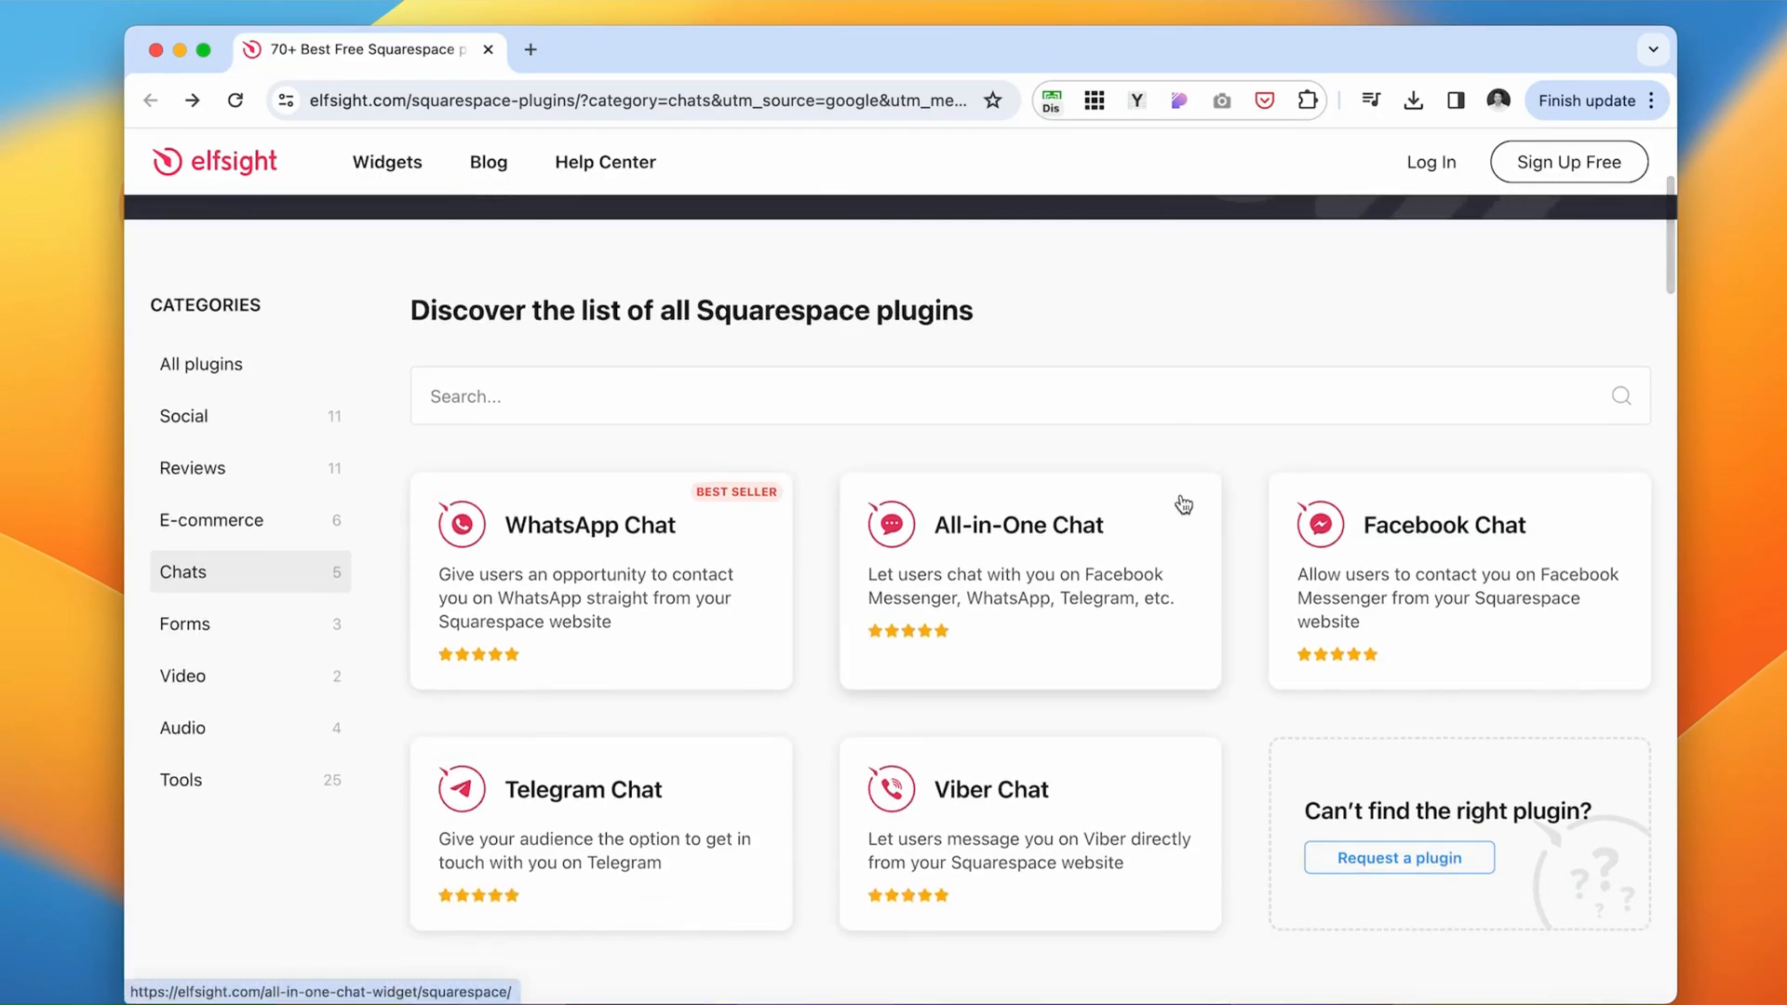